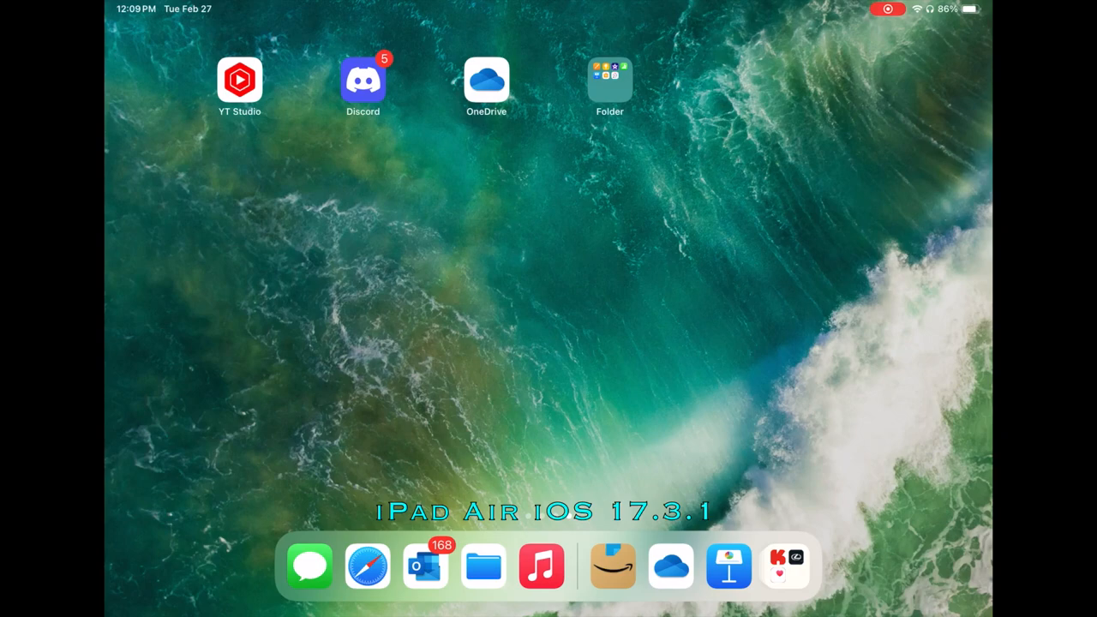
Open the app folder on the Home Screen and launch Keynote
left_click(609, 79)
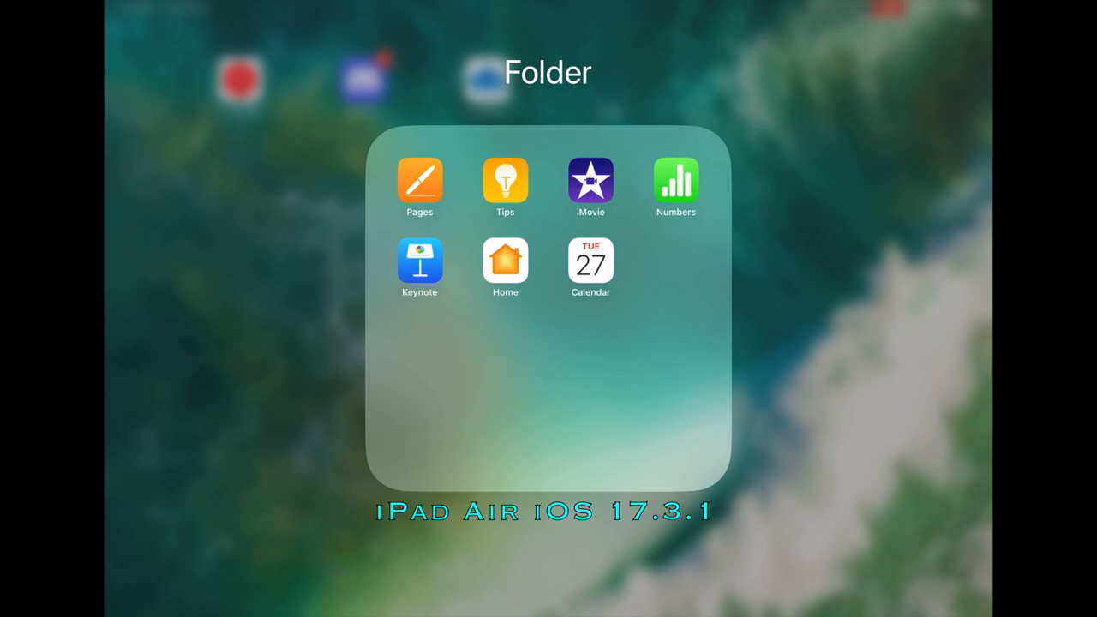
left_click(419, 267)
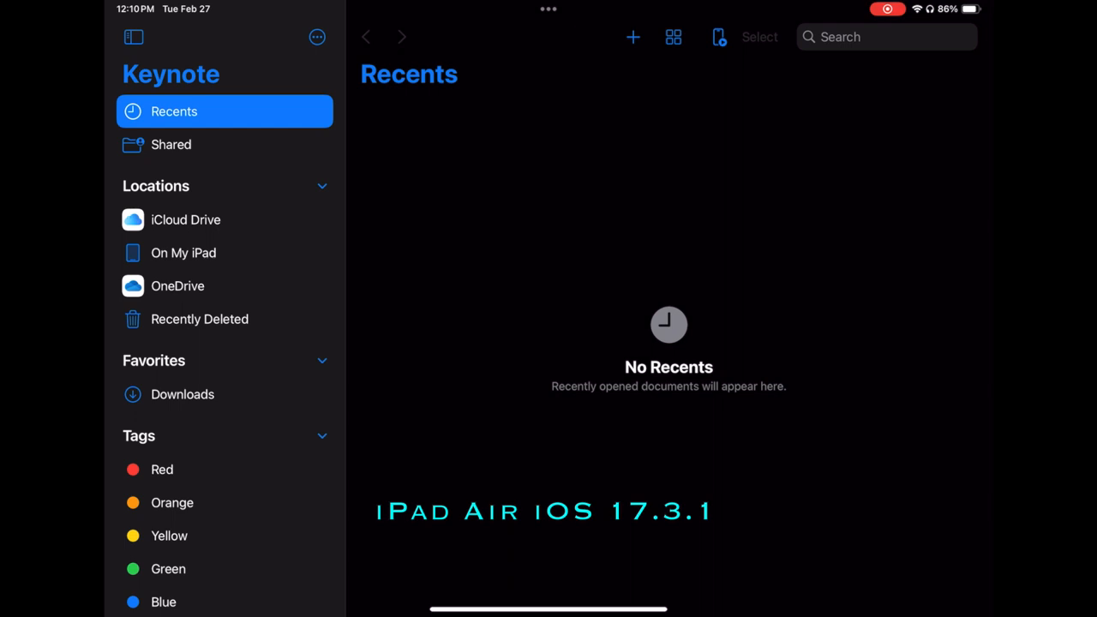
Start a new presentation, scroll through the theme gallery, and choose Basic White
left_click(633, 37)
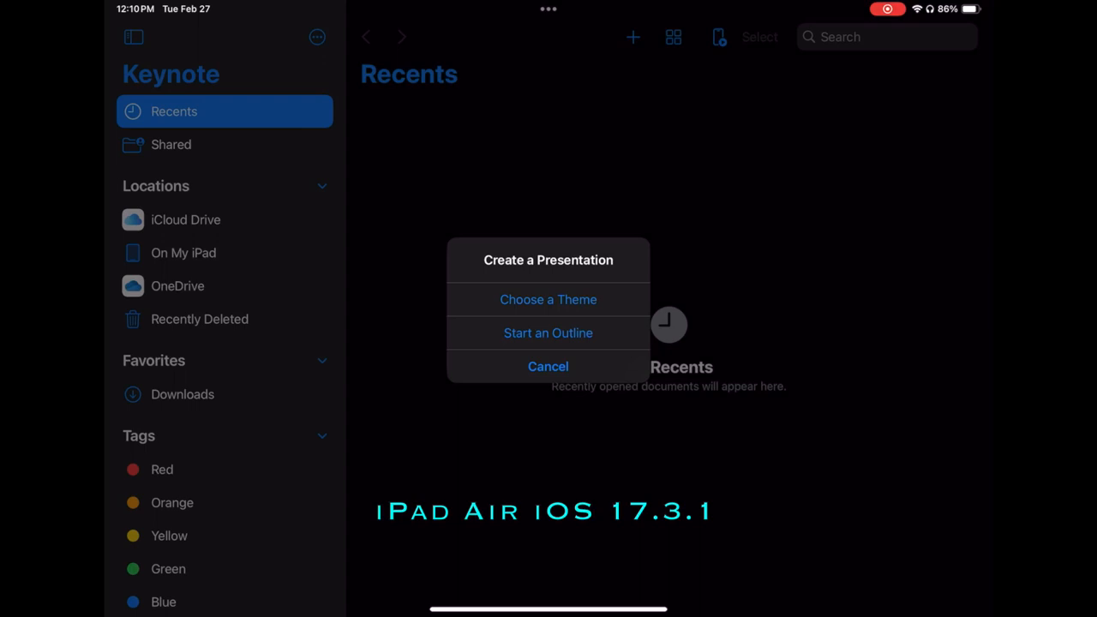
left_click(548, 366)
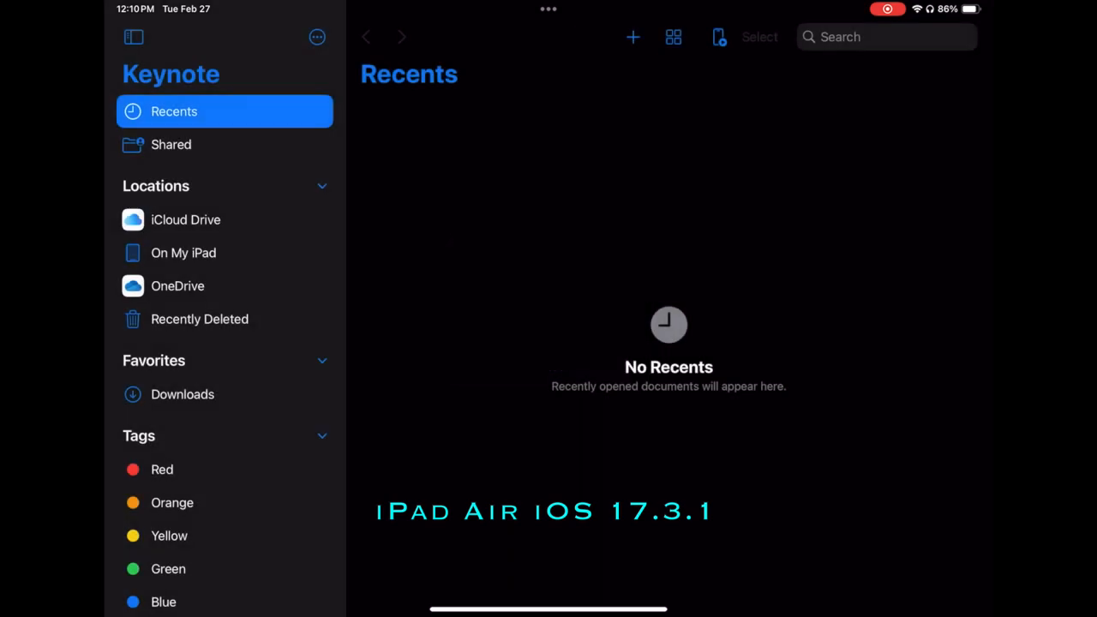
left_click(633, 37)
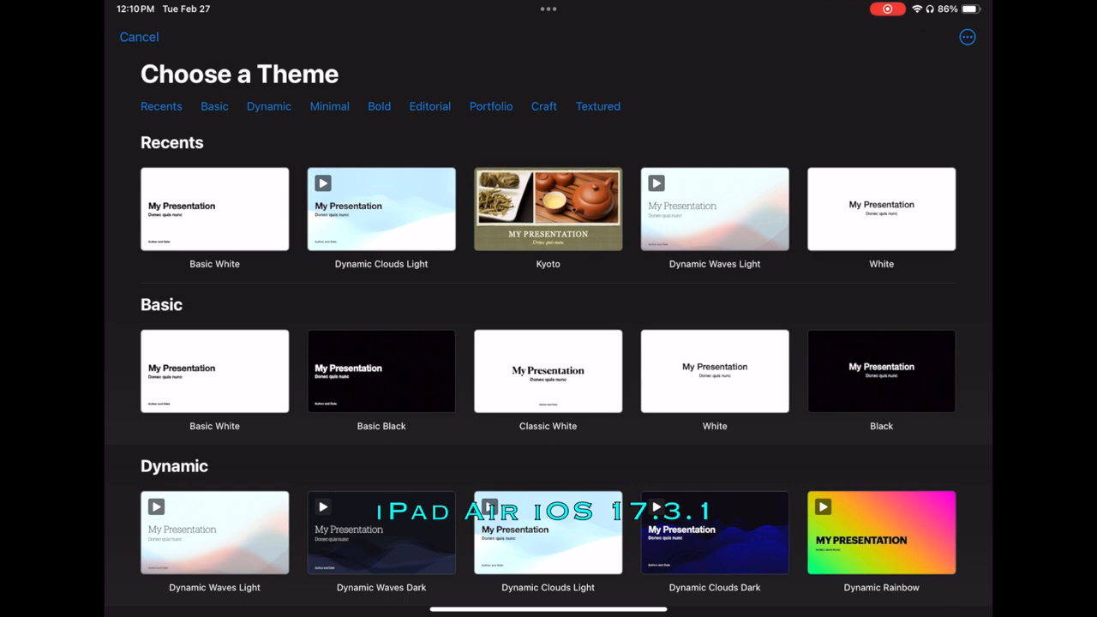
scroll("down", 3)
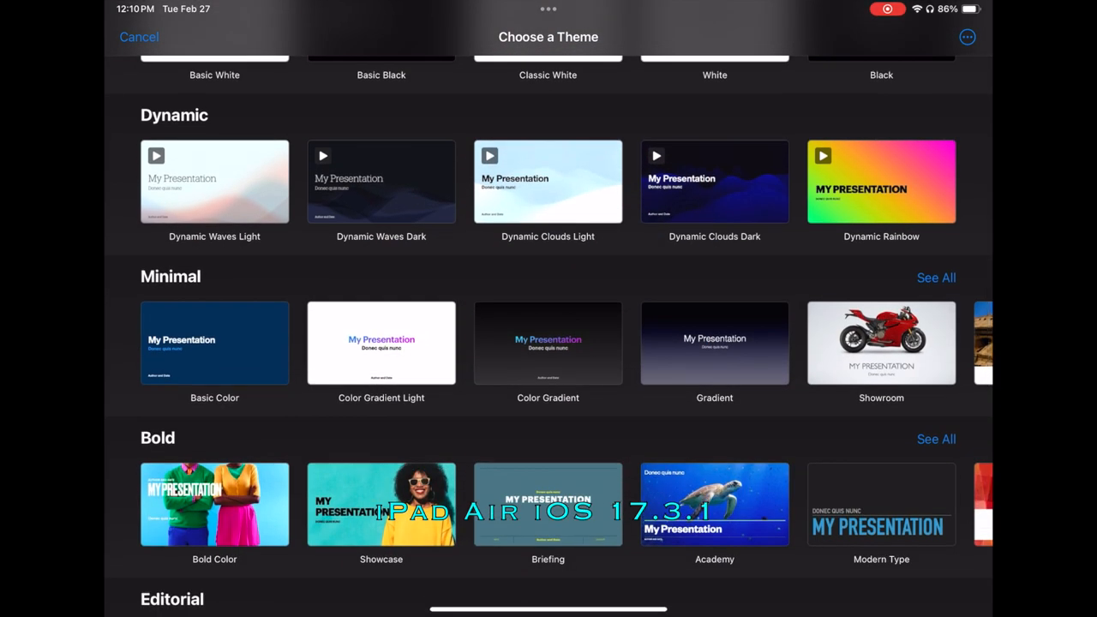
scroll("left", 3)
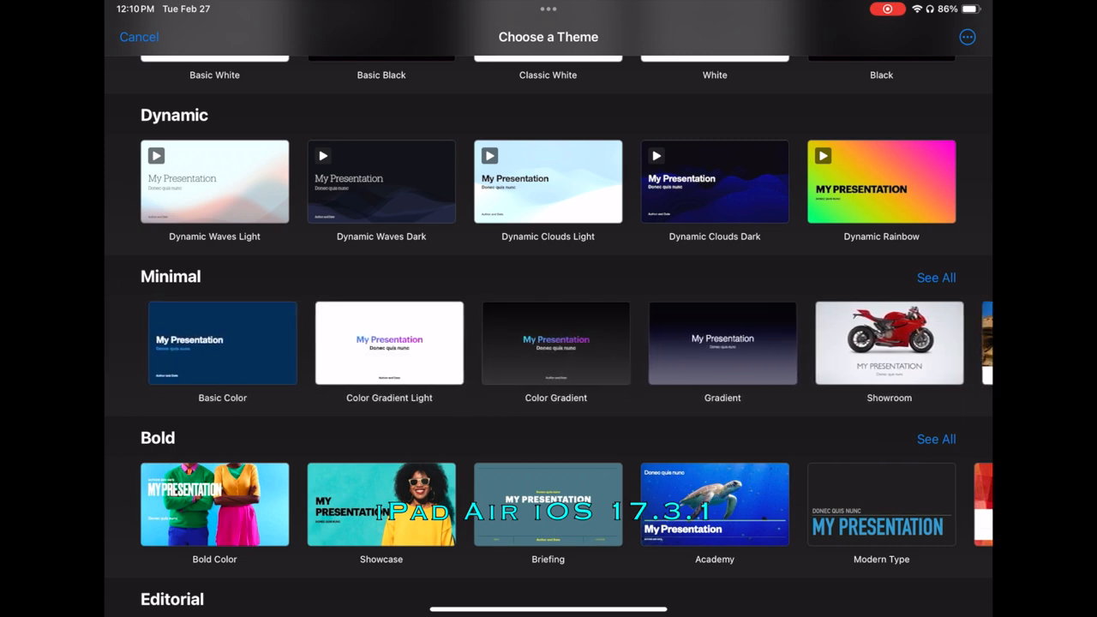
scroll("down", 3)
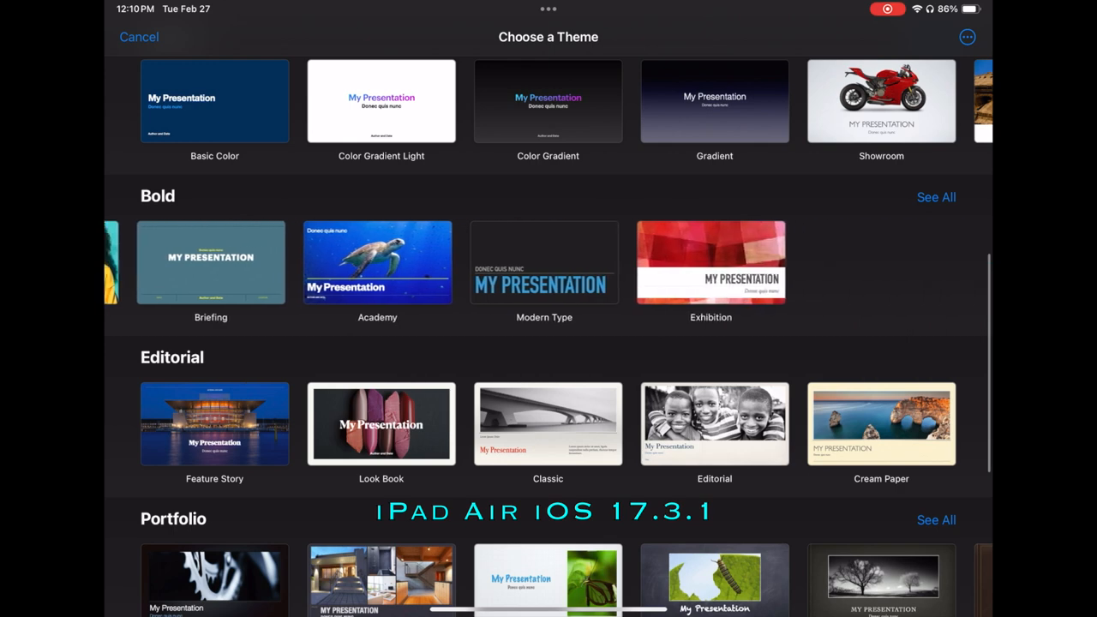
scroll("down", 3)
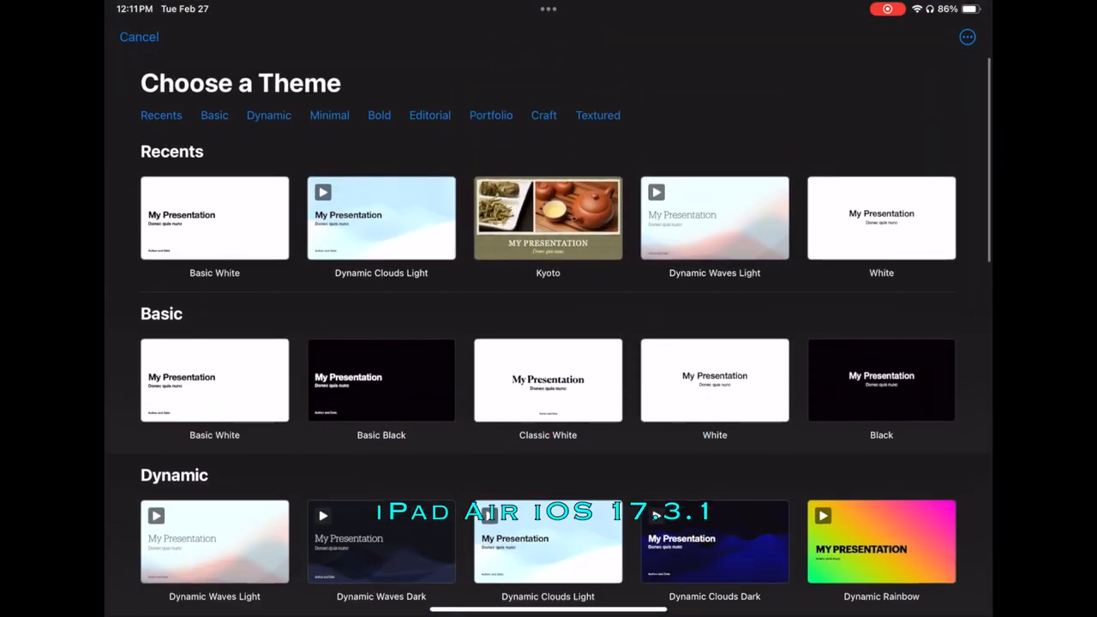
scroll("down", 3)
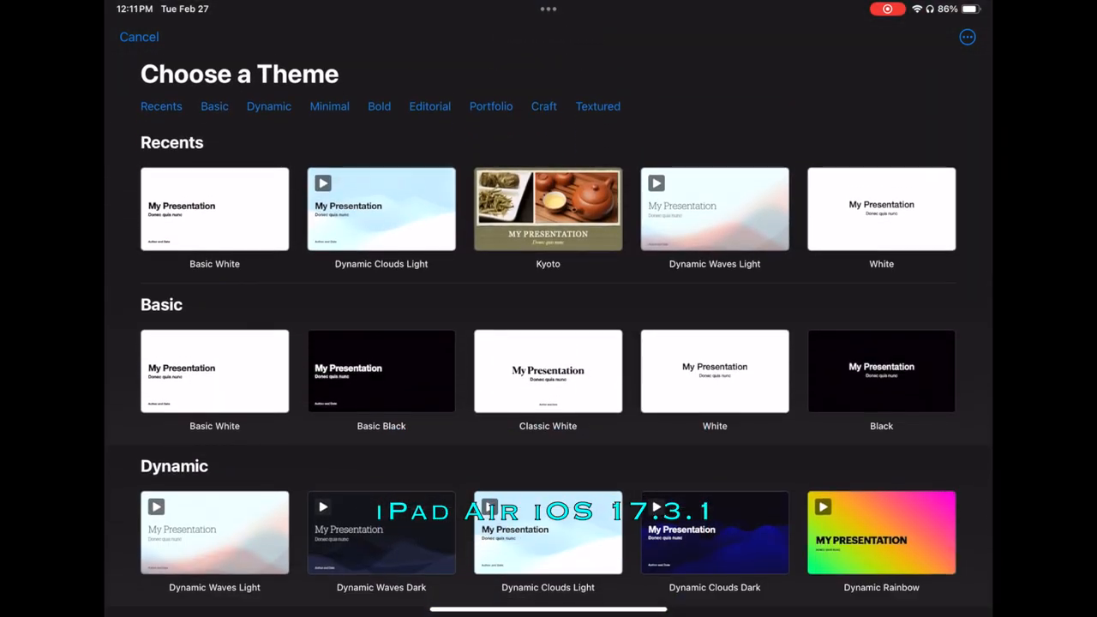
left_click(214, 210)
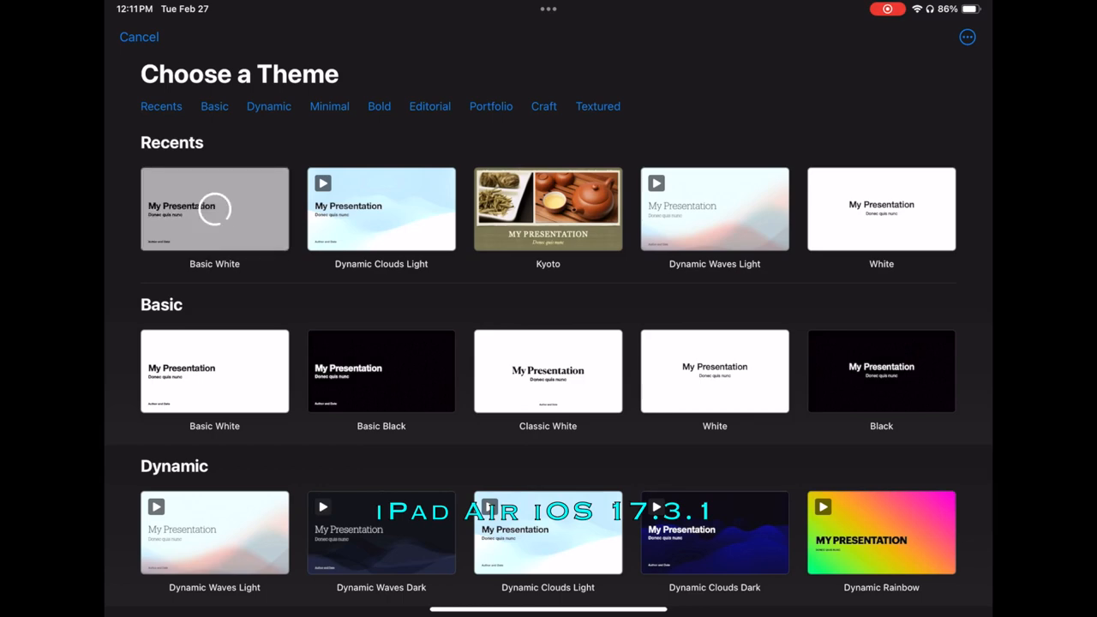
Open the Basic White presentation, glance at the view menu, then show Presentation Options
left_click(214, 210)
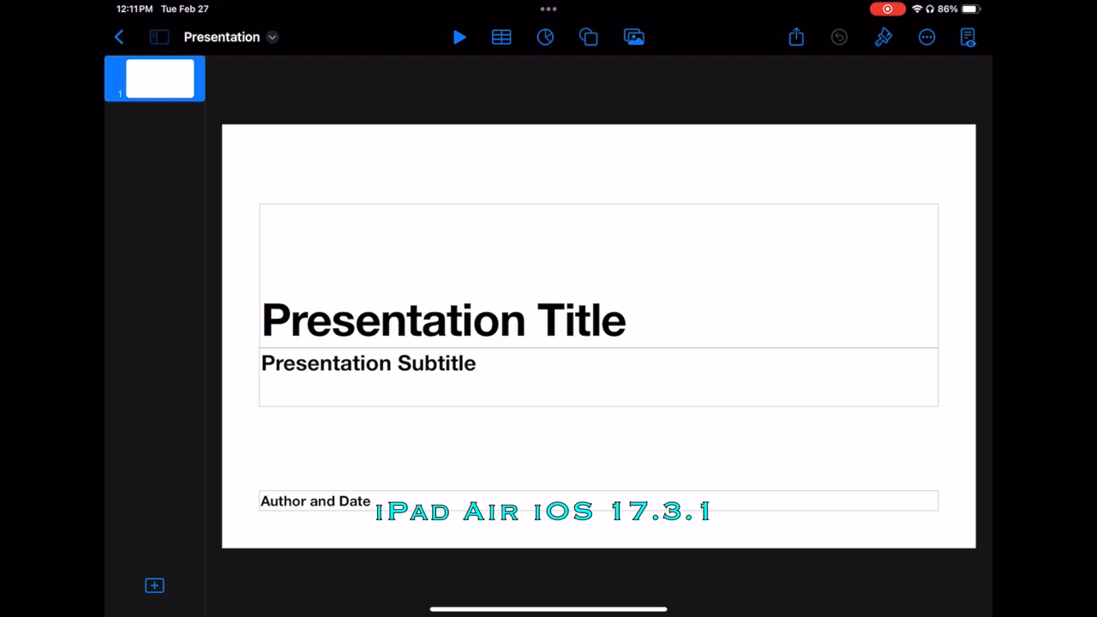
left_click(158, 37)
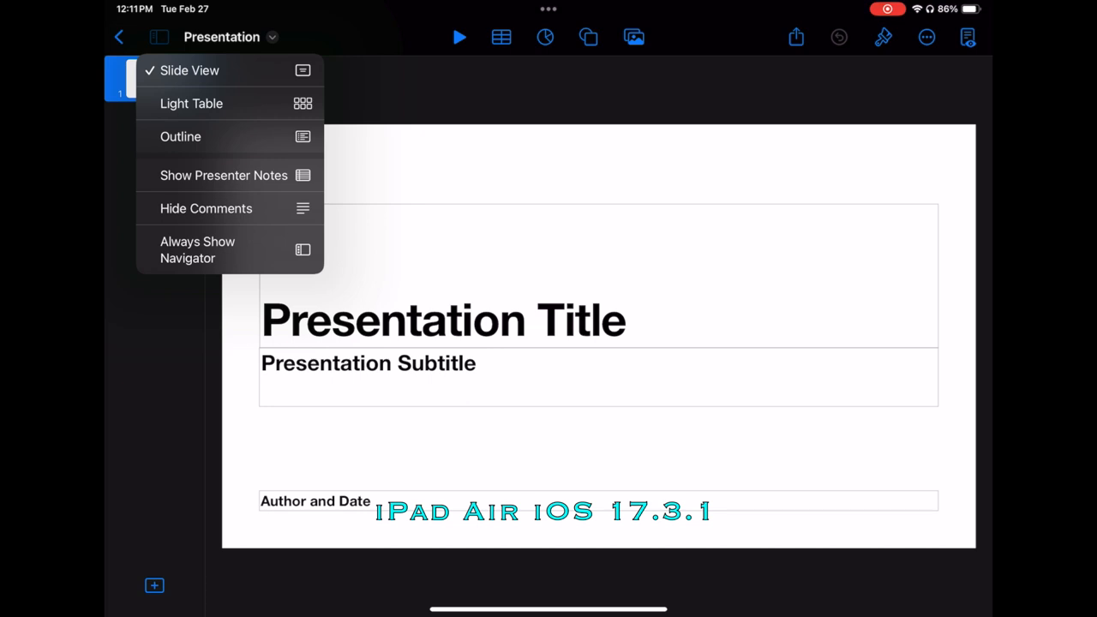
left_click(190, 71)
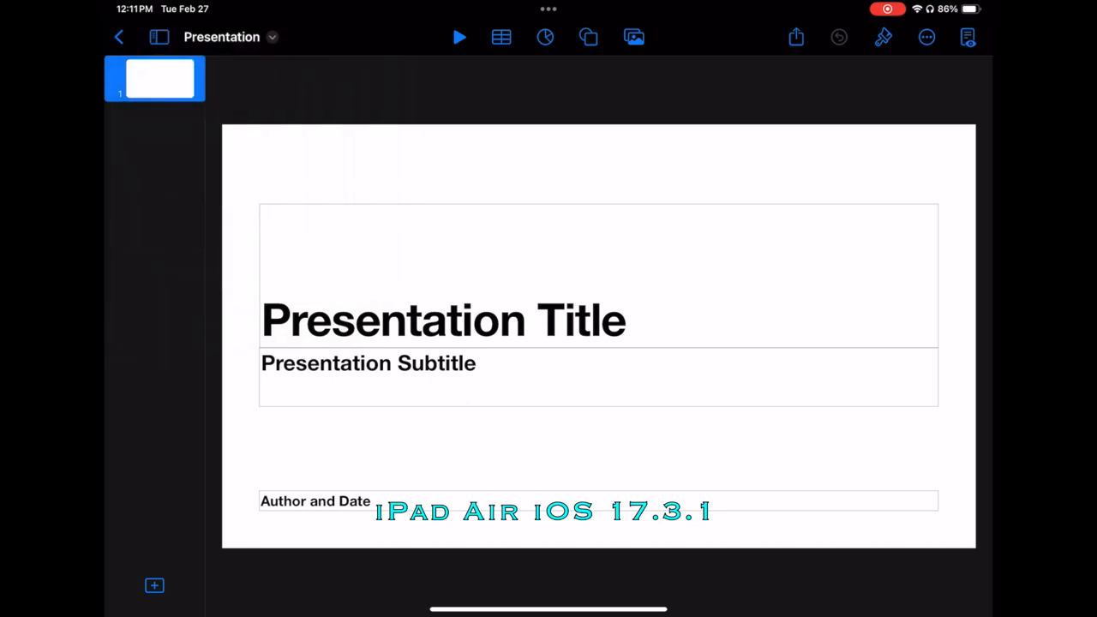
left_click(230, 37)
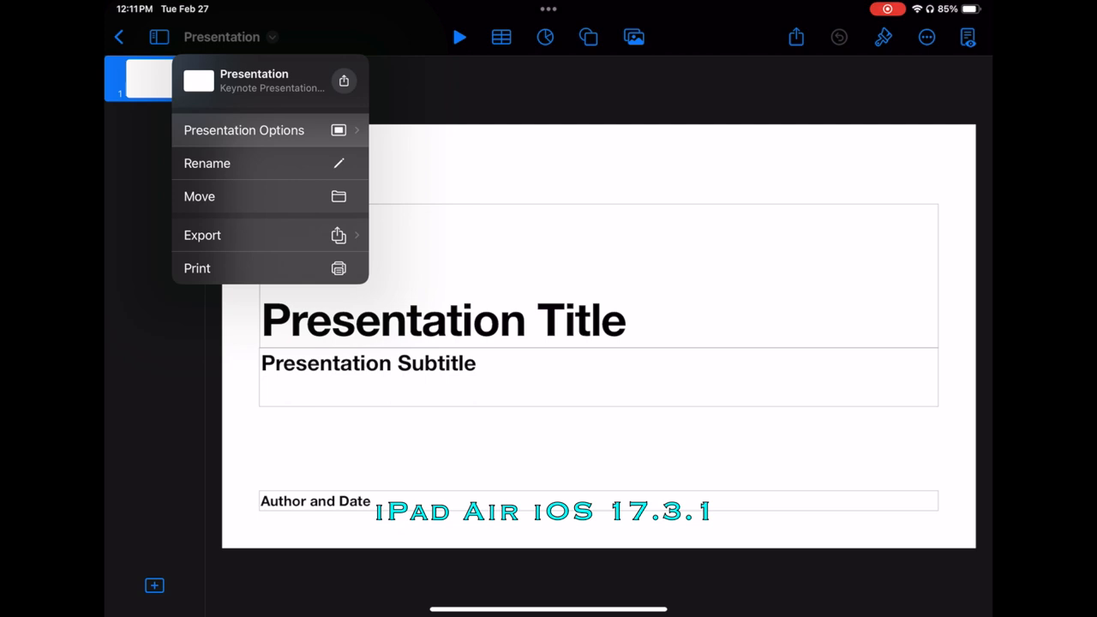
left_click(245, 129)
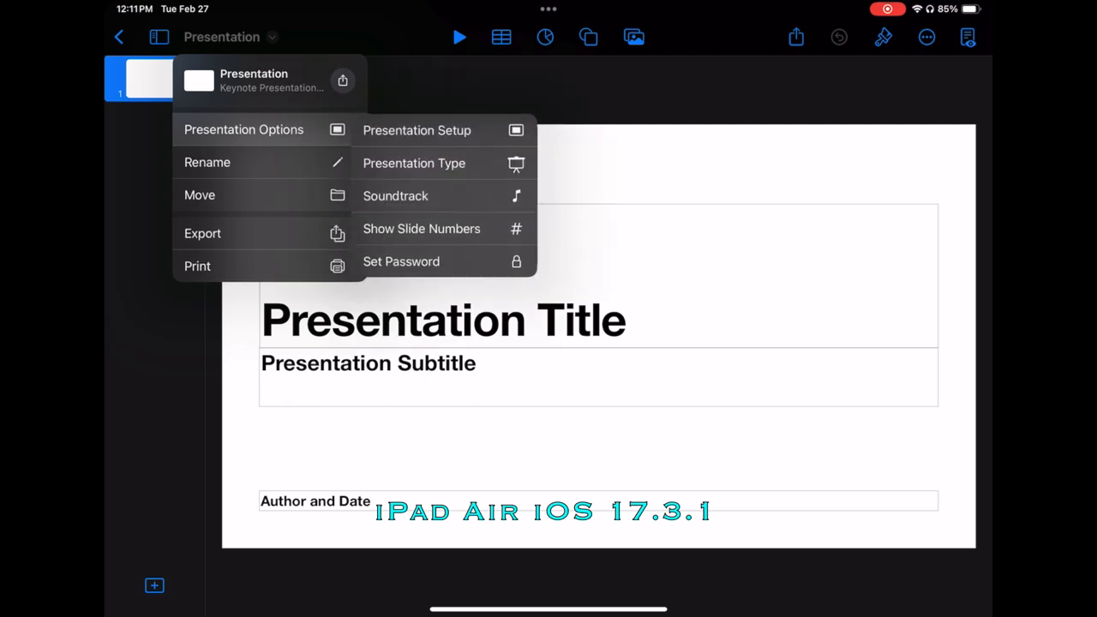
In Presentation Setup, preview 3:4 and Square sizes, keep 16:9, and close setup
left_click(417, 130)
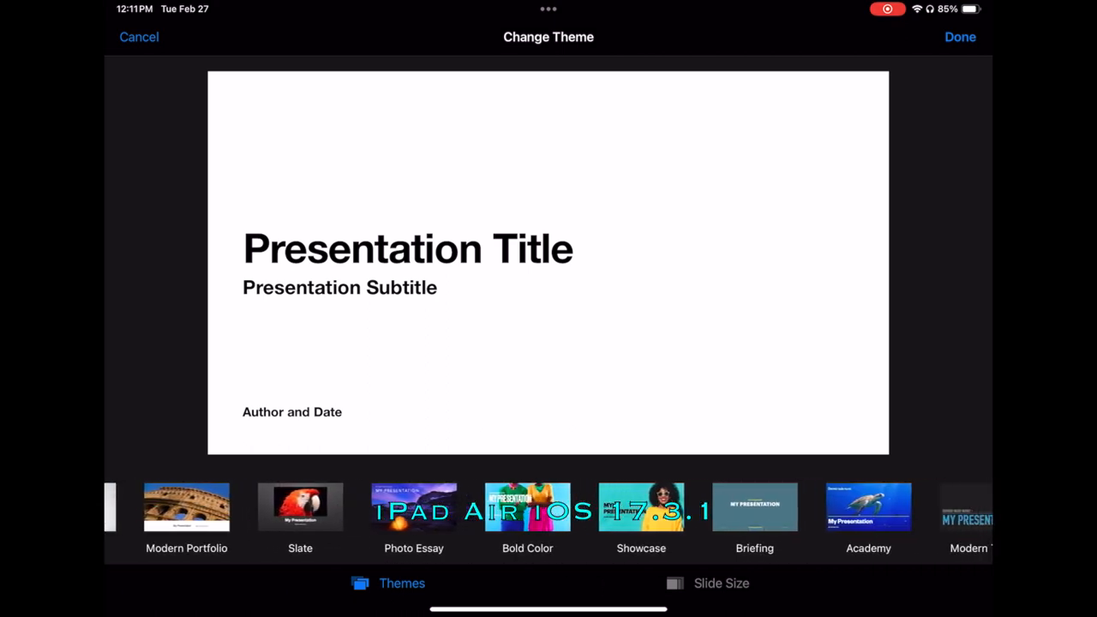
left_click(721, 583)
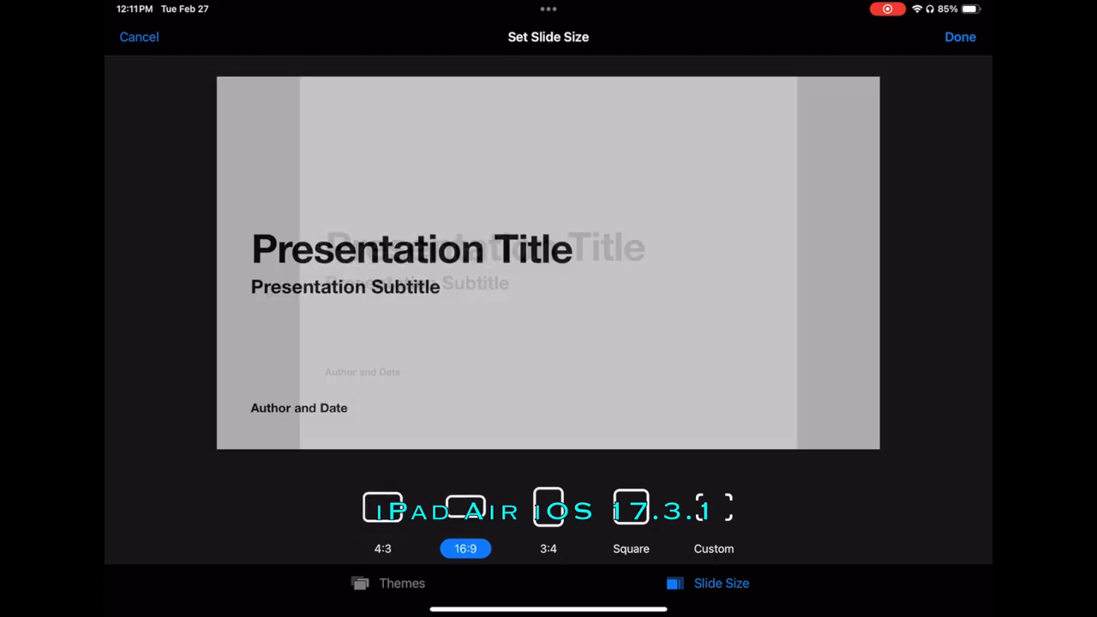
left_click(549, 548)
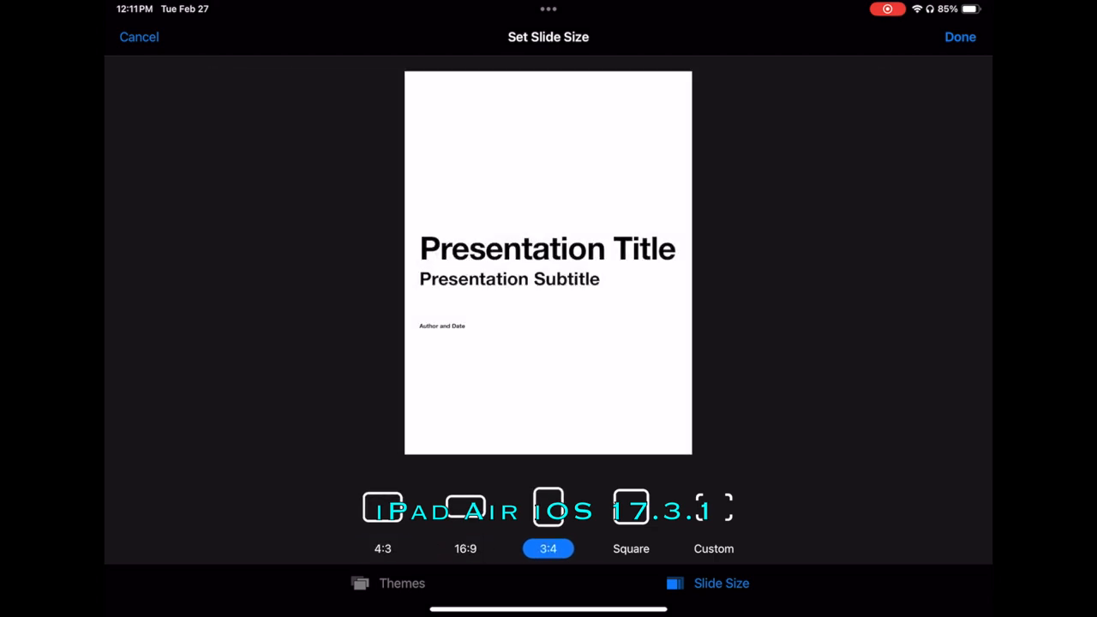
left_click(631, 549)
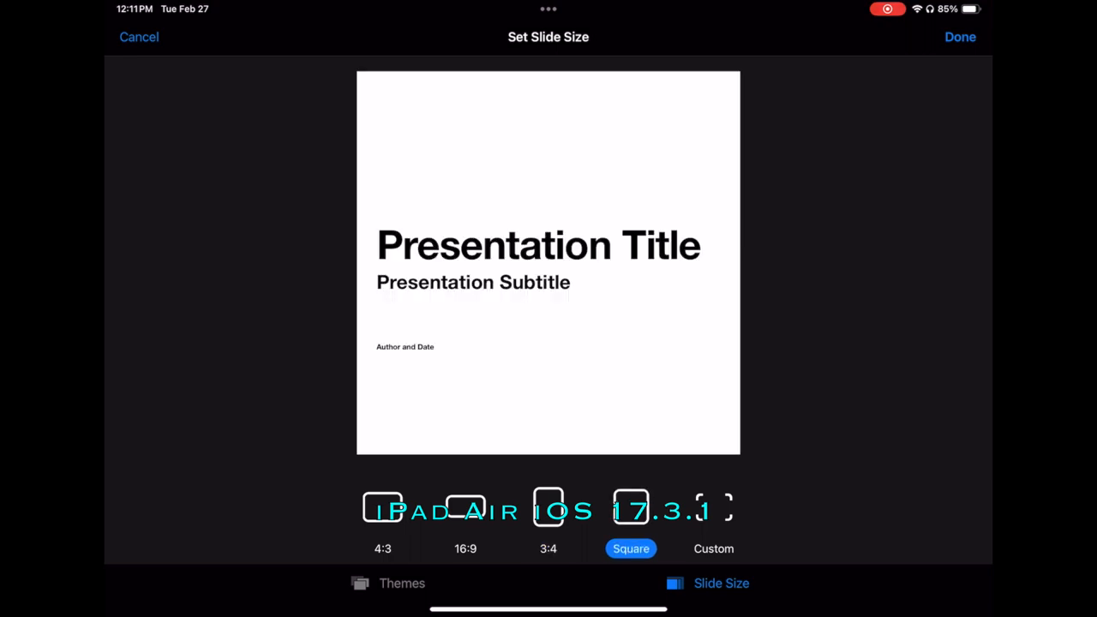
left_click(465, 548)
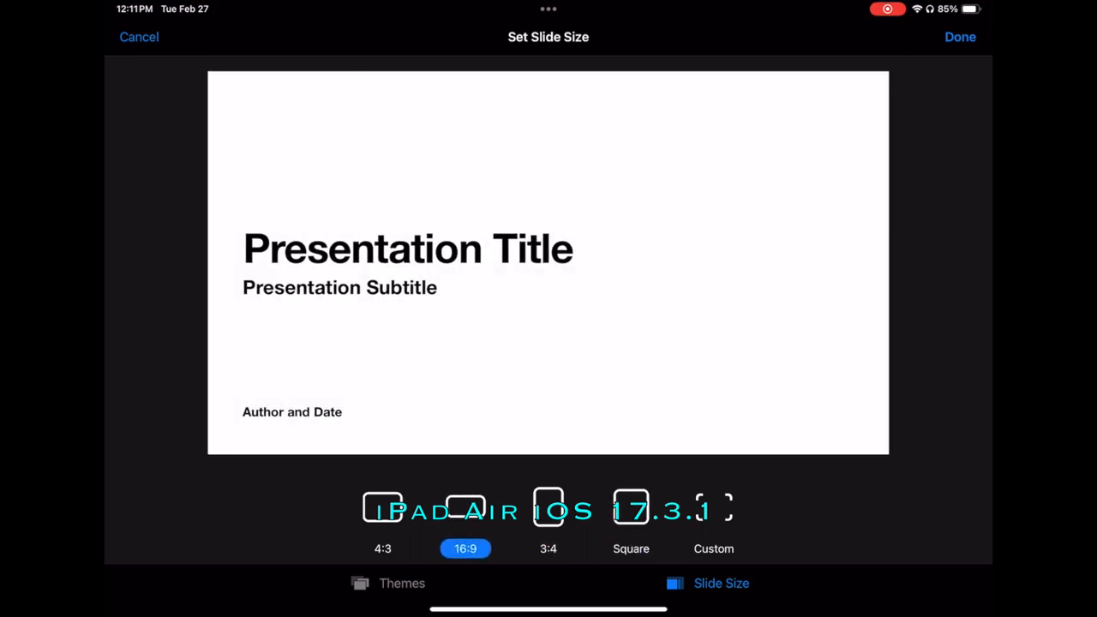
left_click(402, 583)
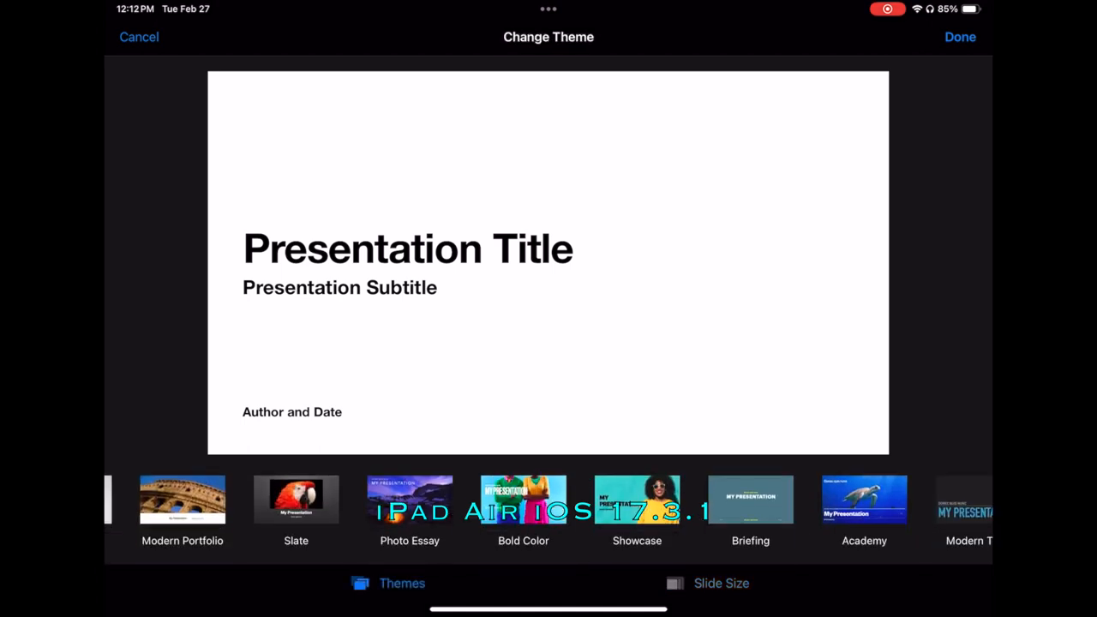
left_click(961, 37)
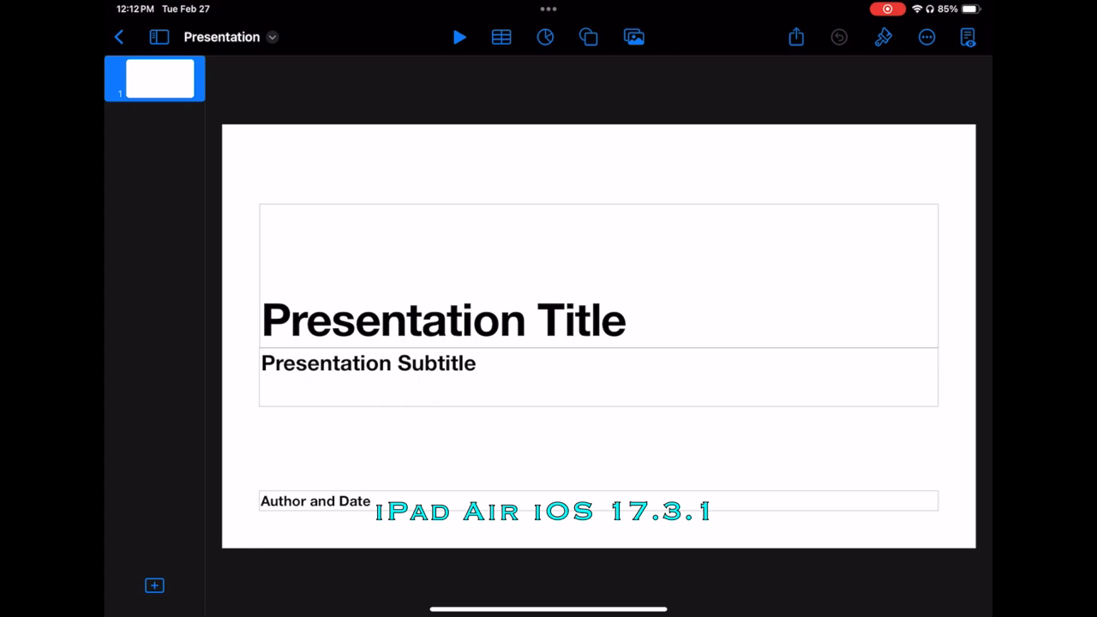
Add a Bullets layout slide to the presentation
left_click(154, 586)
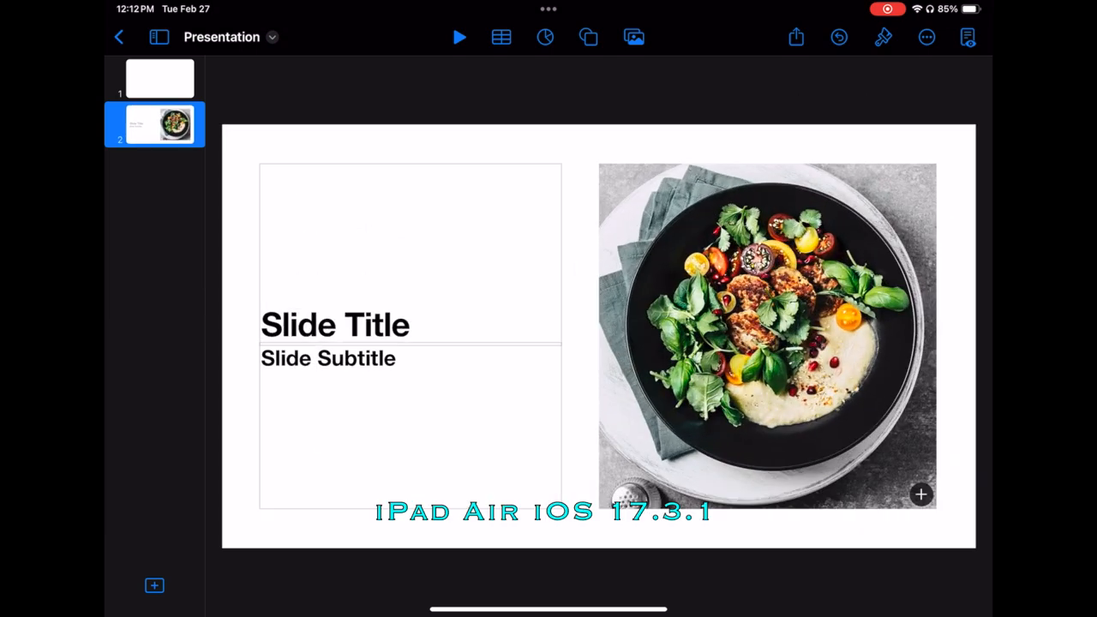
left_click(154, 586)
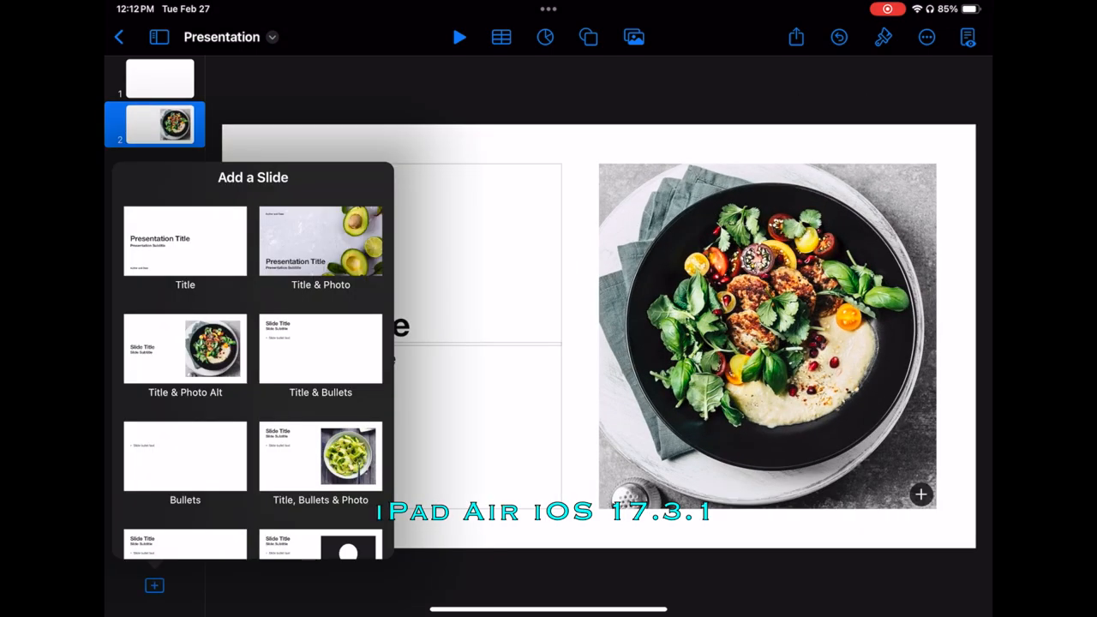
left_click(185, 241)
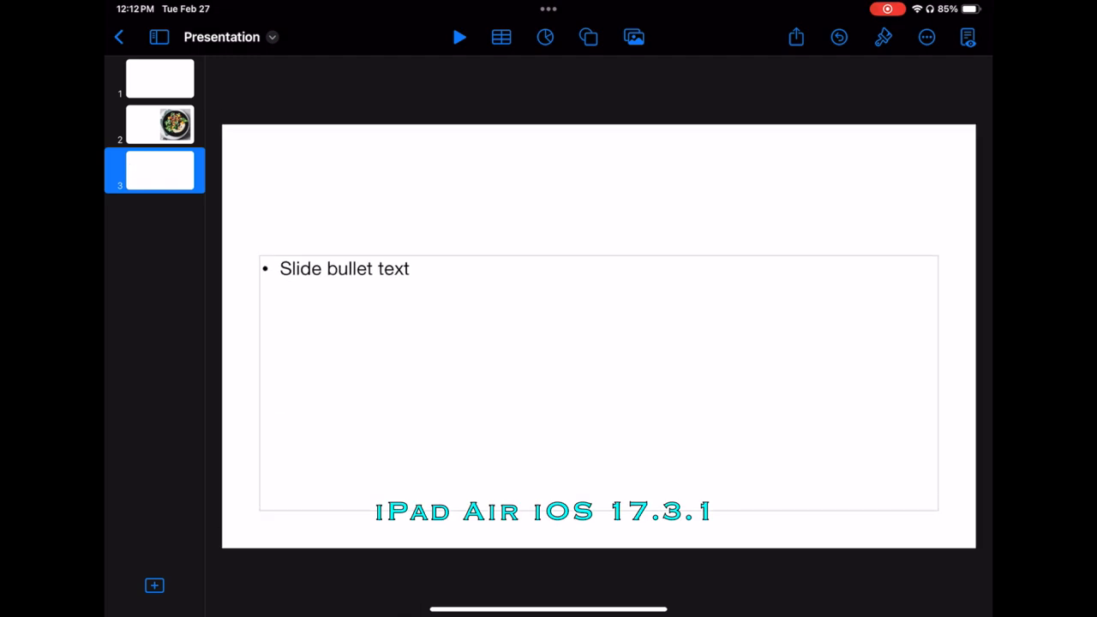
Add a Photo - 3 Up slide, view the title slide, then return to it
left_click(154, 586)
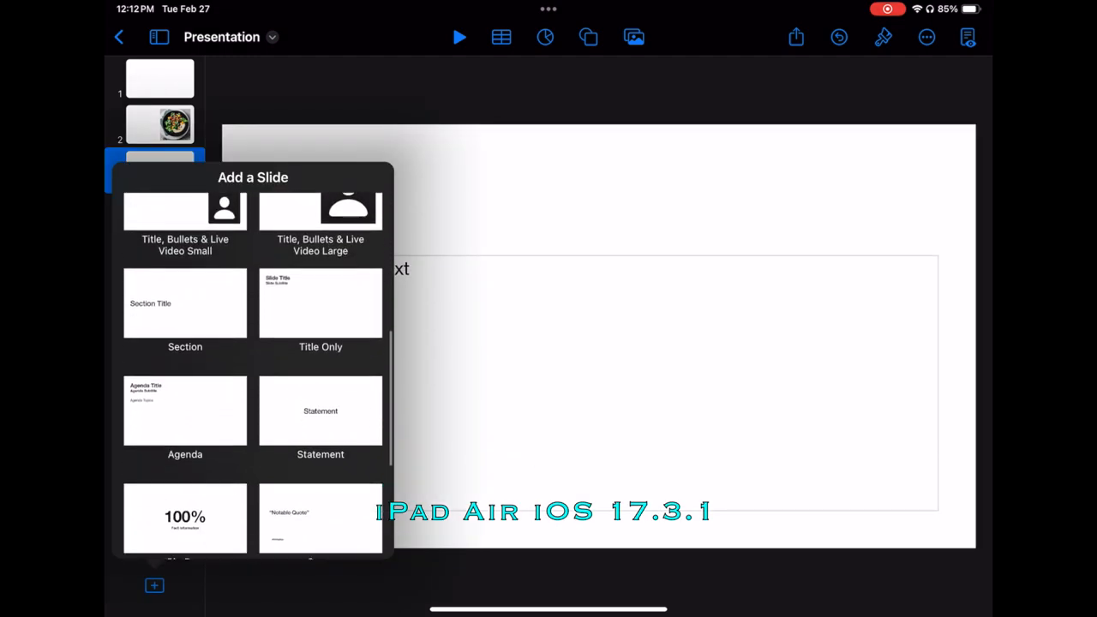
scroll("down", 3)
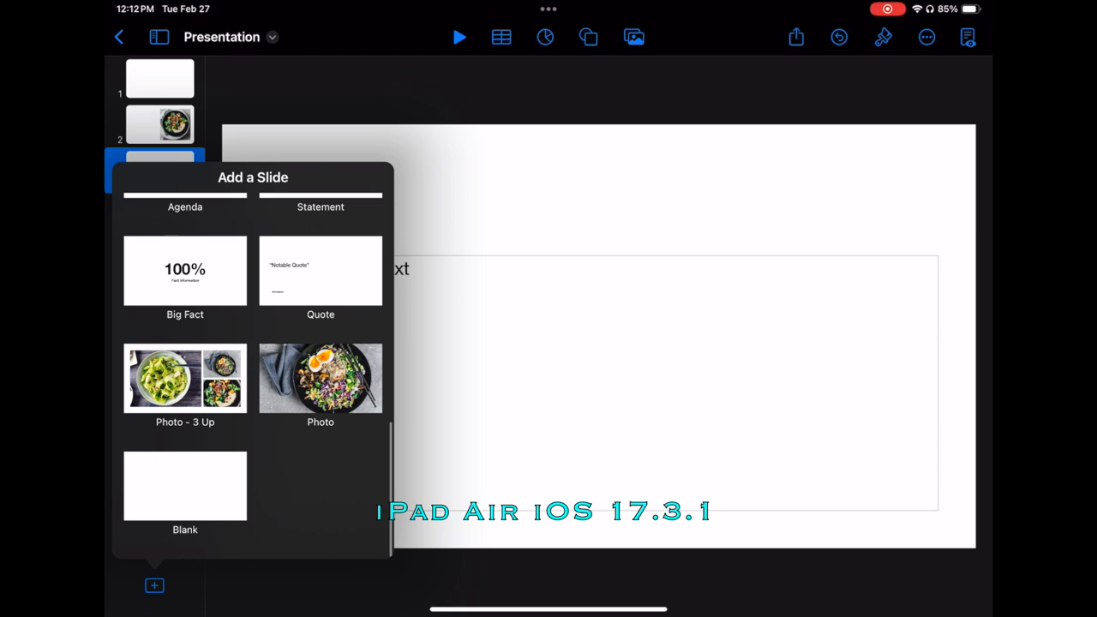
left_click(184, 378)
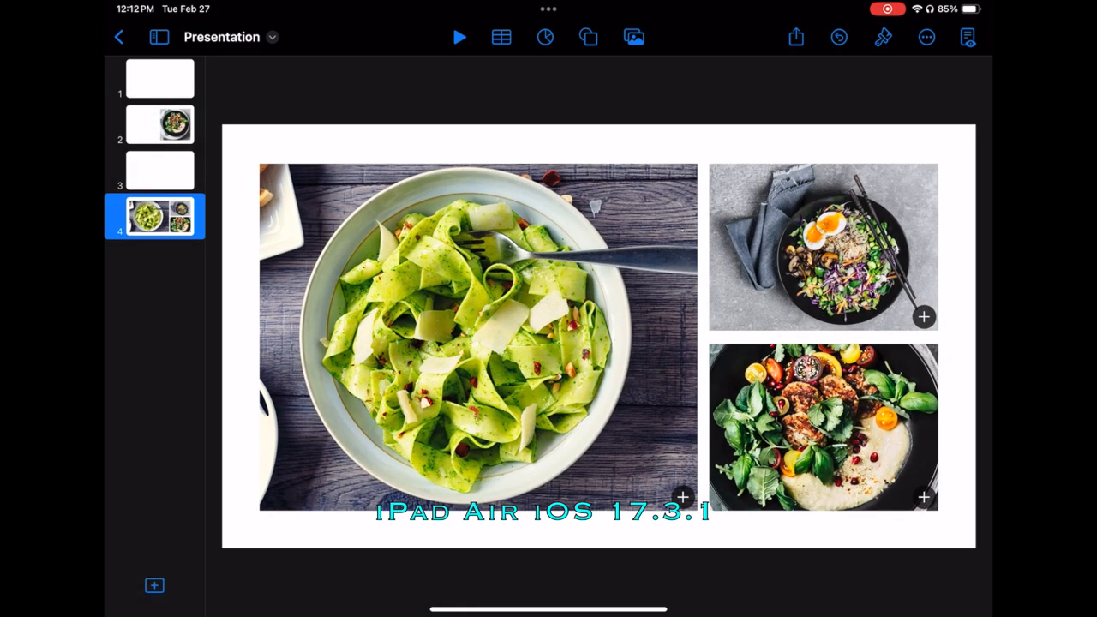
left_click(159, 78)
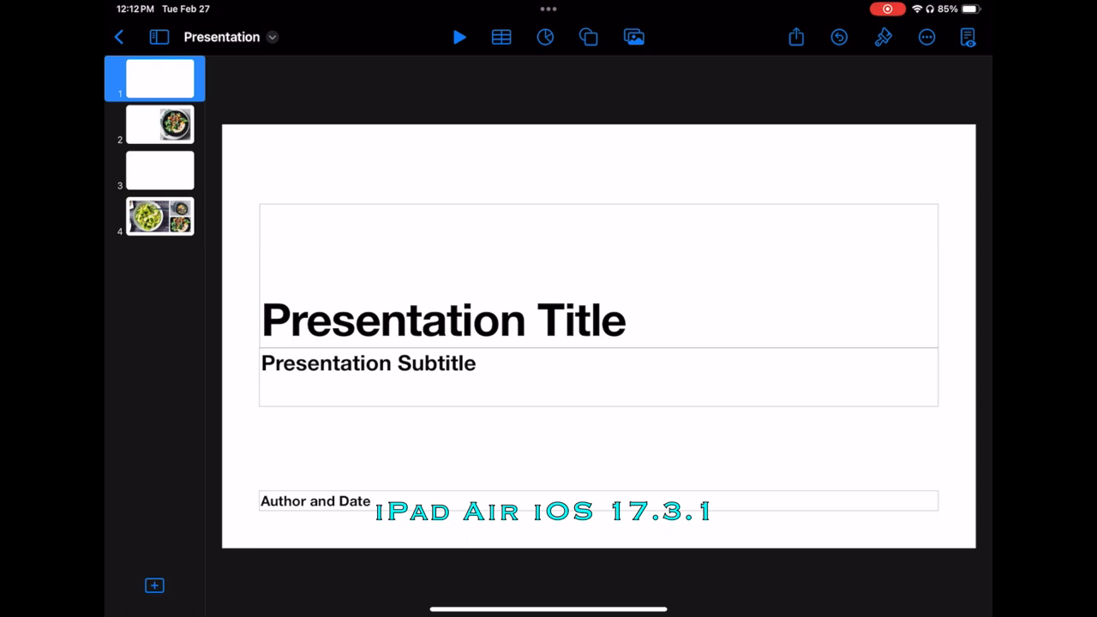
left_click(460, 37)
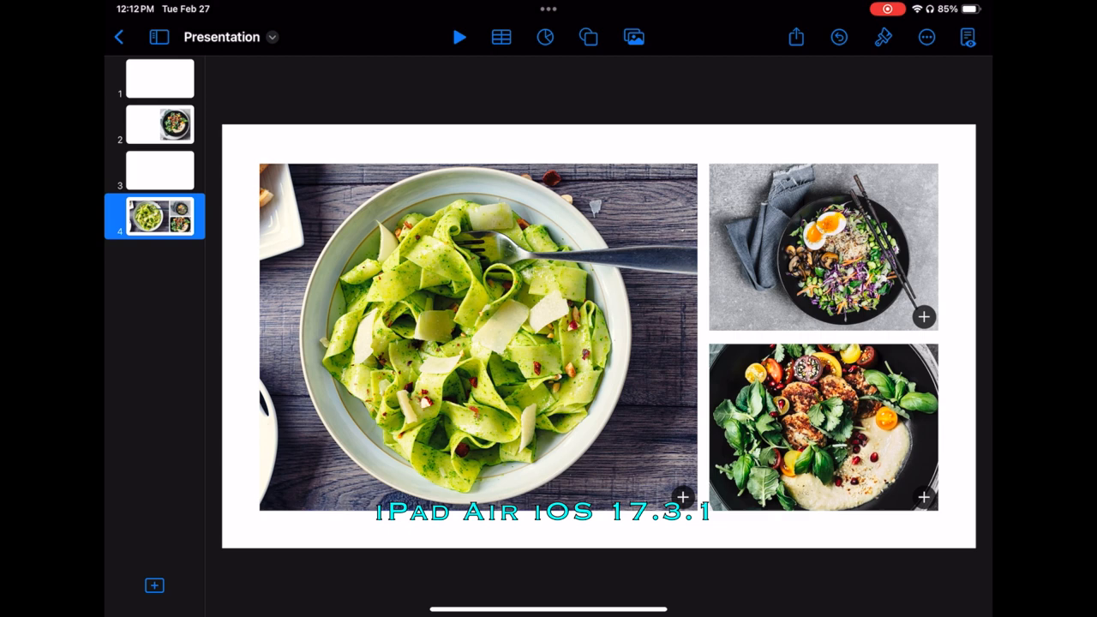
Browse table and 3D chart styles, nature, basic and geometry shapes, then media choices
left_click(502, 37)
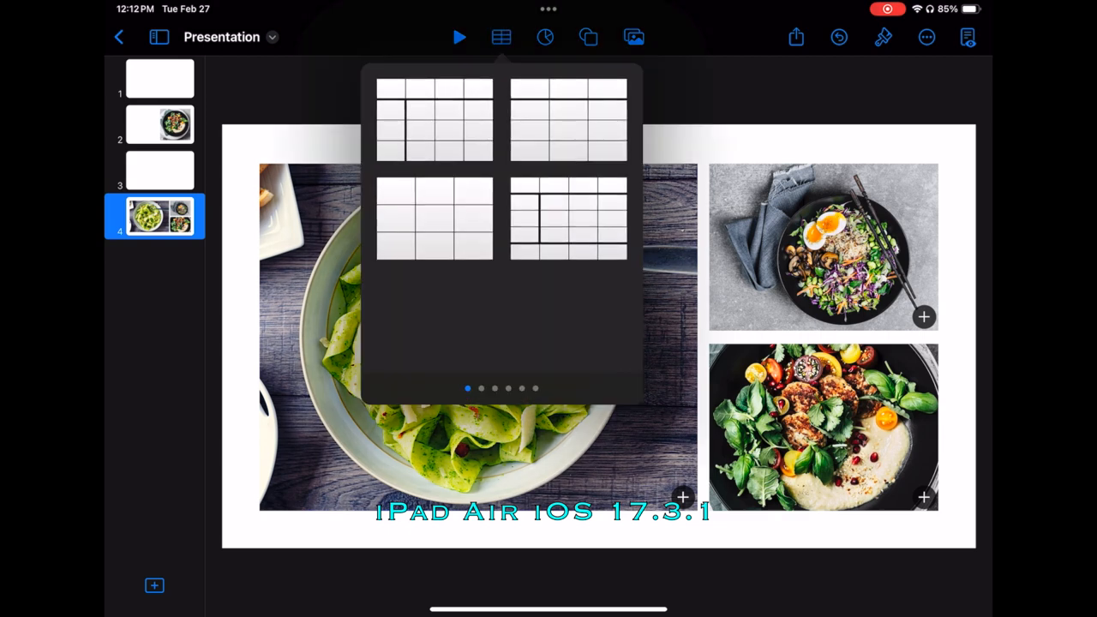
scroll("left", 3)
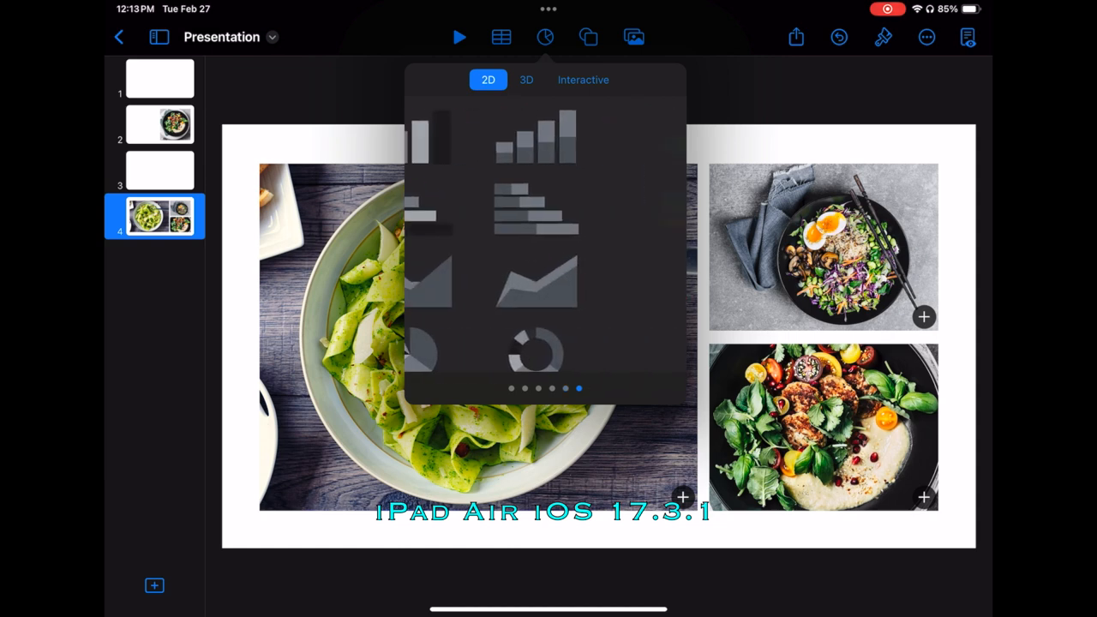
left_click(527, 79)
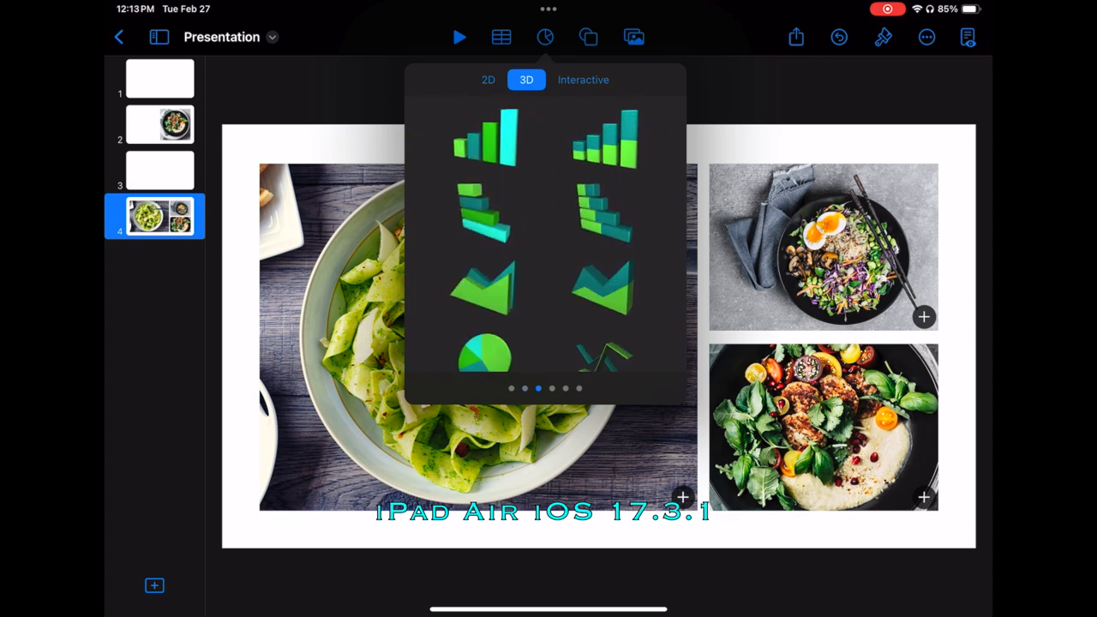
left_click(583, 79)
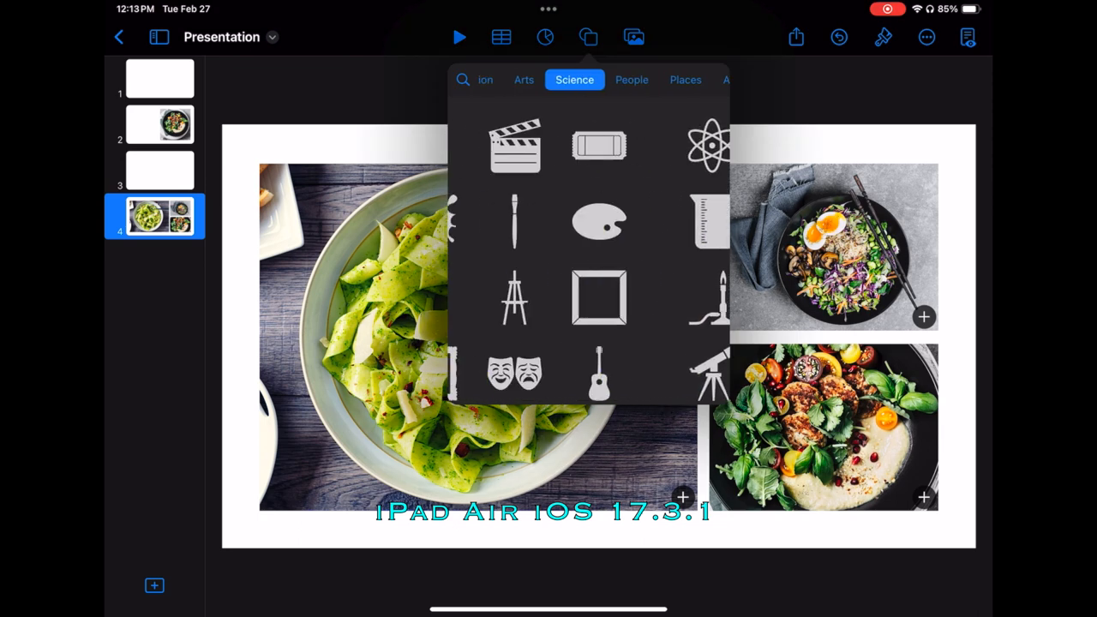
left_click(582, 79)
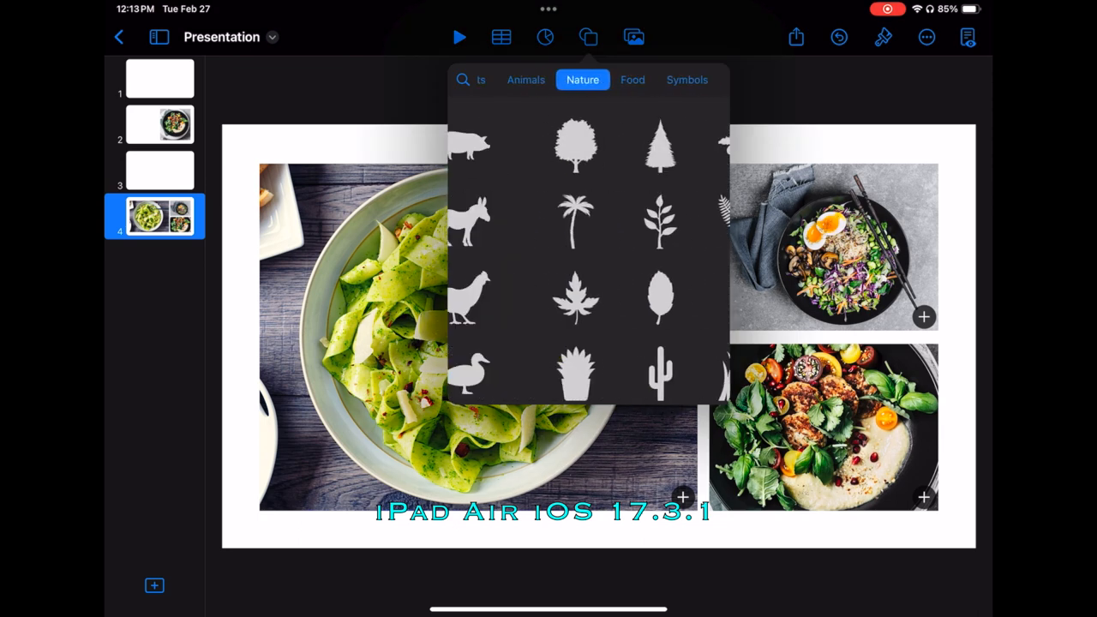
left_click(500, 78)
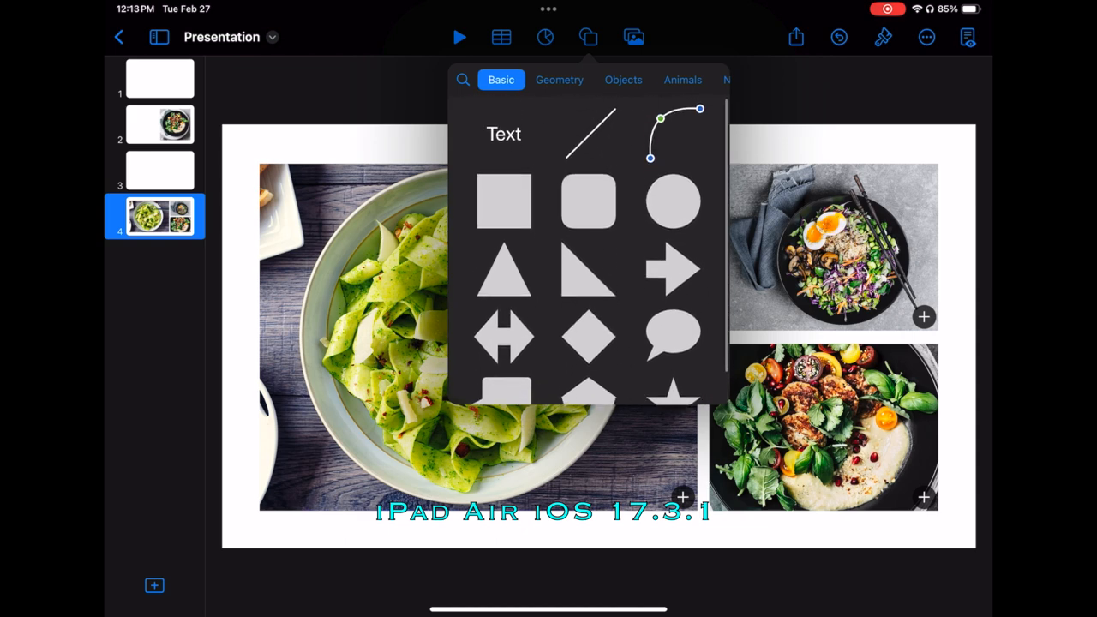
left_click(559, 78)
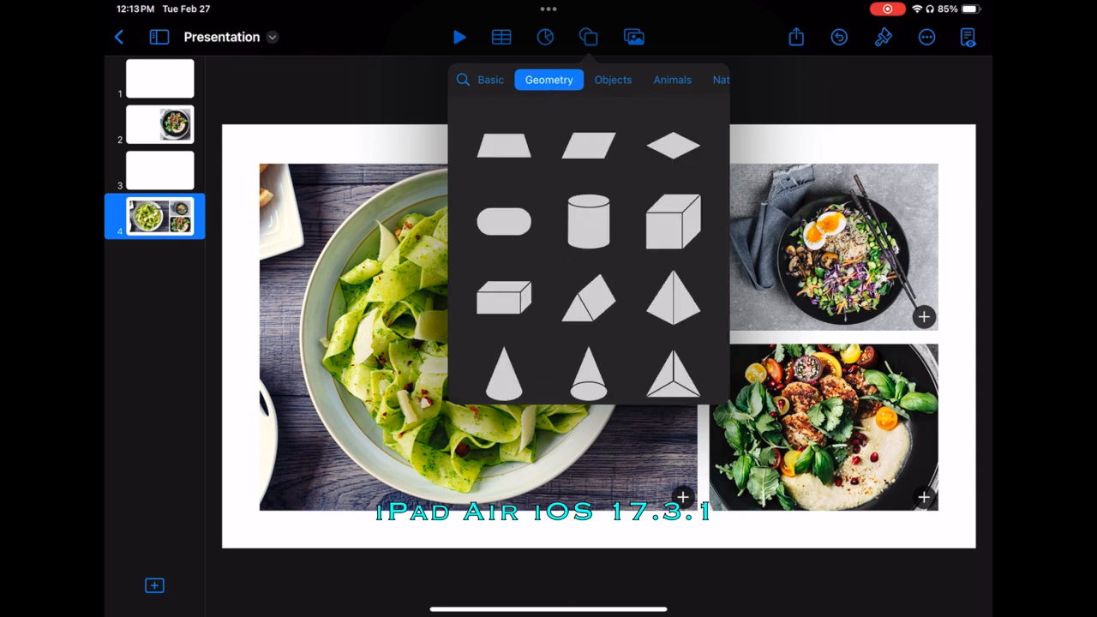
left_click(613, 80)
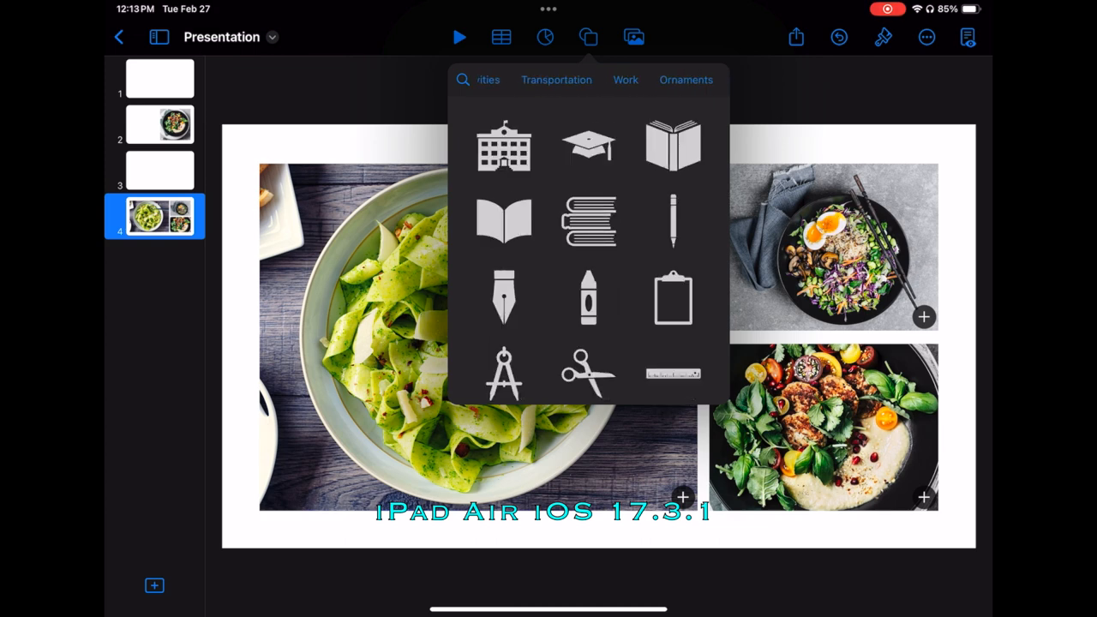
left_click(633, 37)
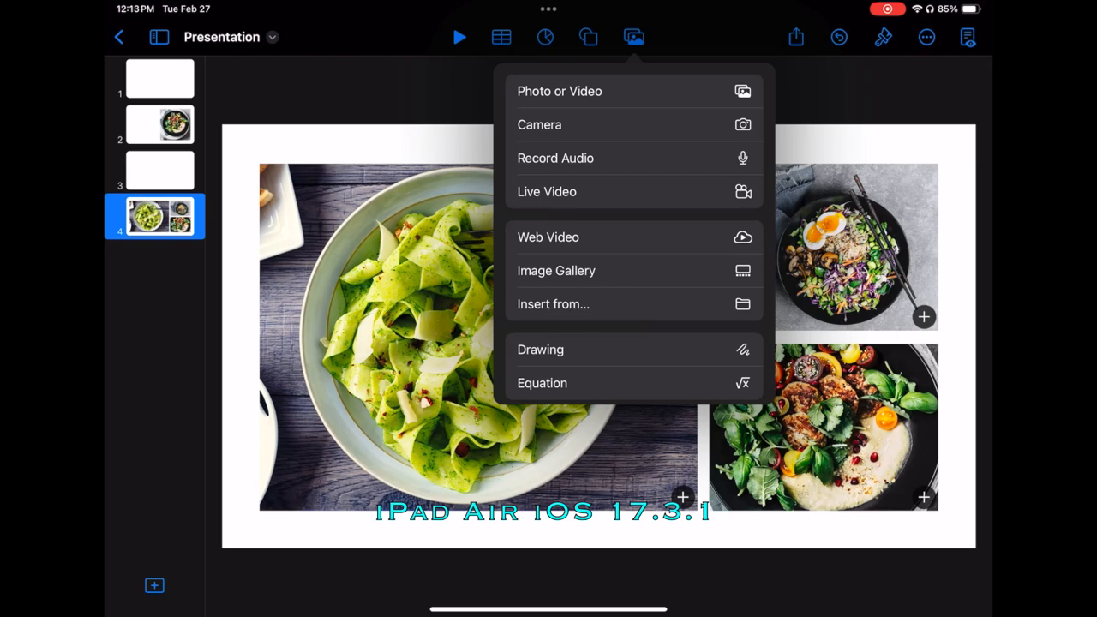
left_click(795, 37)
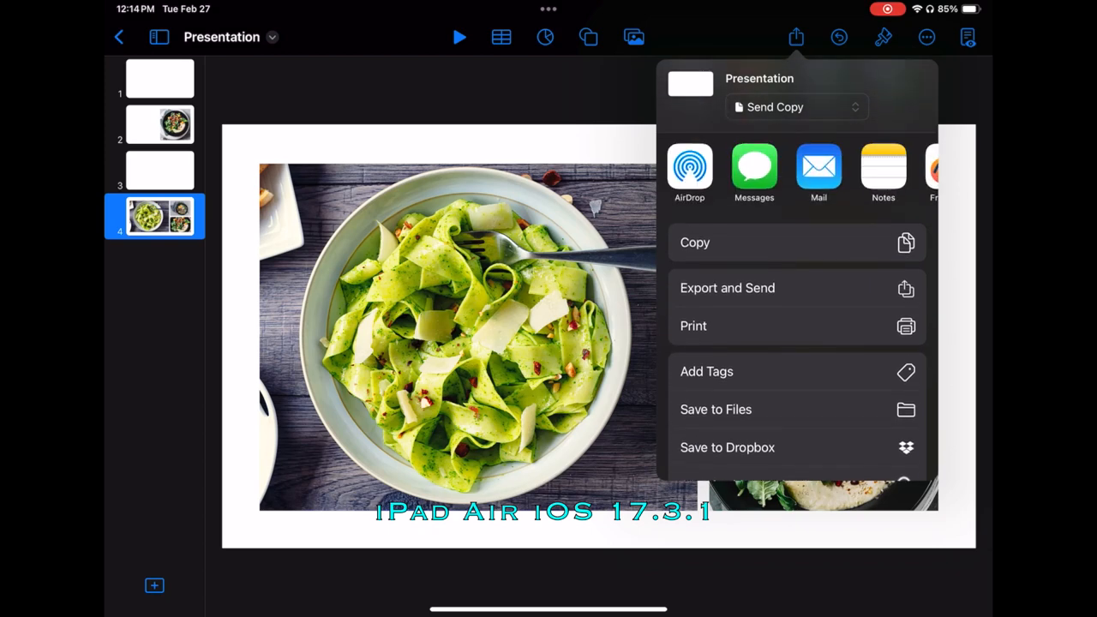
left_click(727, 287)
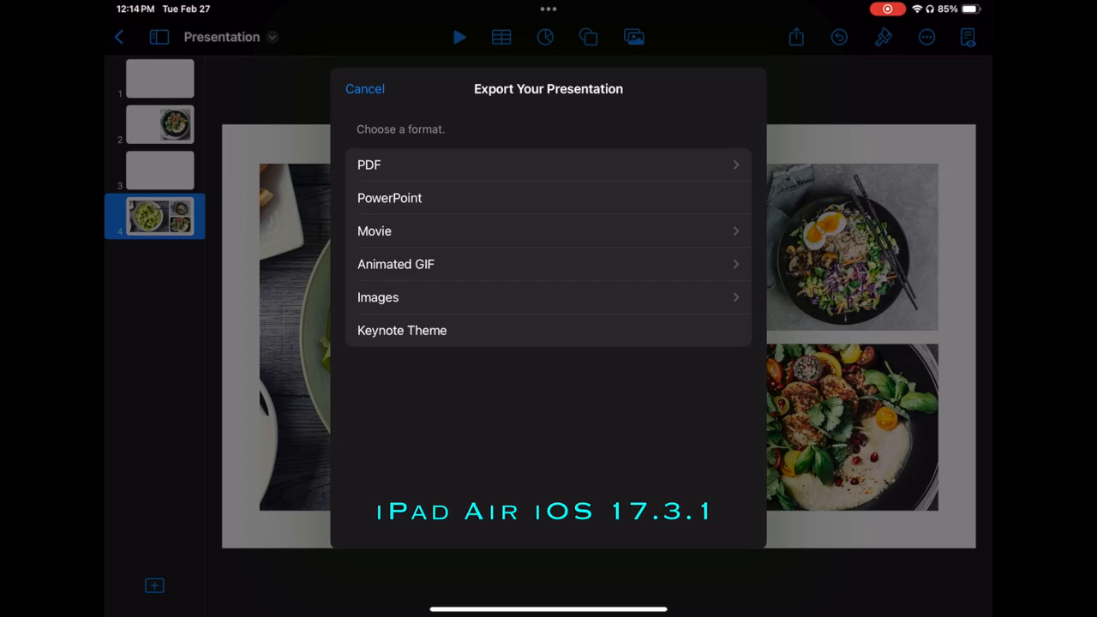
left_click(365, 89)
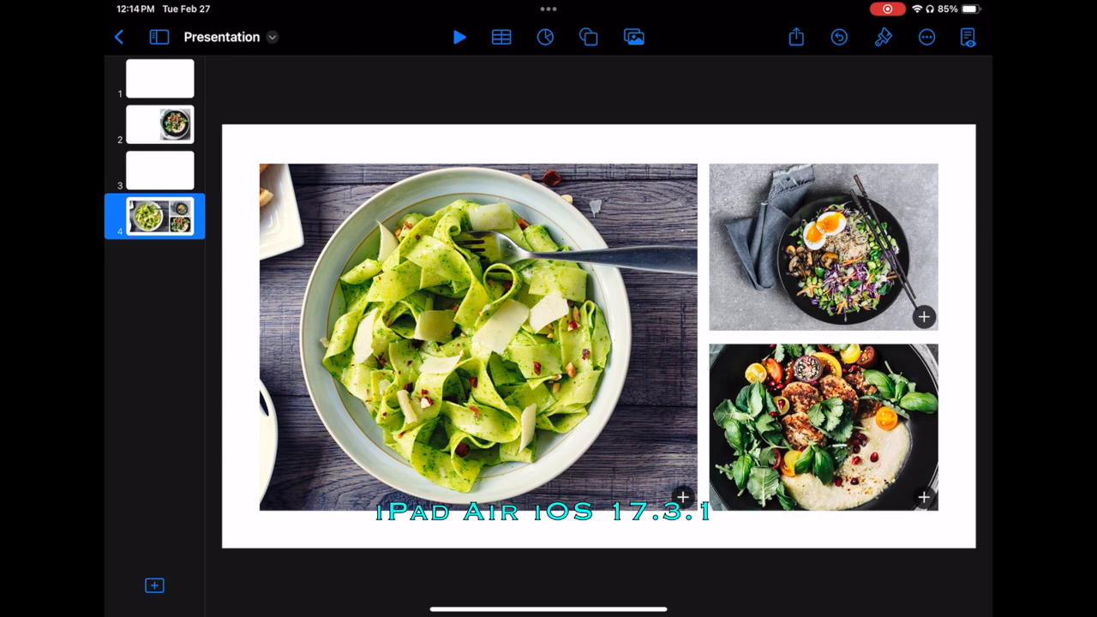
Check the slide's format settings, switch to Reading View, and show the title slide
left_click(883, 36)
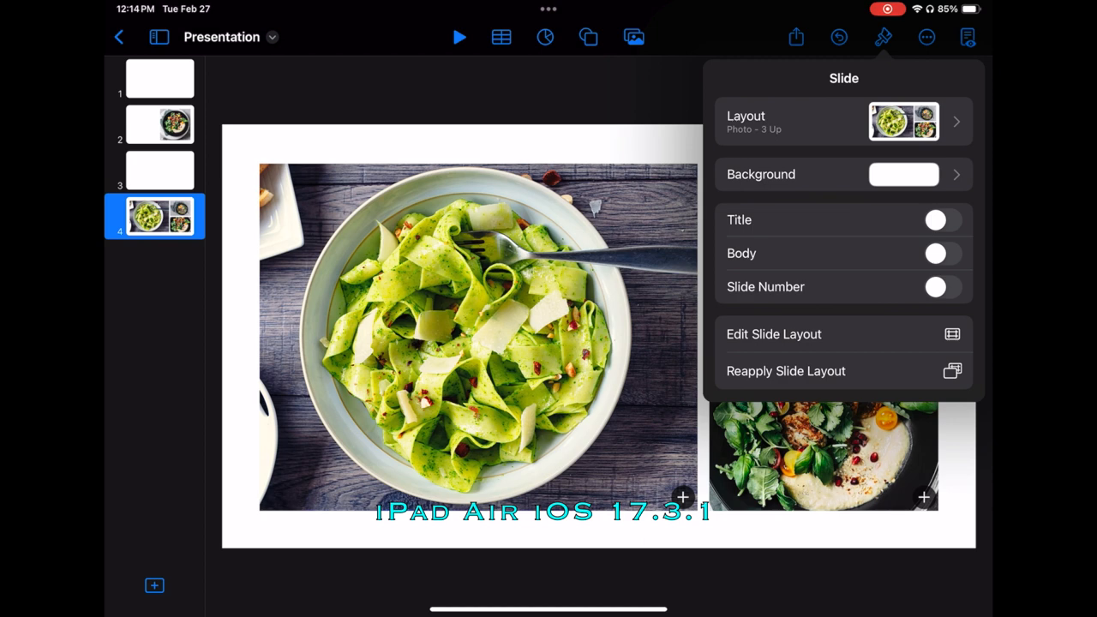
left_click(927, 37)
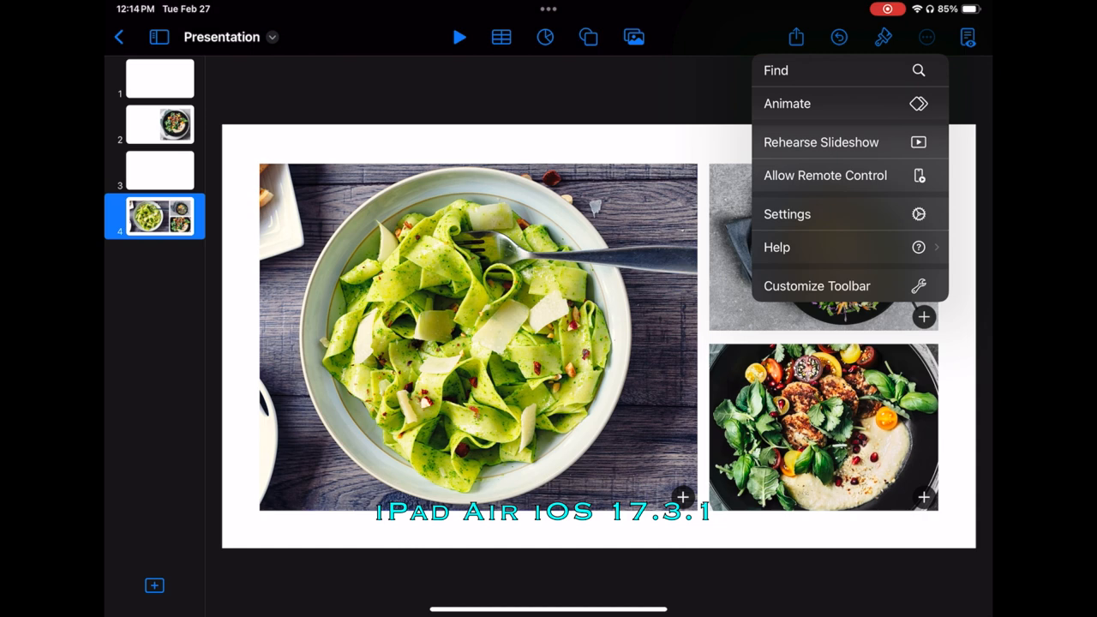
left_click(927, 37)
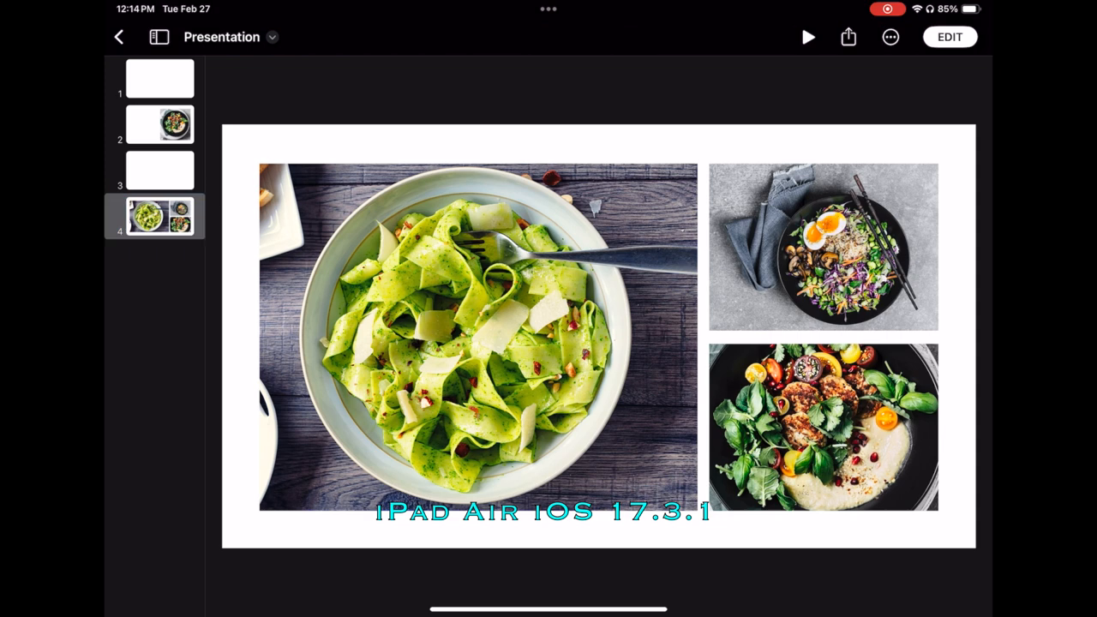
left_click(160, 78)
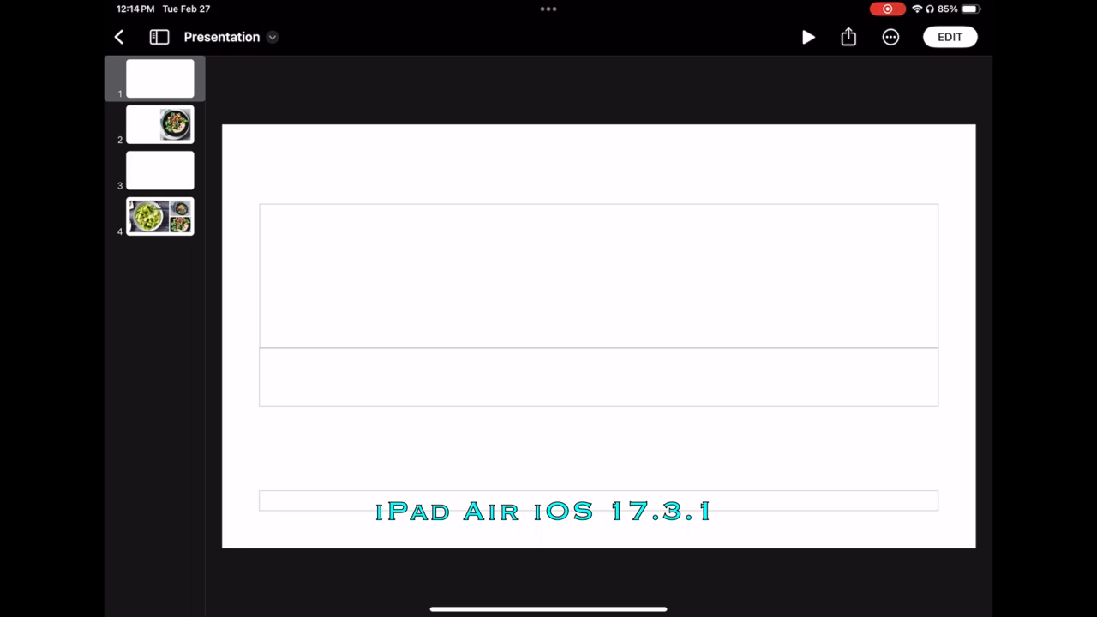
Return to editing and handwrite 'Healthy Foods' into the title placeholder using Scribble
left_click(950, 37)
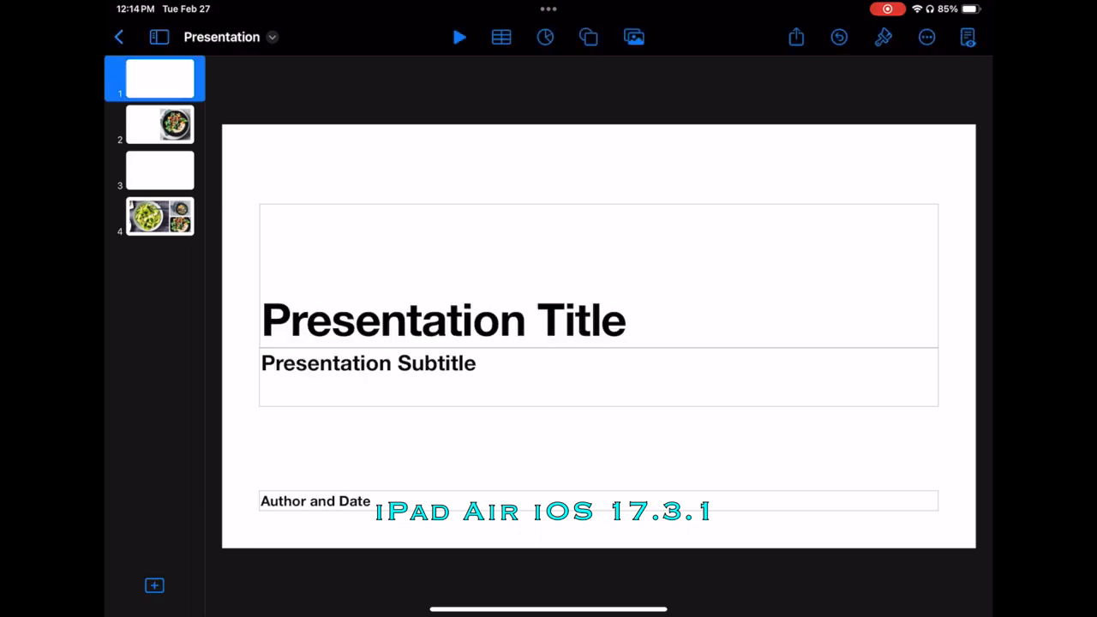
left_click(443, 319)
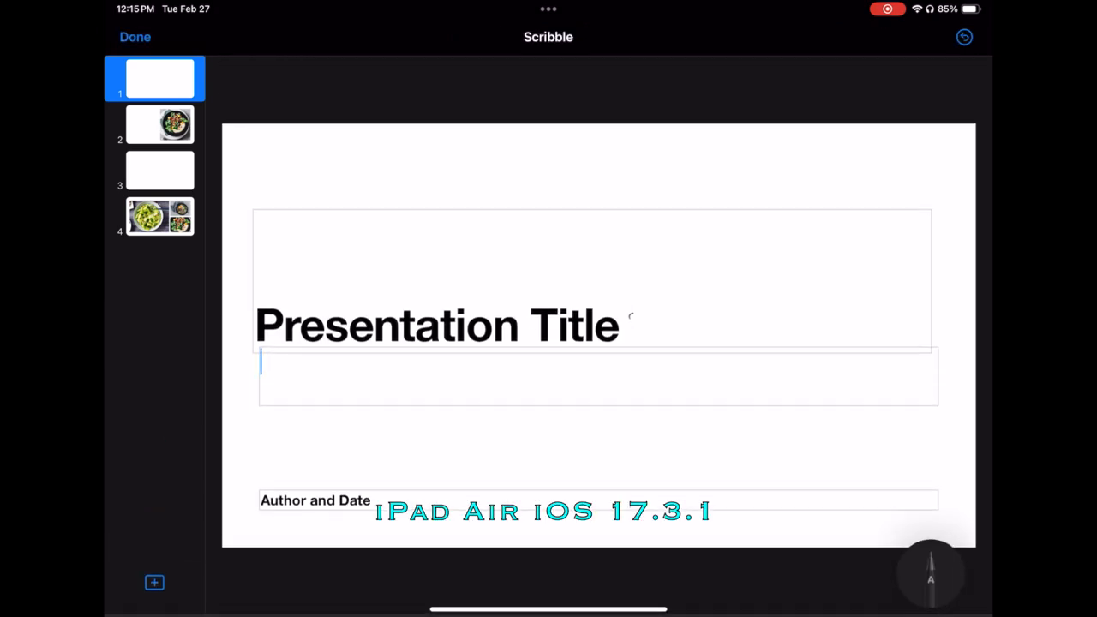
left_click(599, 364)
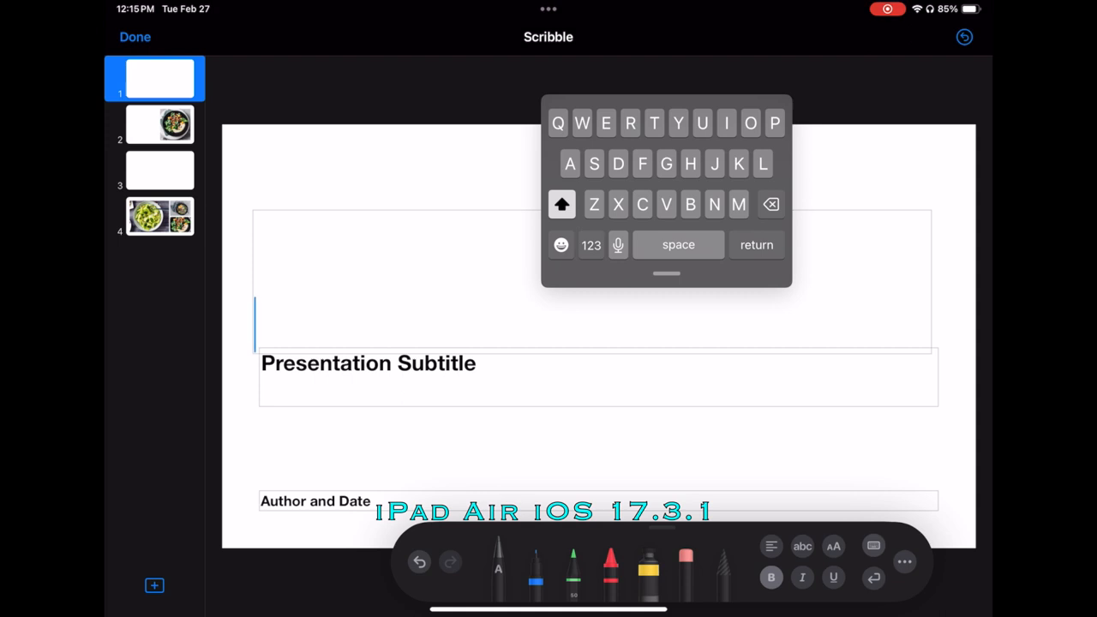
type("Hea")
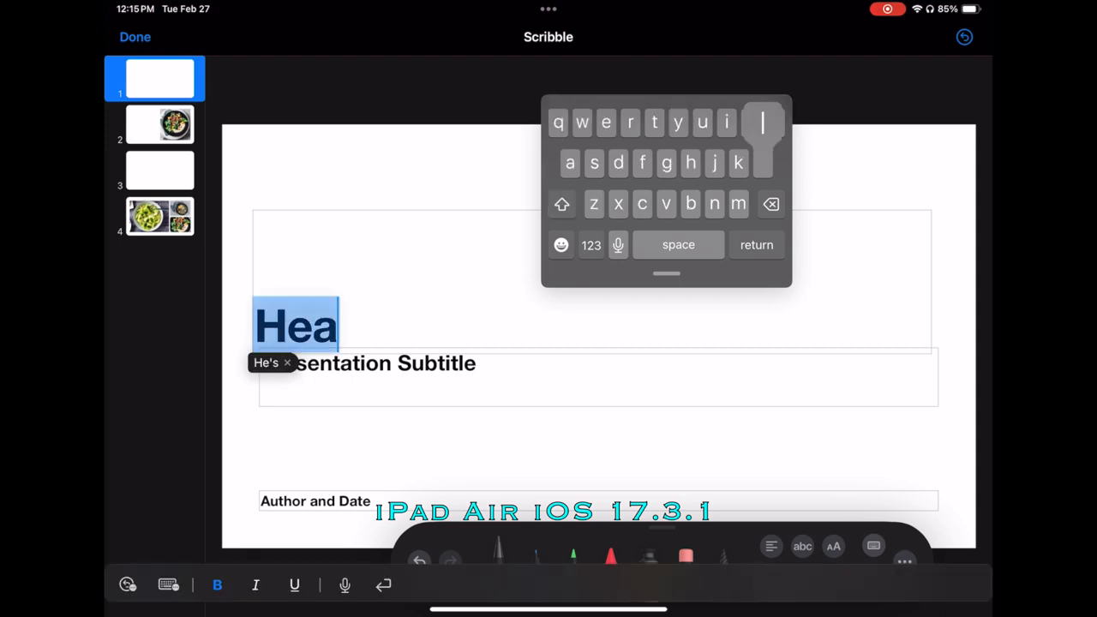
type("lthy")
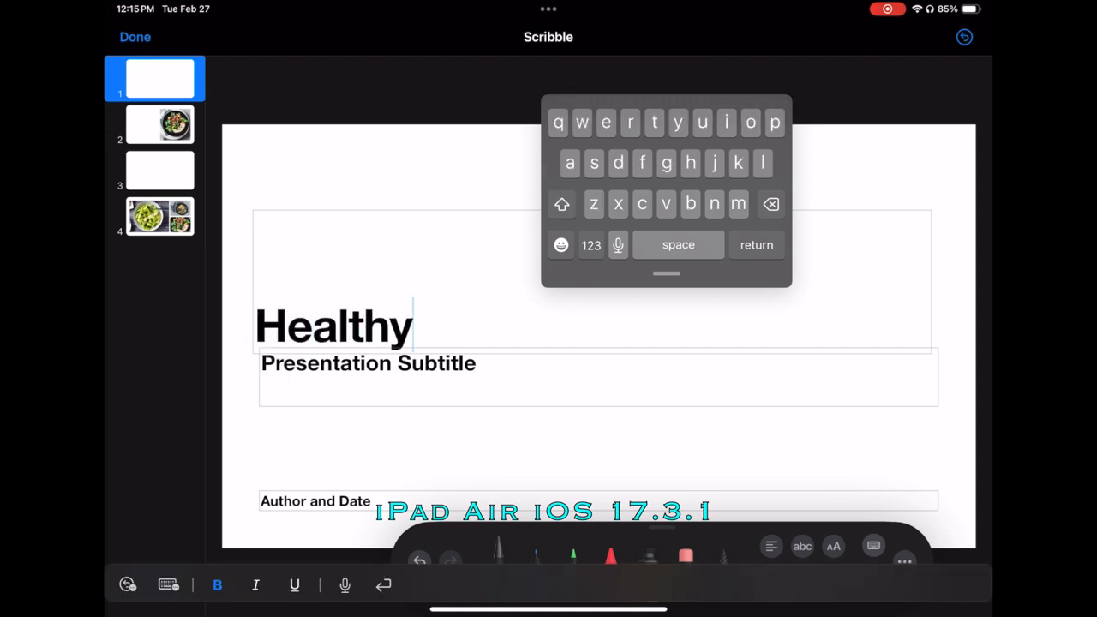
type("F")
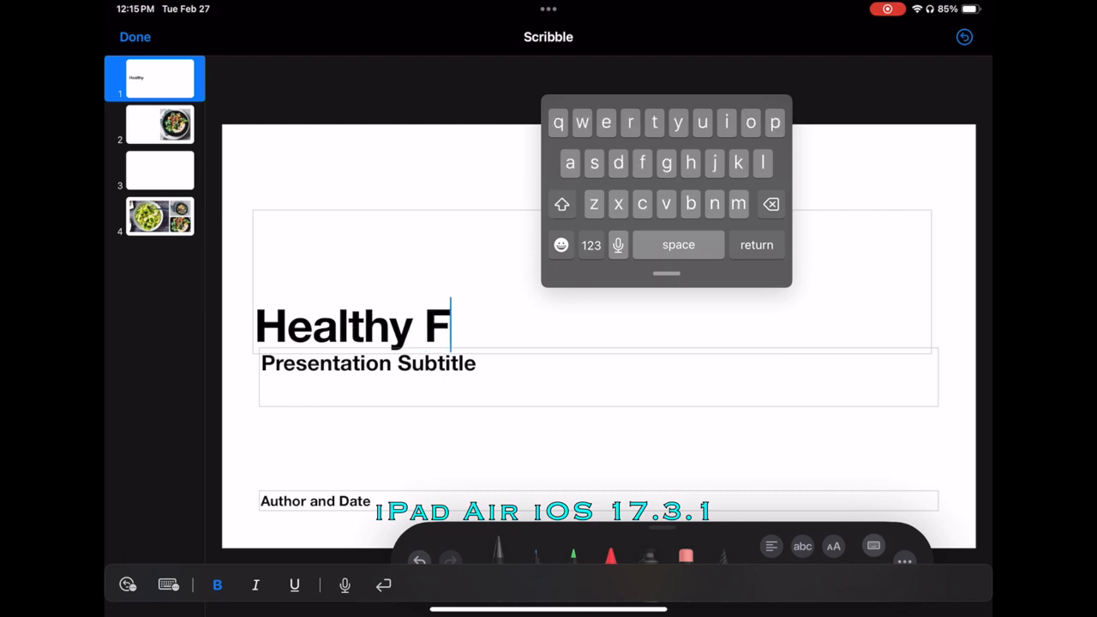
type("oods")
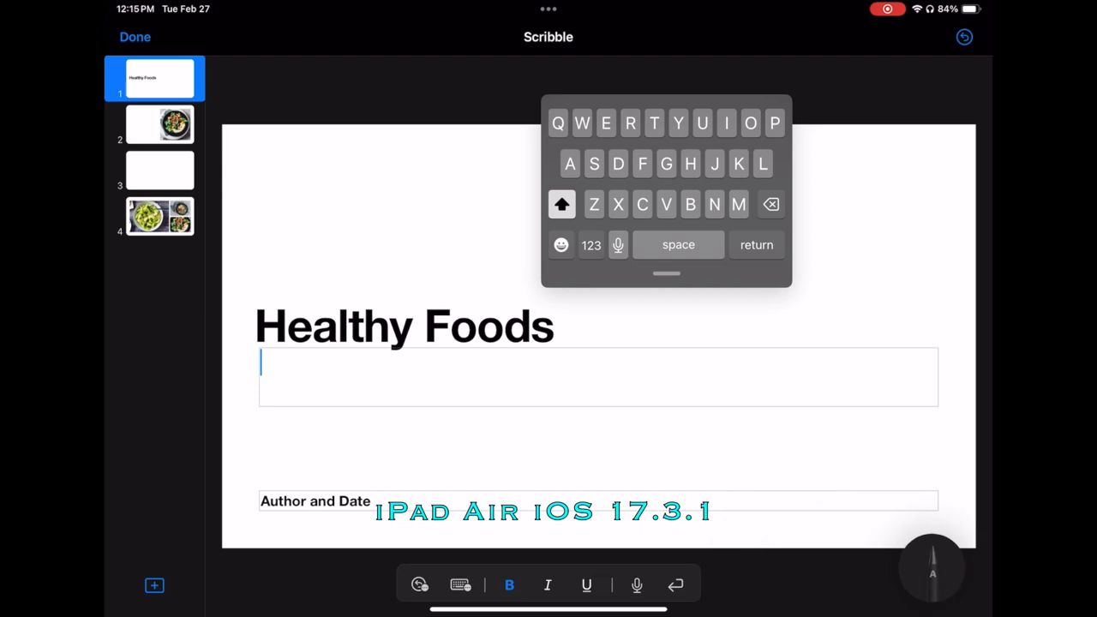
left_click(135, 36)
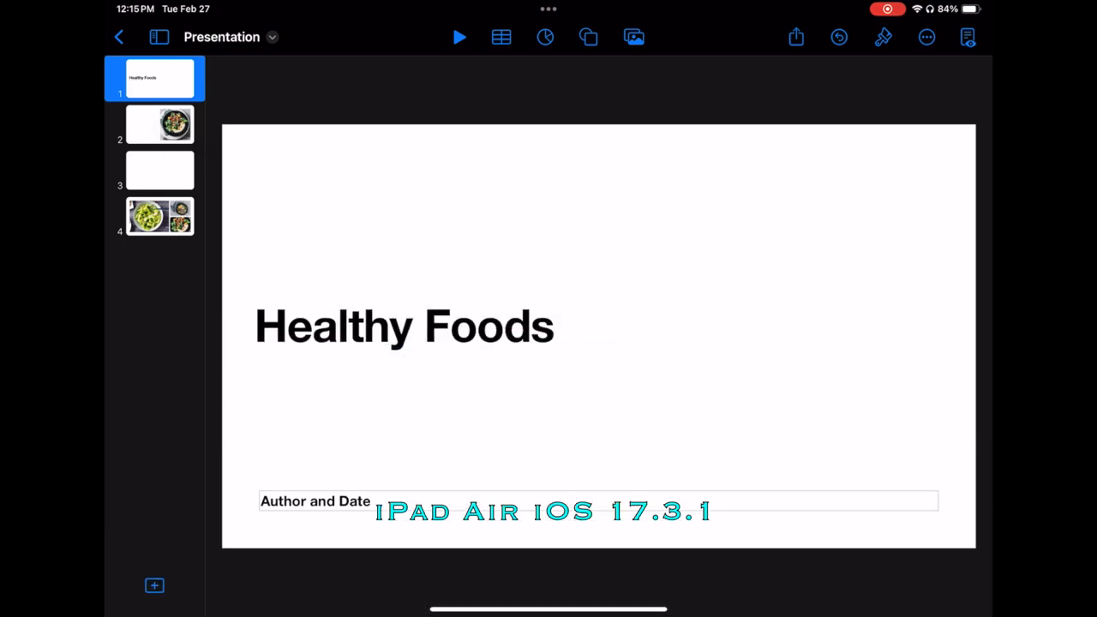
Delete the title slide's Author and Date box, then select slide 2
left_click(315, 501)
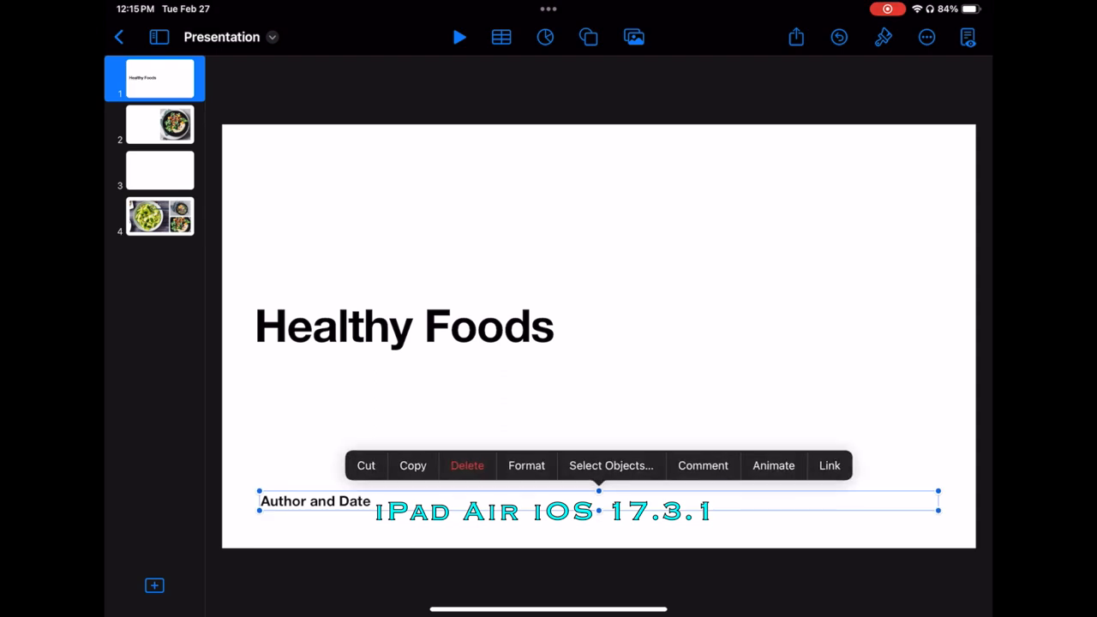
left_click(598, 386)
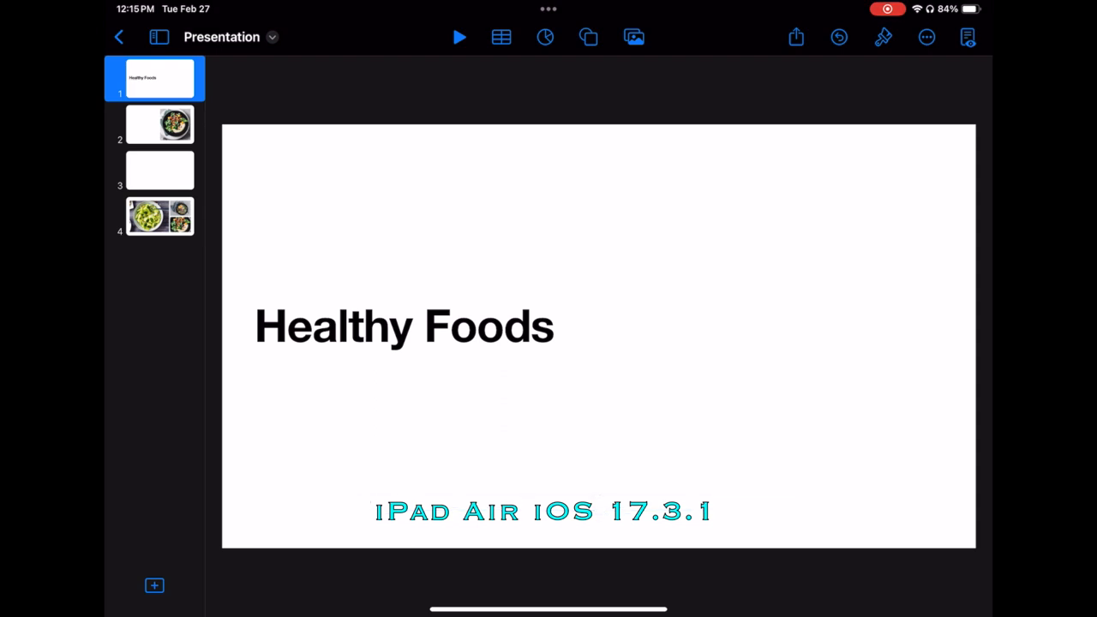
left_click(158, 125)
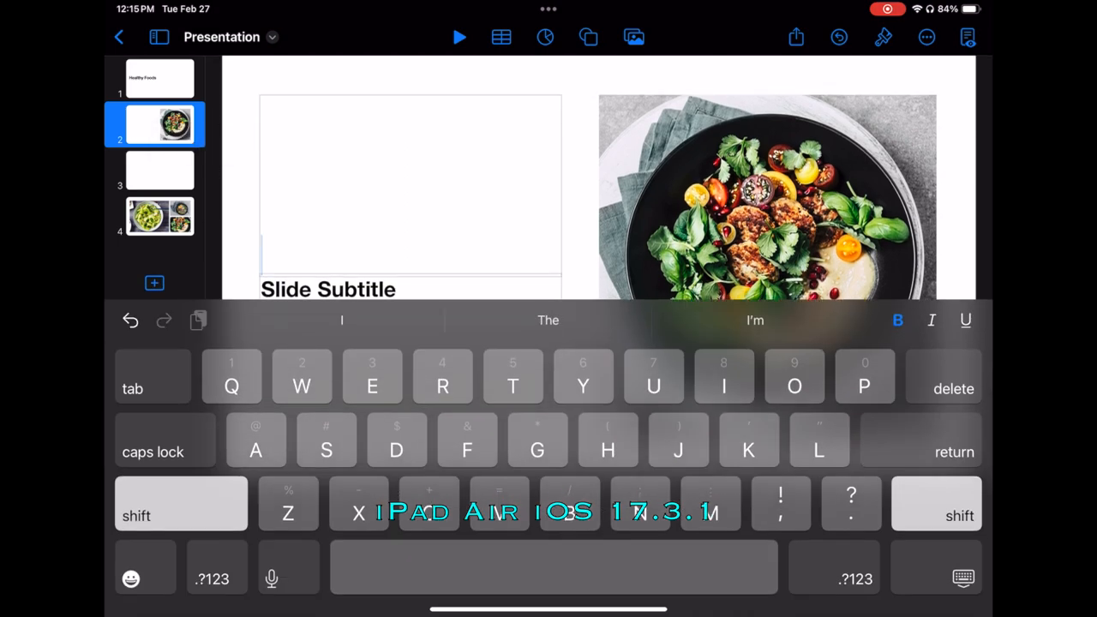
Title the second slide 'Vegetable, nuts and proteins'
type("Vegetable")
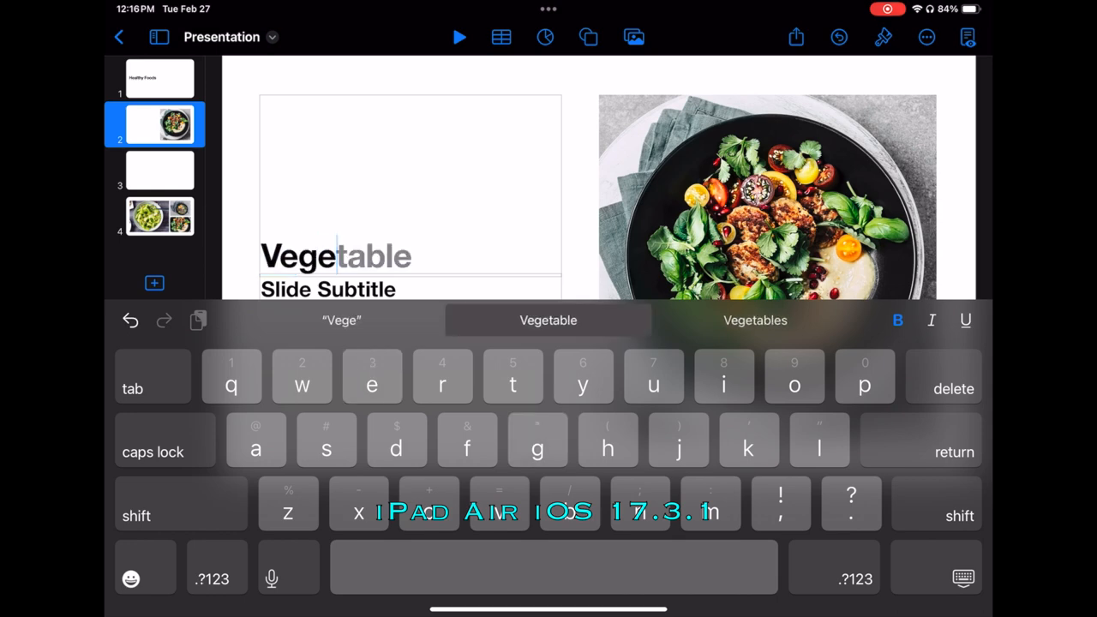
type(", nut")
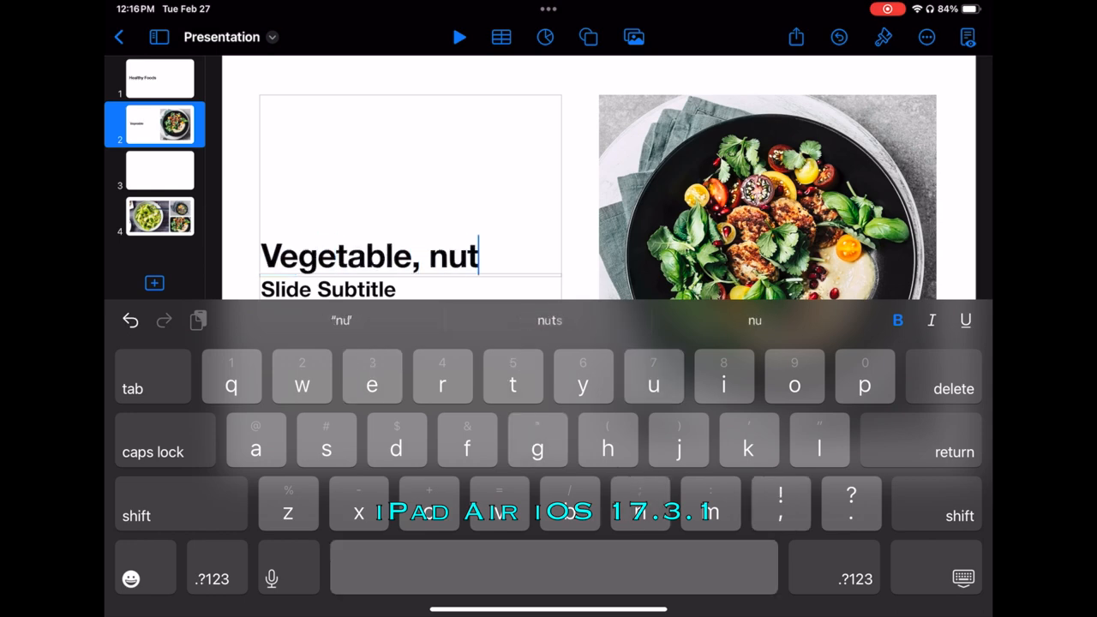
type("s and")
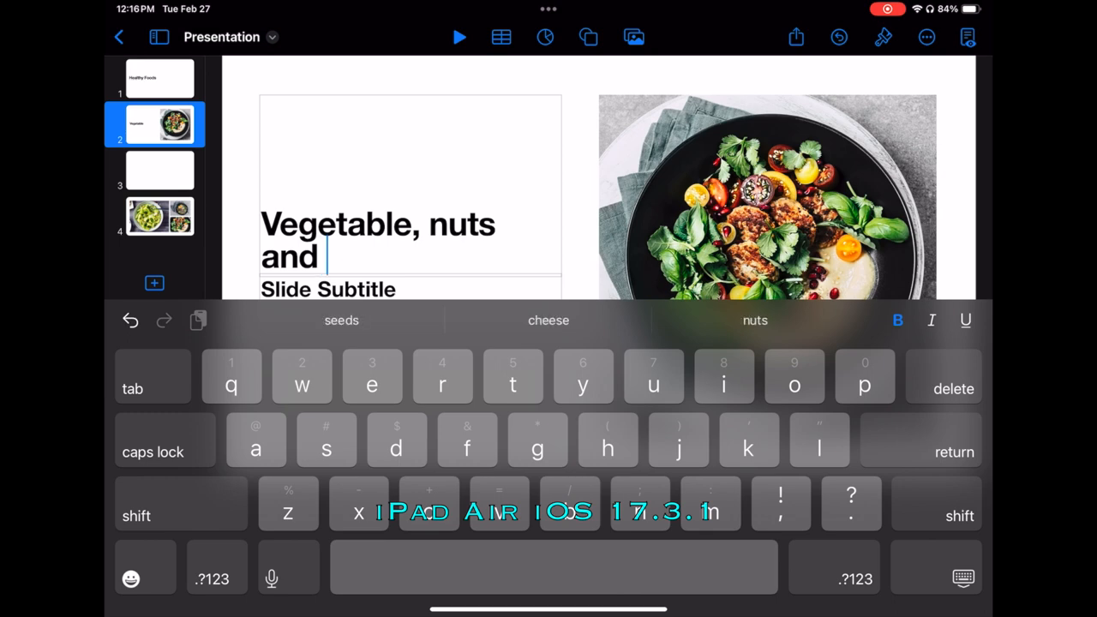
type("prot")
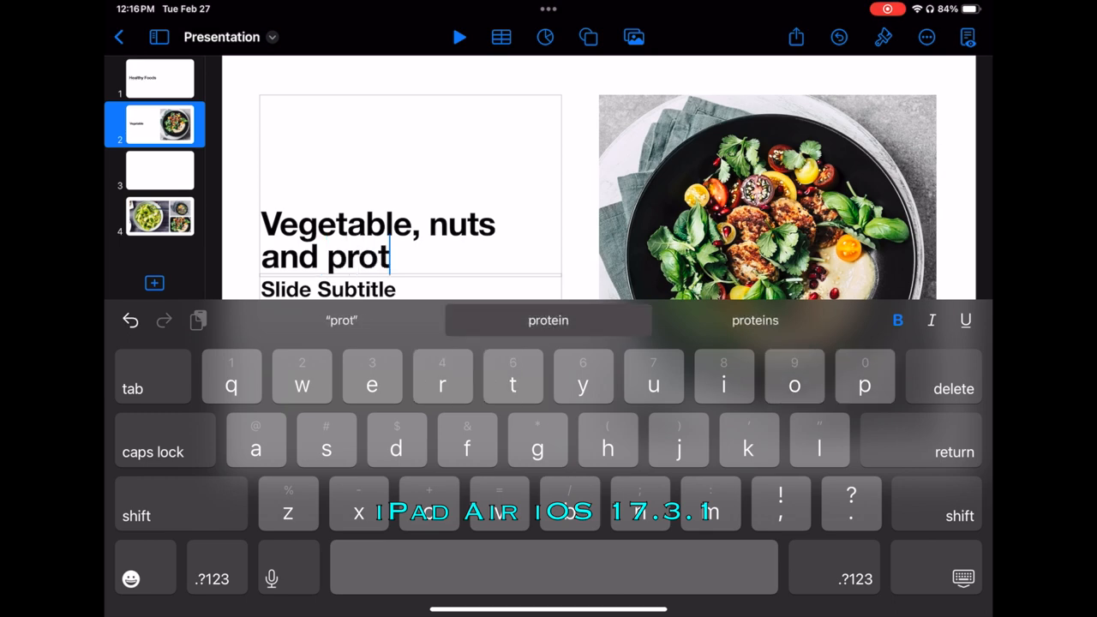
left_click(548, 320)
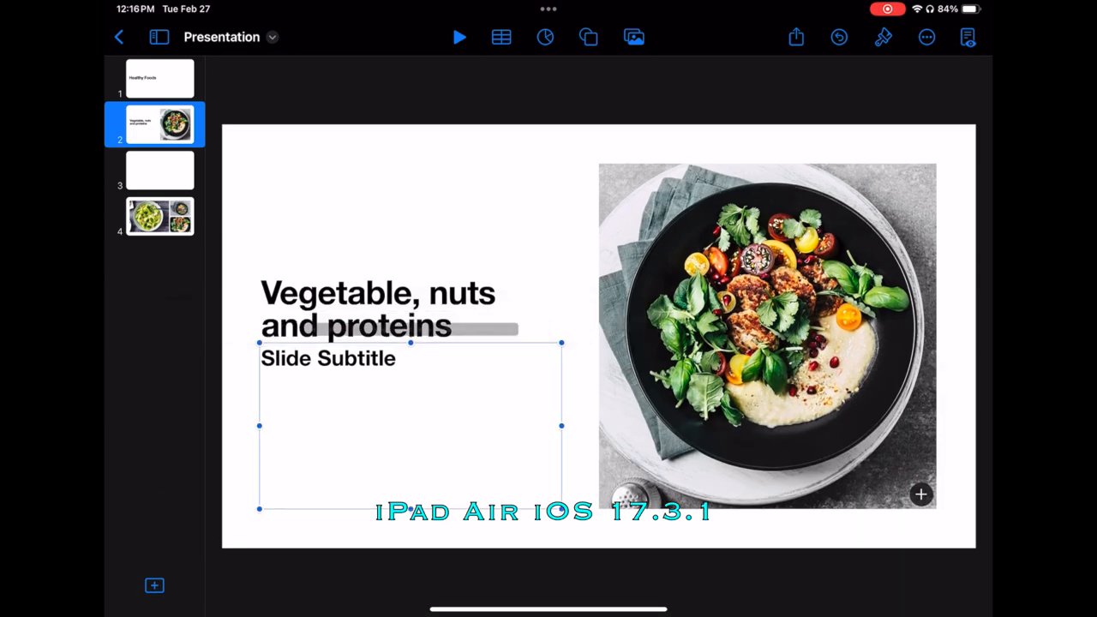
Enter body text 'Research shows that......', then move to slide 3
left_click(328, 358)
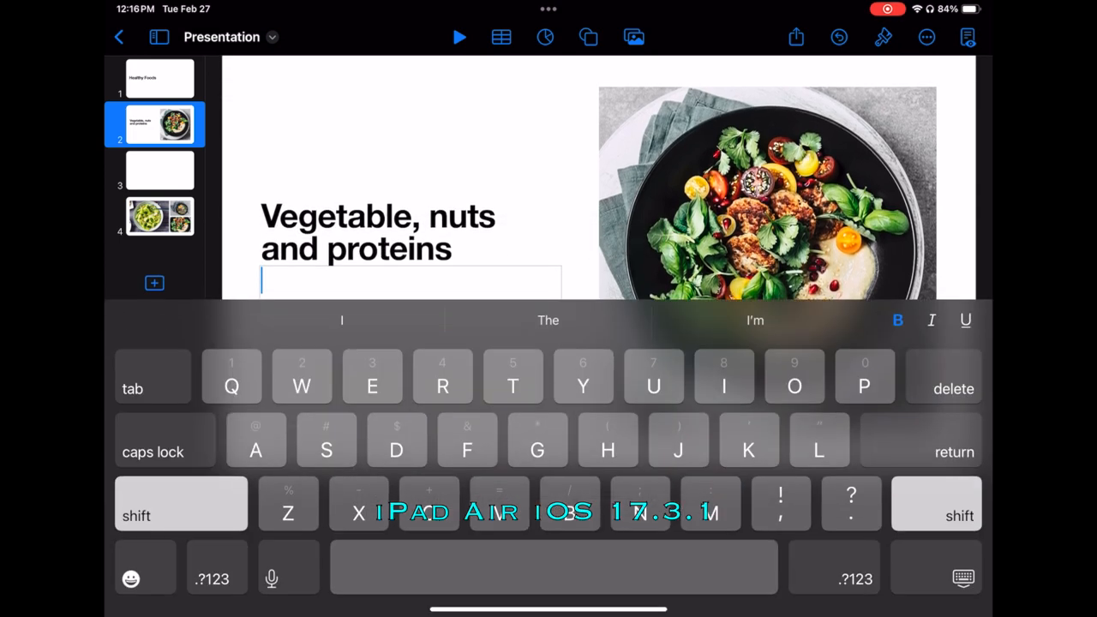
type("Research shows")
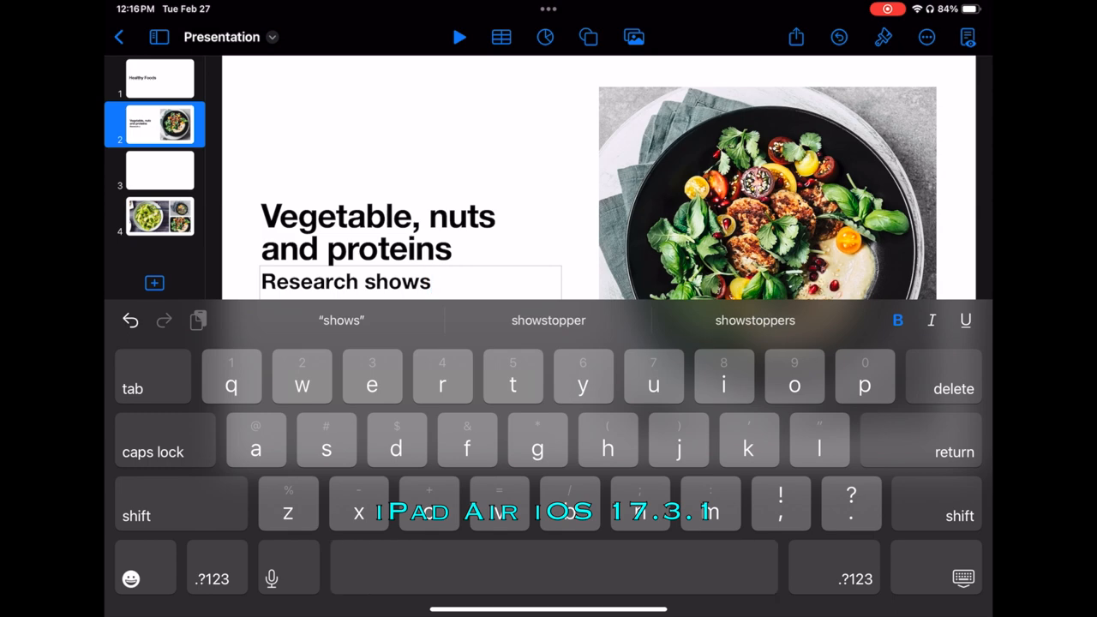
type("that......")
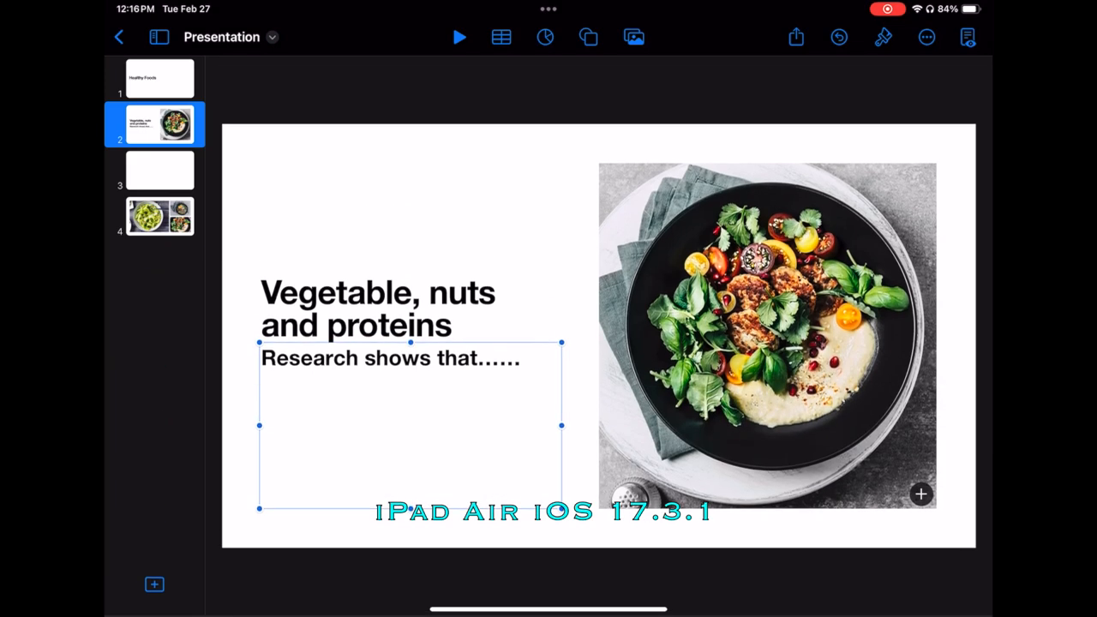
left_click(160, 169)
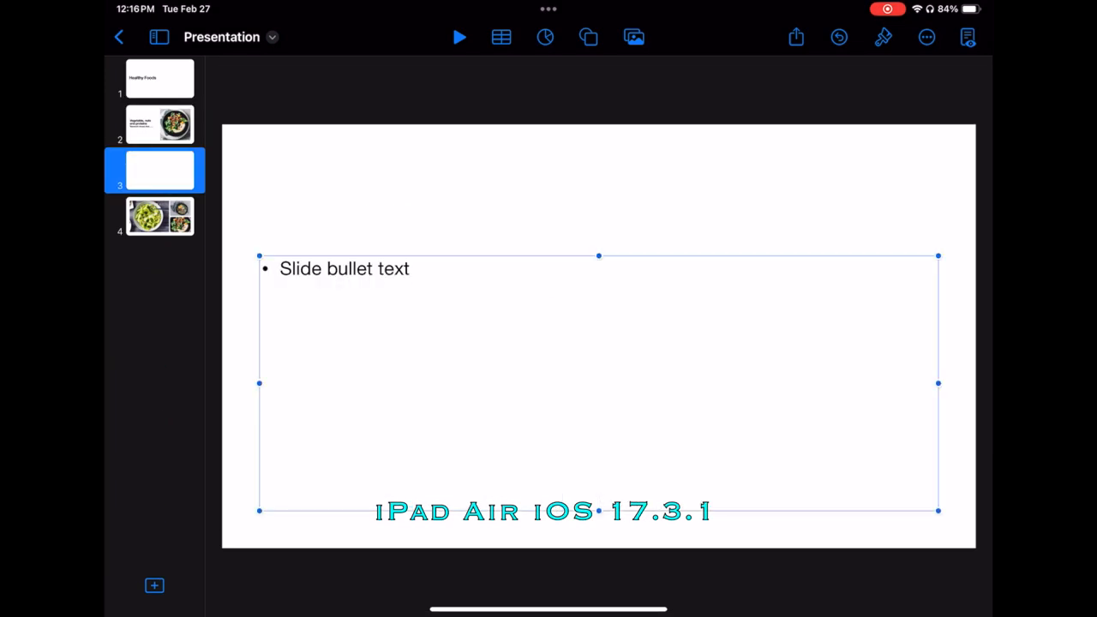
Write the bullets Leafy greens, Nuts in moderation and Olive oil, then open slide 4
left_click(884, 37)
type("Leafy")
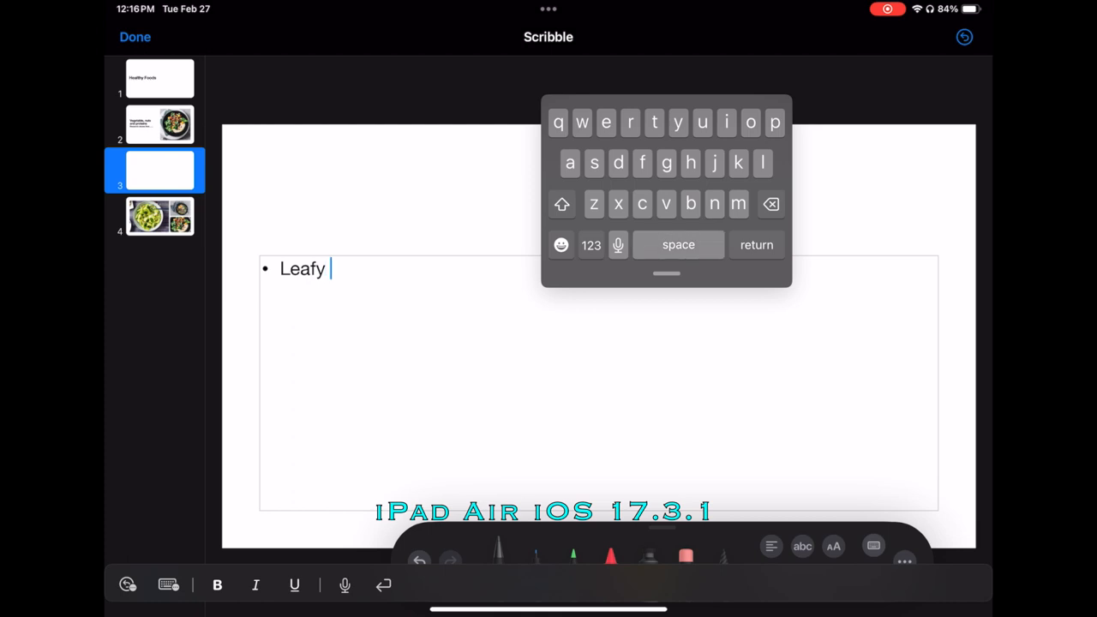
type("greens")
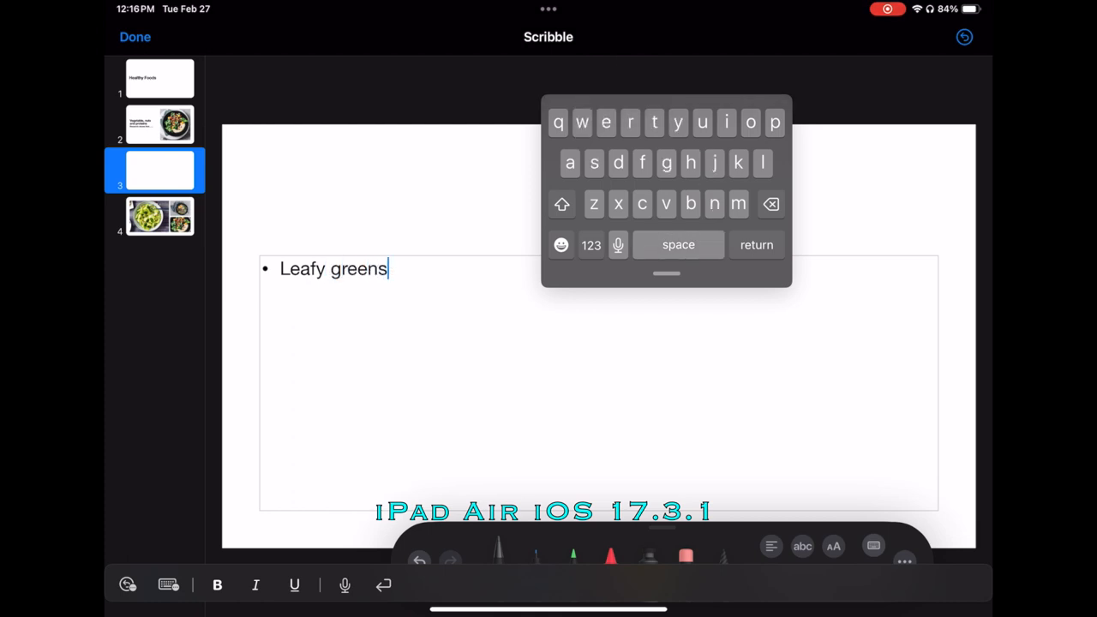
key("return")
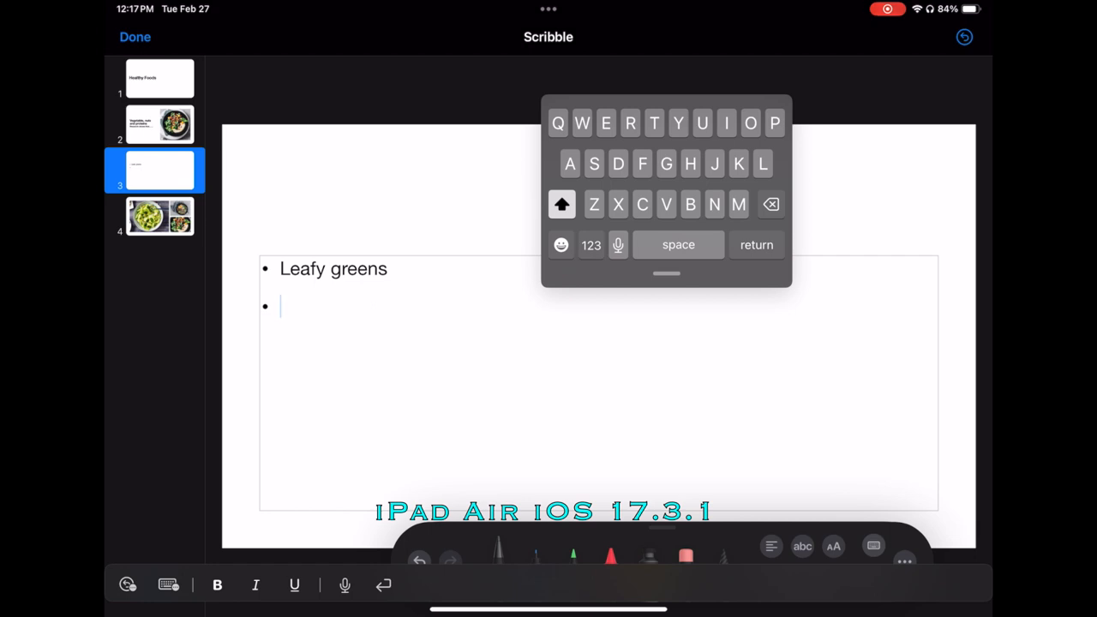
type("Nuts in m")
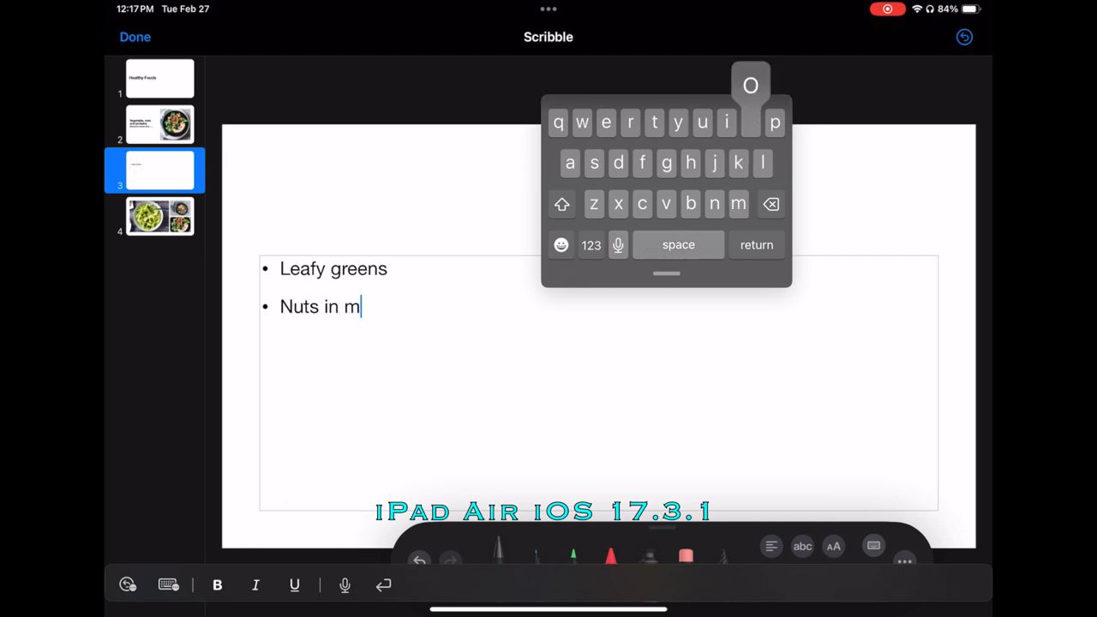
type("oderation")
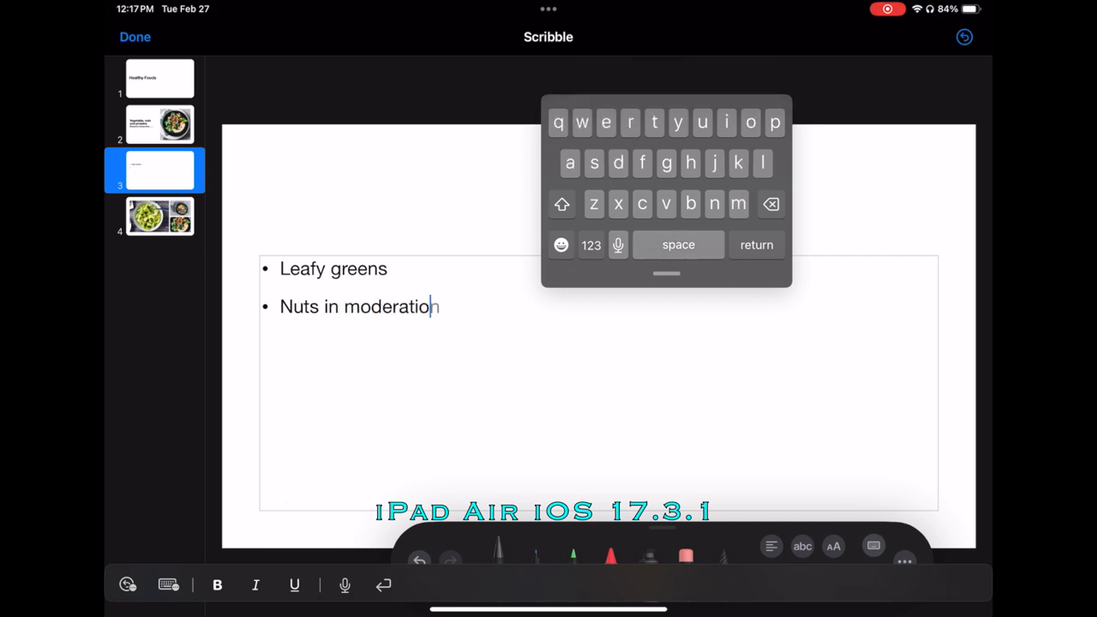
key("return")
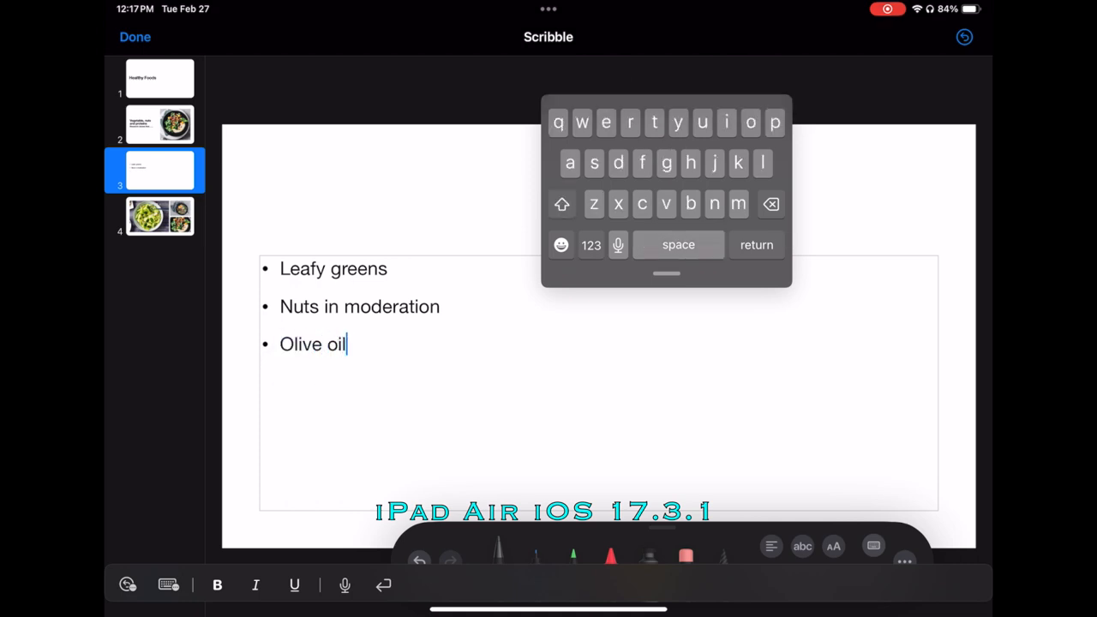
key("return")
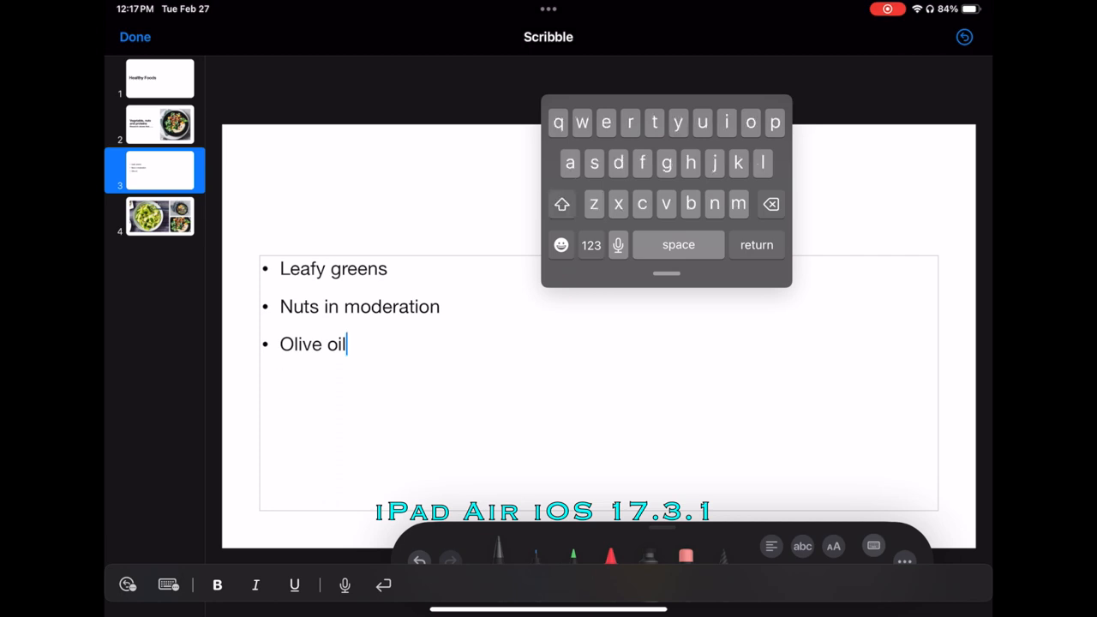
left_click(159, 216)
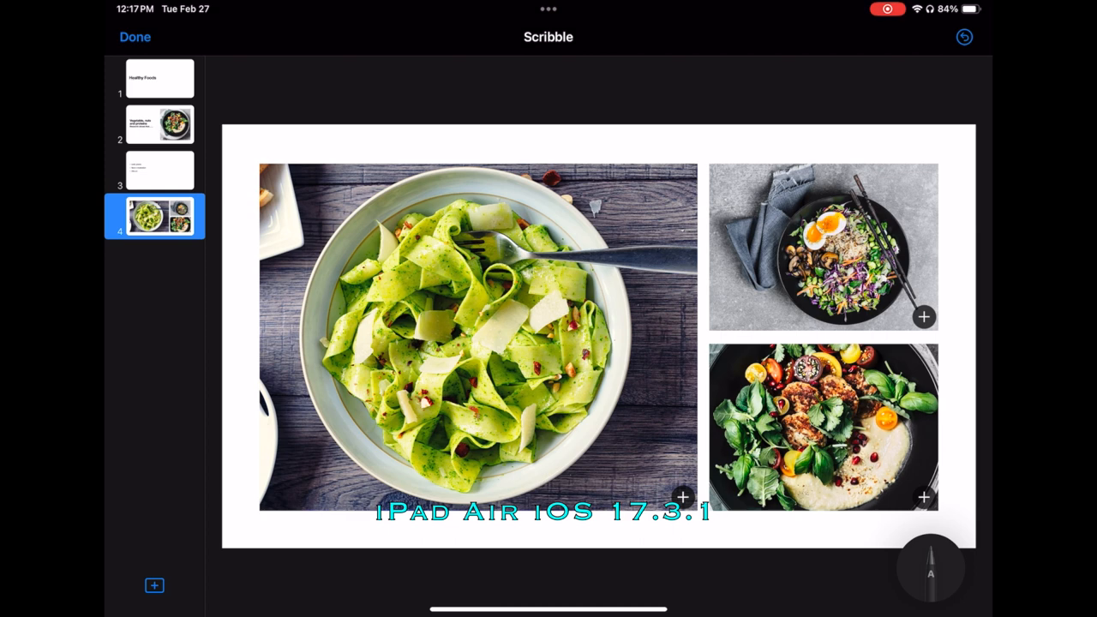
Exit Scribble handwriting mode and go back to the Healthy Foods title slide
left_click(924, 317)
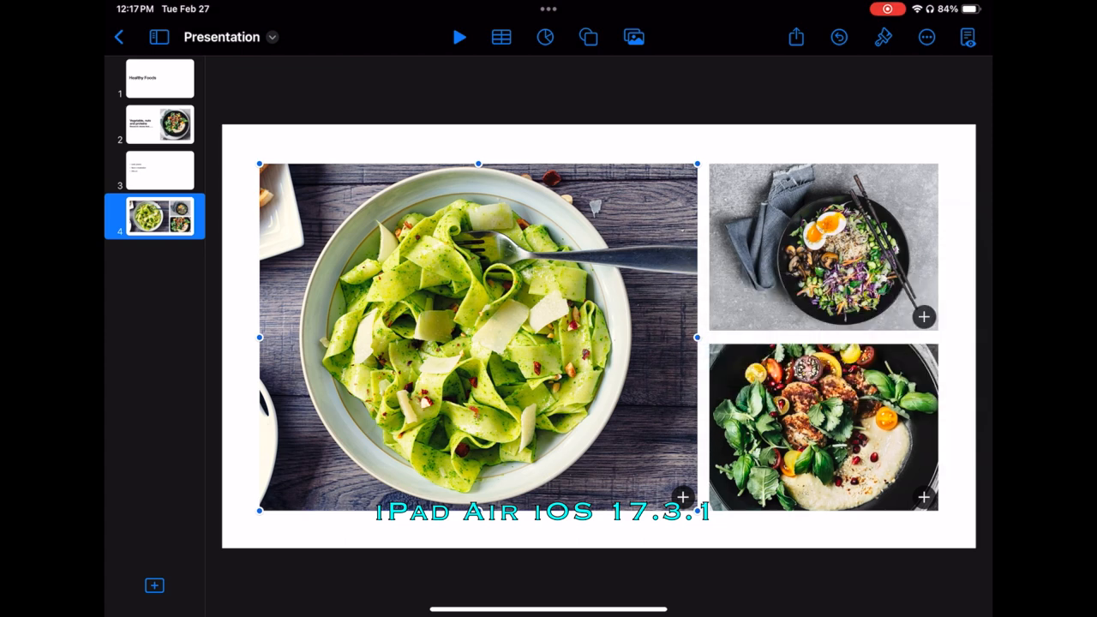
left_click(159, 78)
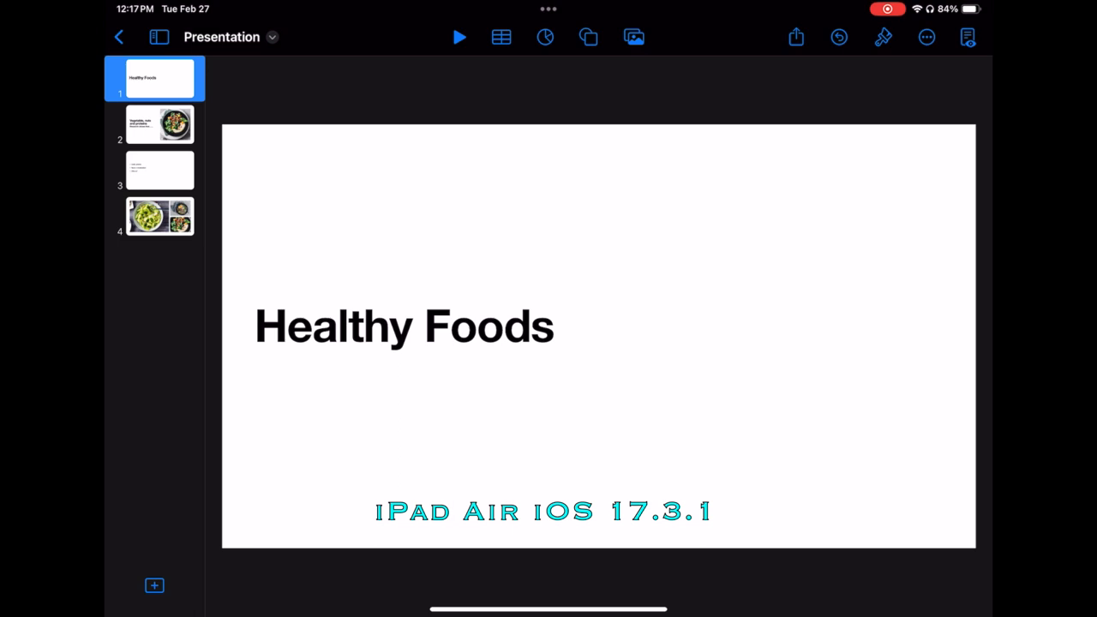
left_click(460, 37)
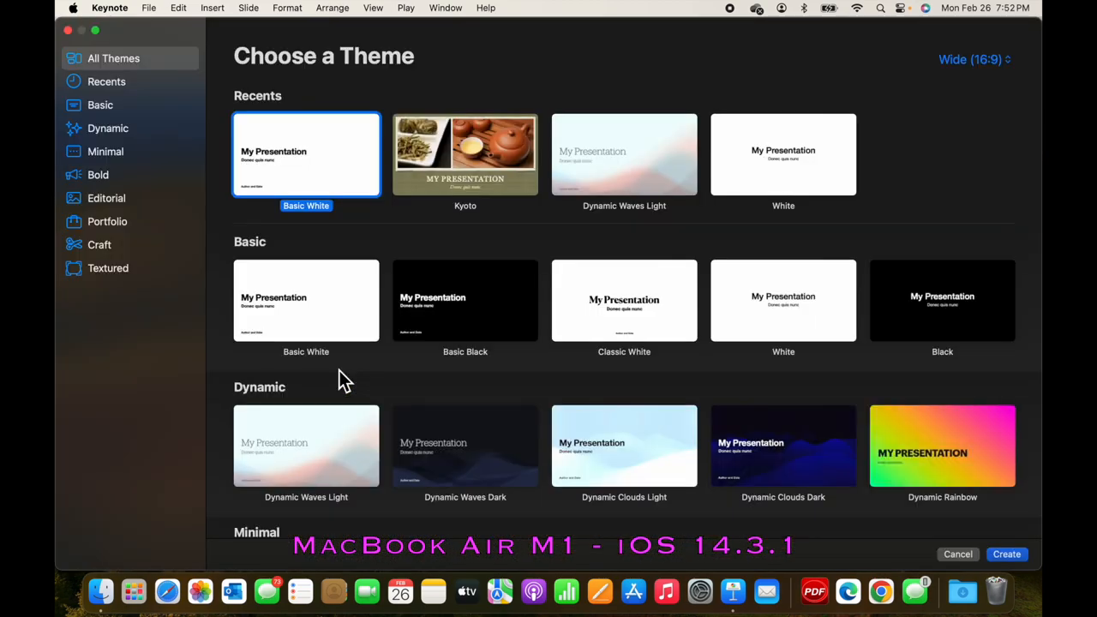
mouse_move(146, 395)
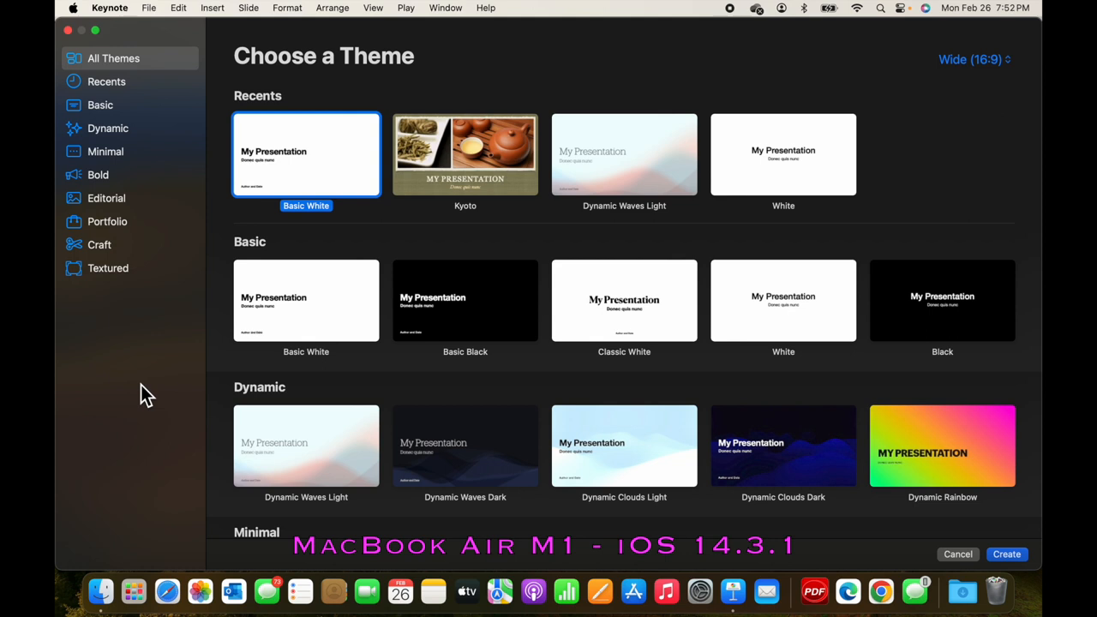
mouse_move(660, 82)
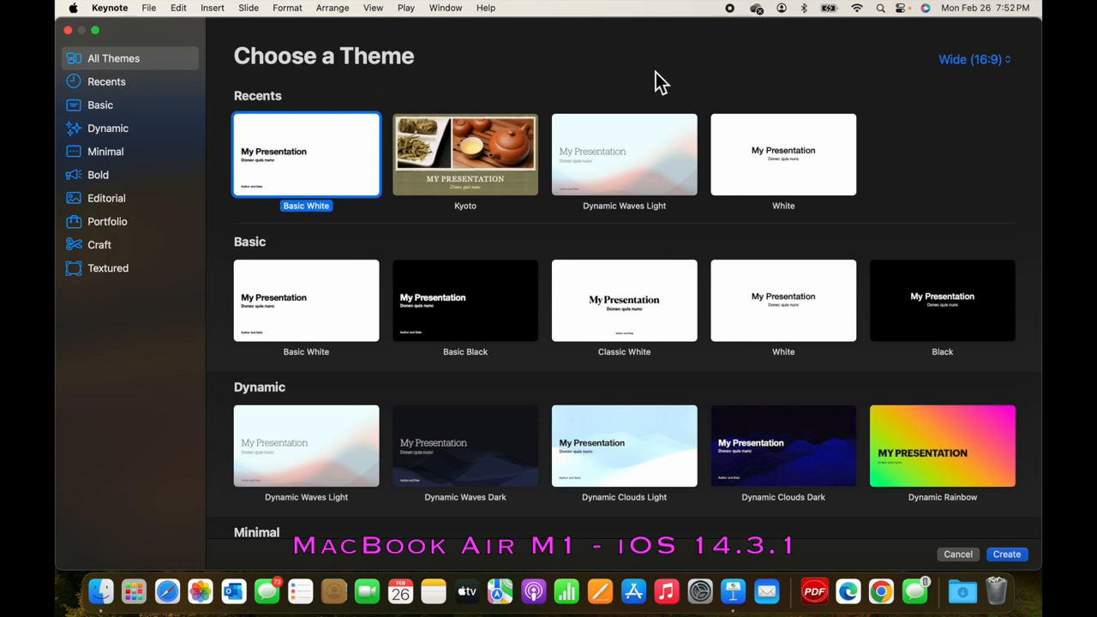
Check the slide size choices in the theme gallery, keeping Wide 16:9
left_click(973, 59)
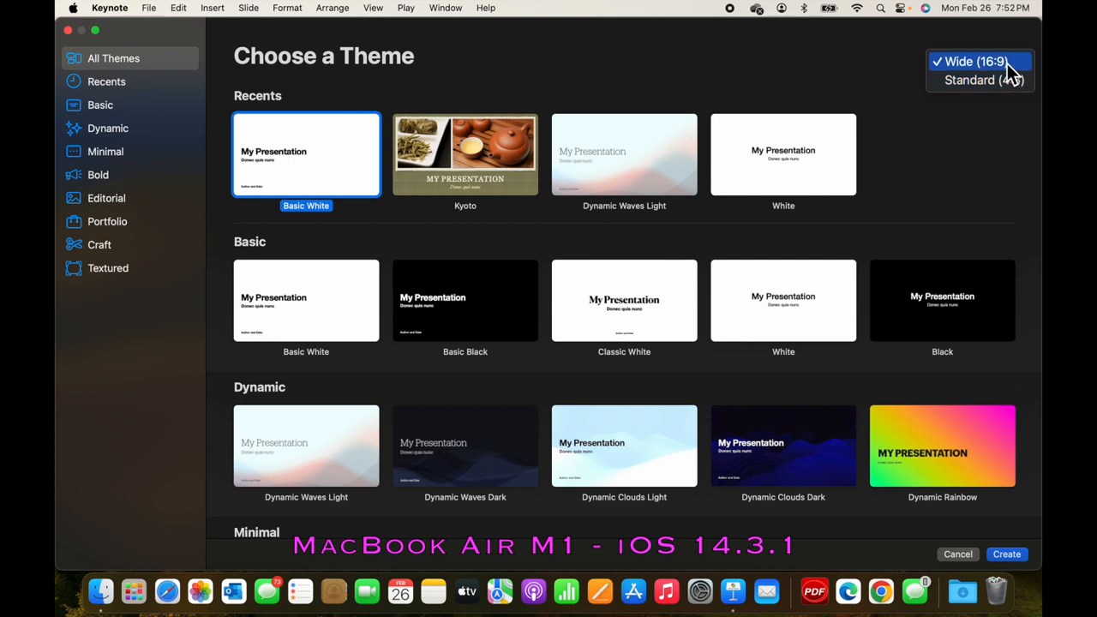
left_click(976, 61)
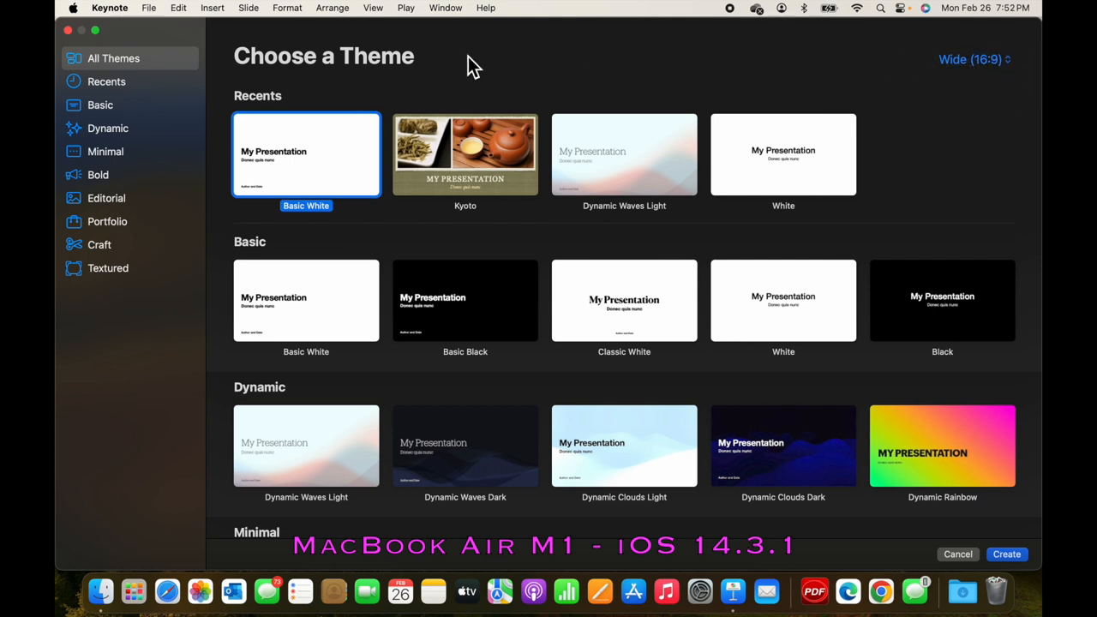
mouse_move(302, 159)
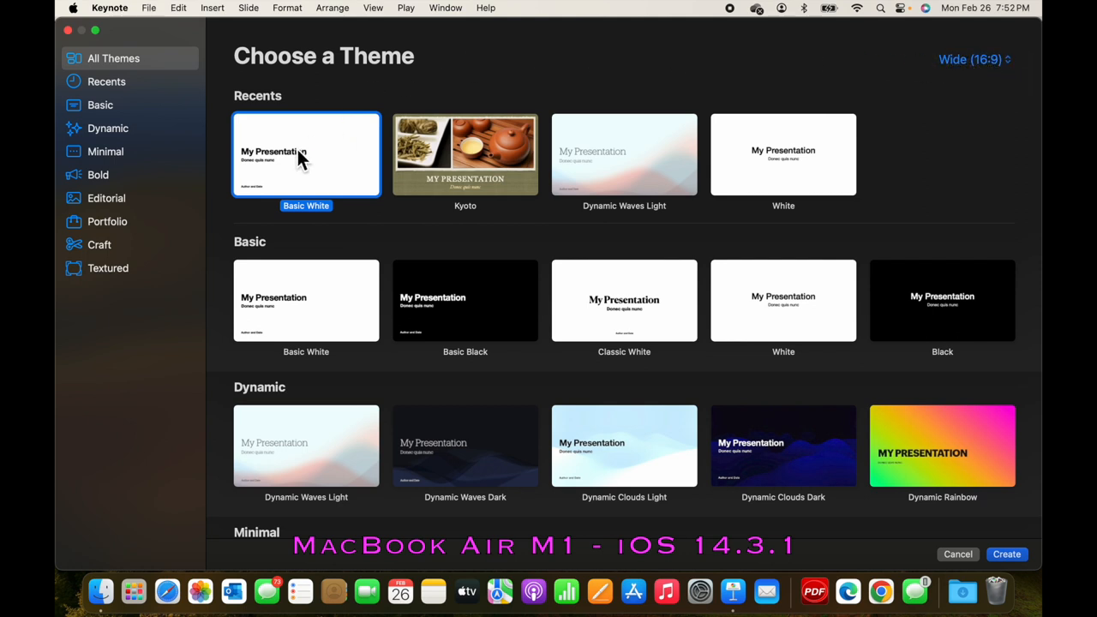
mouse_move(512, 111)
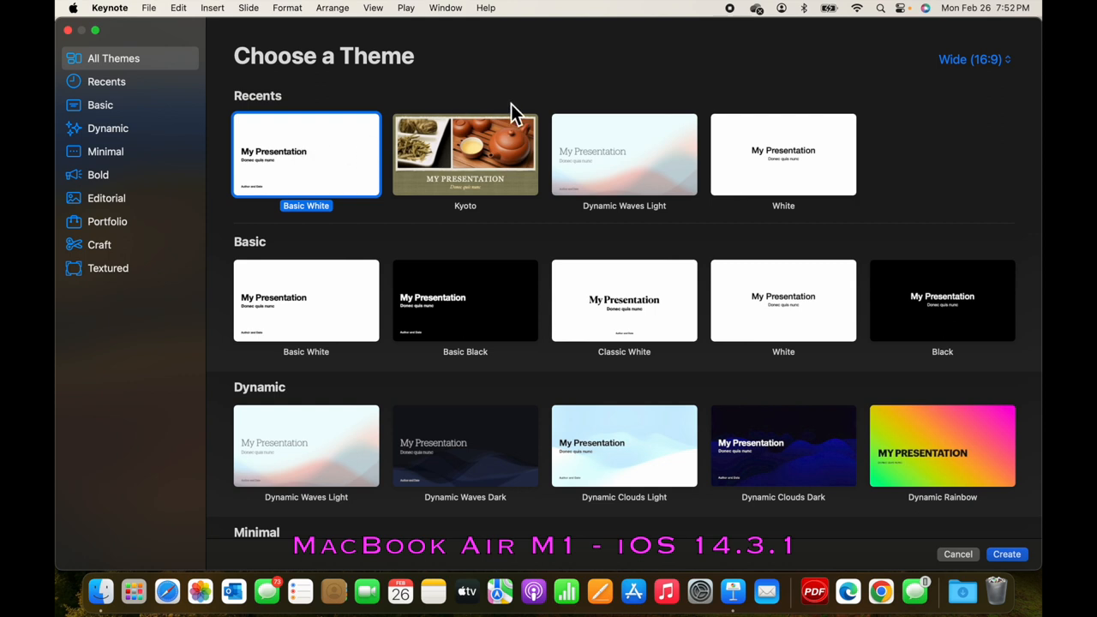
mouse_move(403, 99)
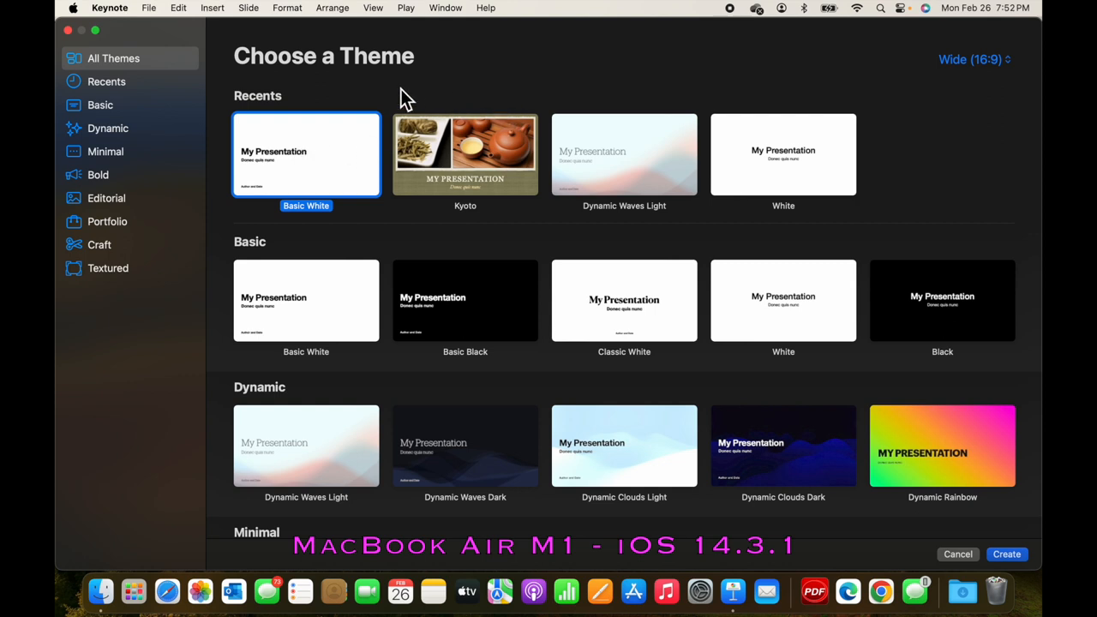
left_click(150, 8)
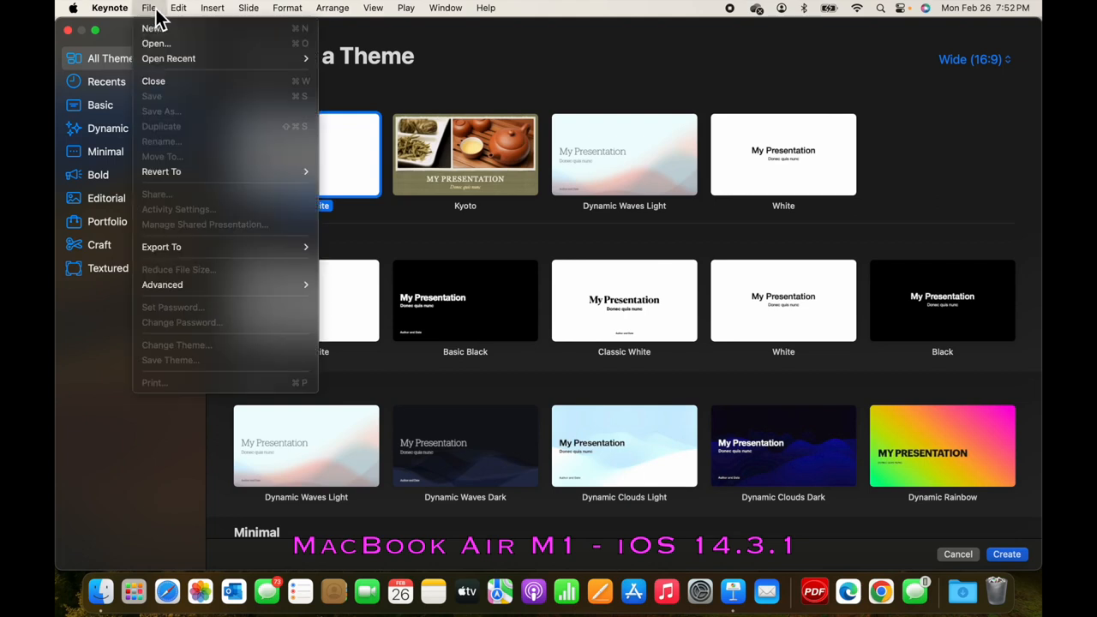
mouse_move(169, 59)
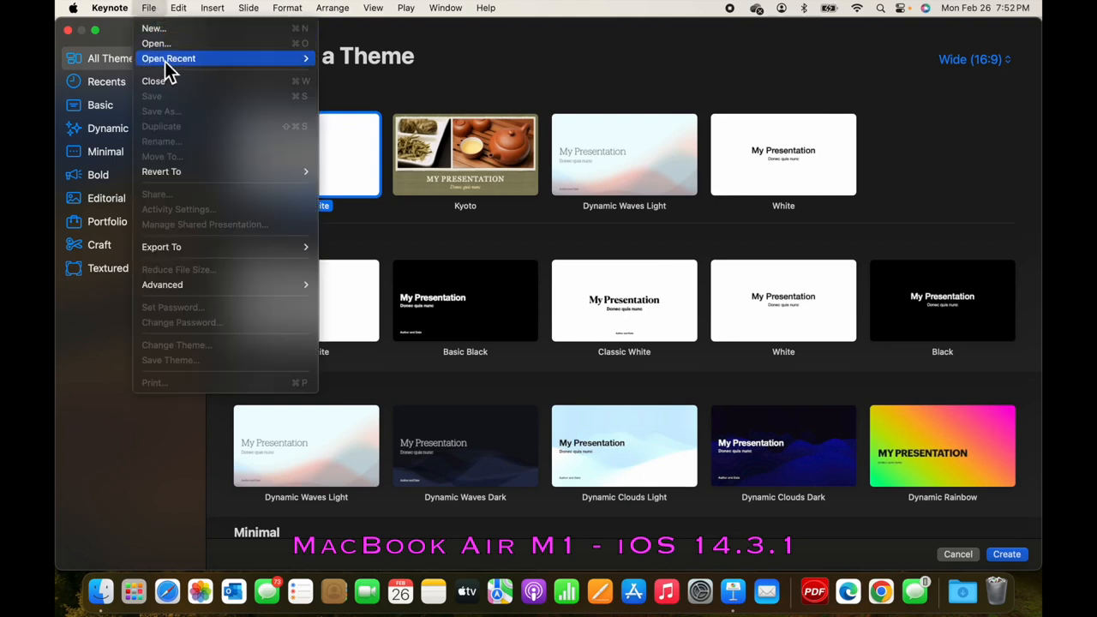
left_click(178, 8)
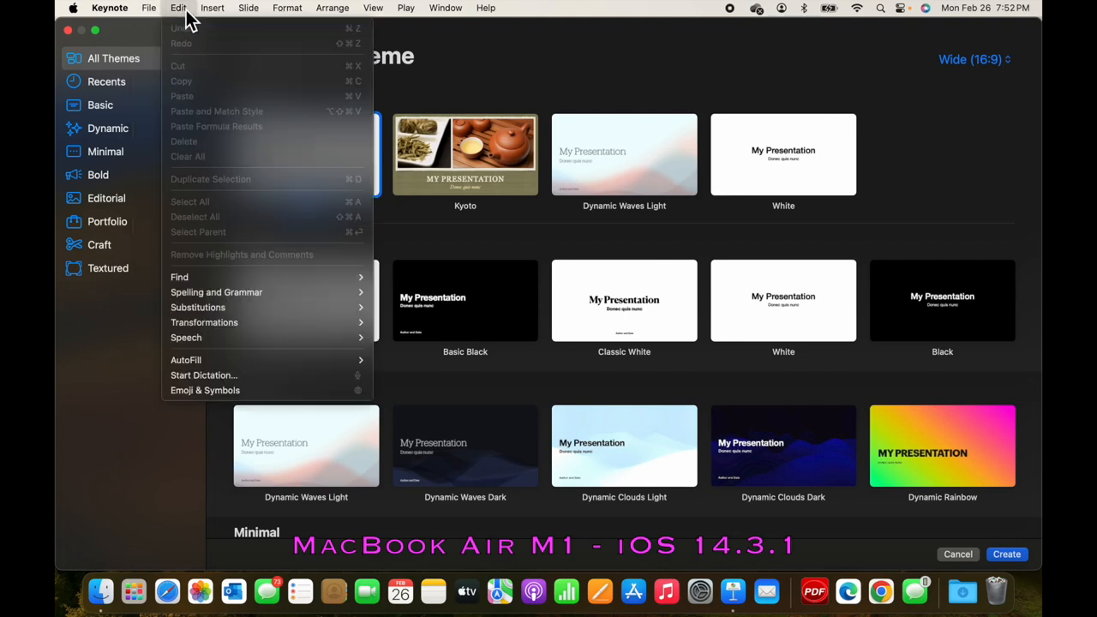
mouse_move(180, 277)
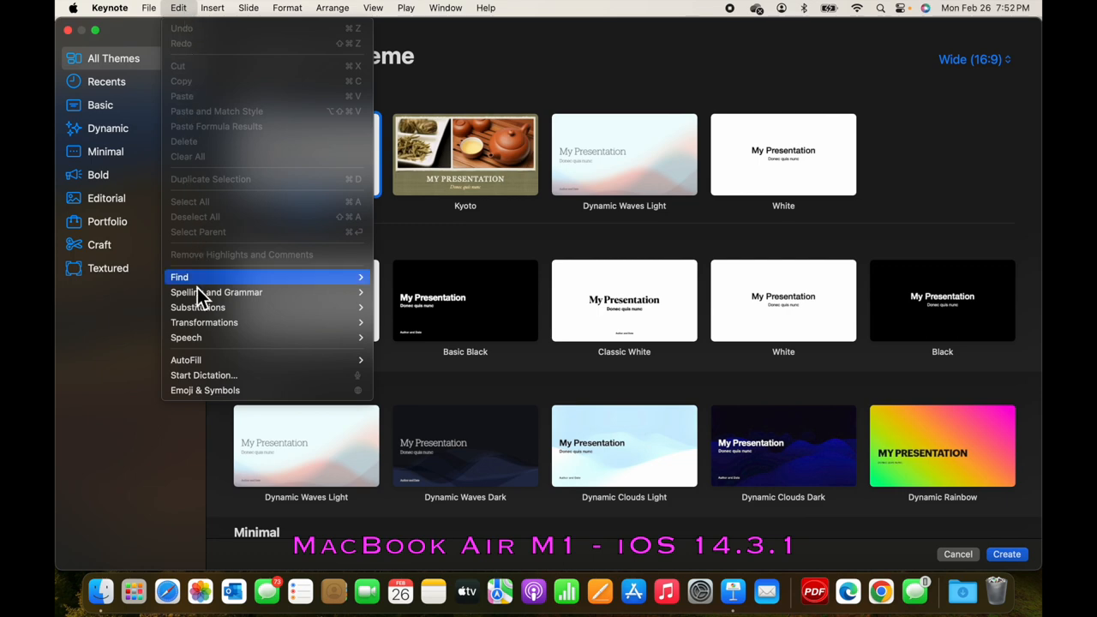
left_click(211, 7)
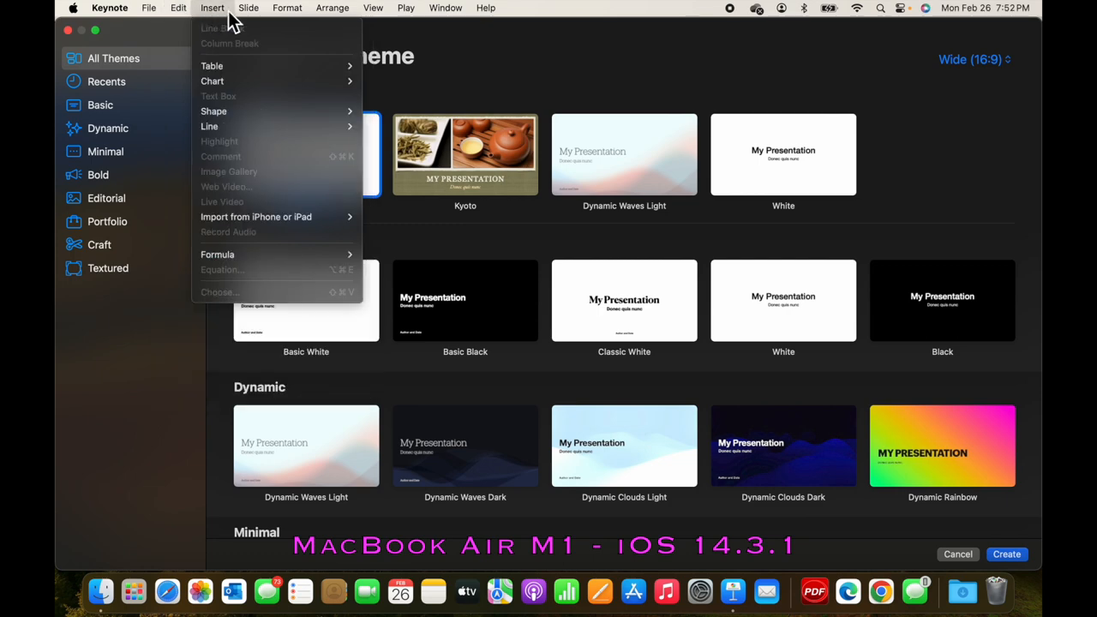
left_click(405, 7)
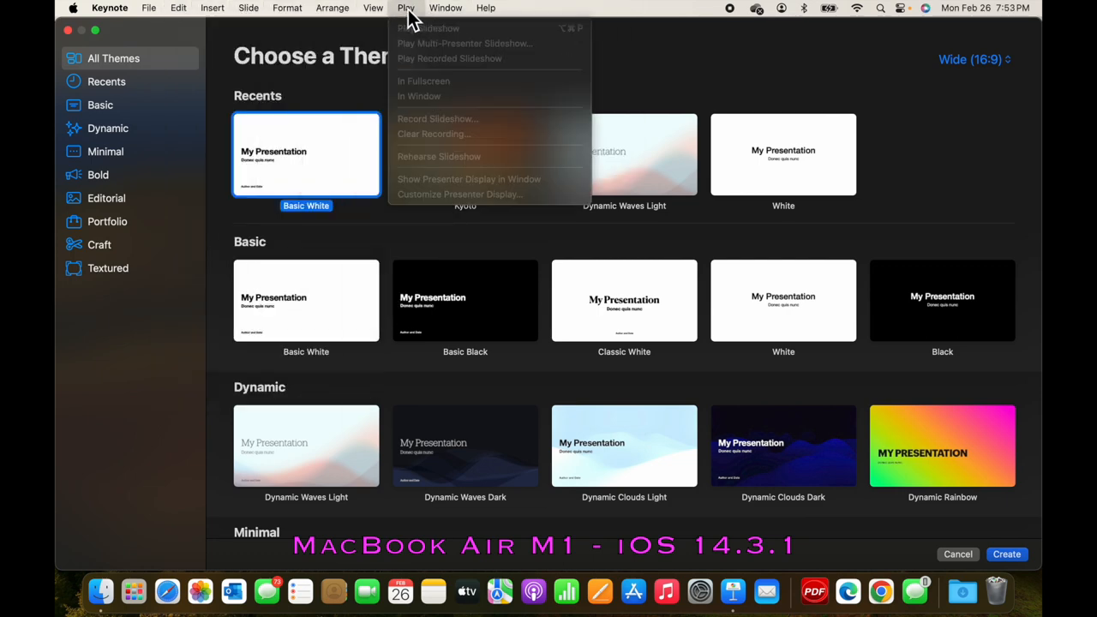
left_click(405, 7)
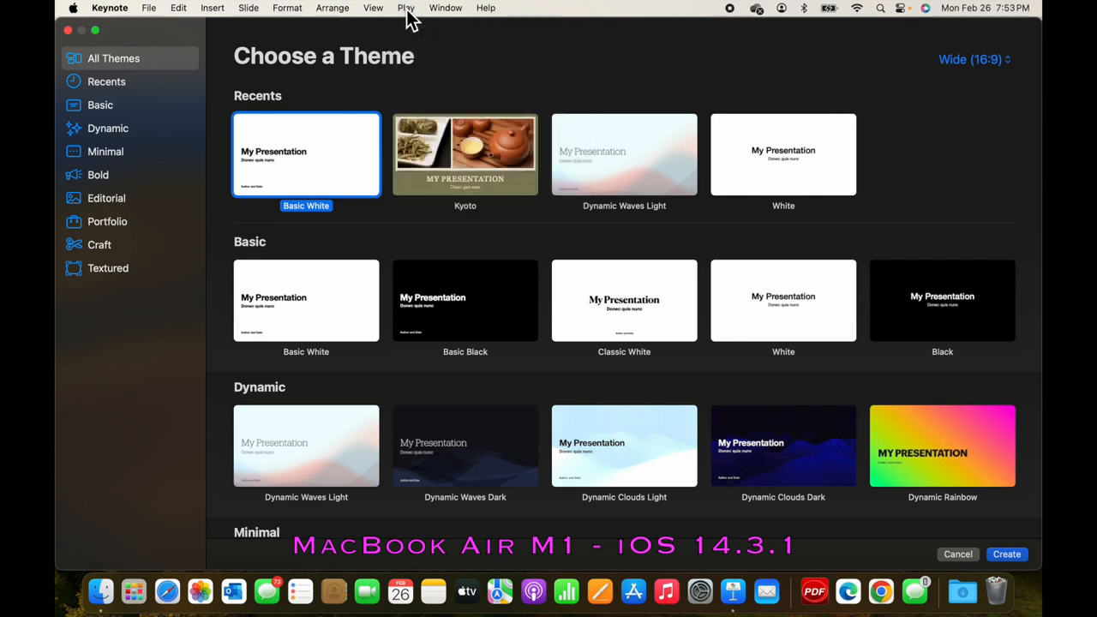
mouse_move(521, 21)
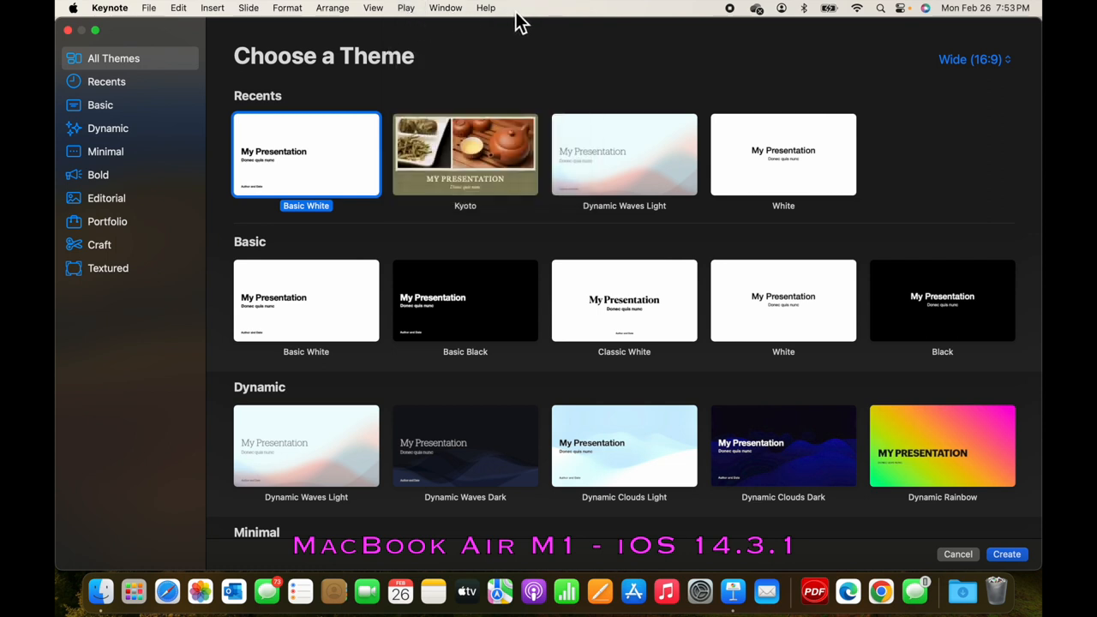
mouse_move(510, 98)
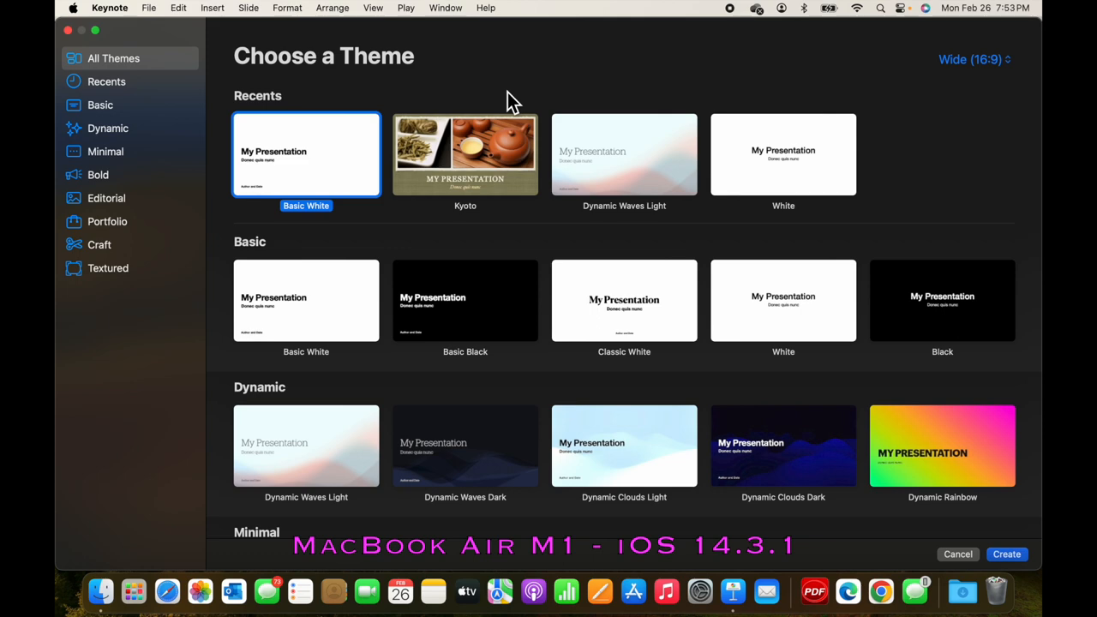
mouse_move(341, 156)
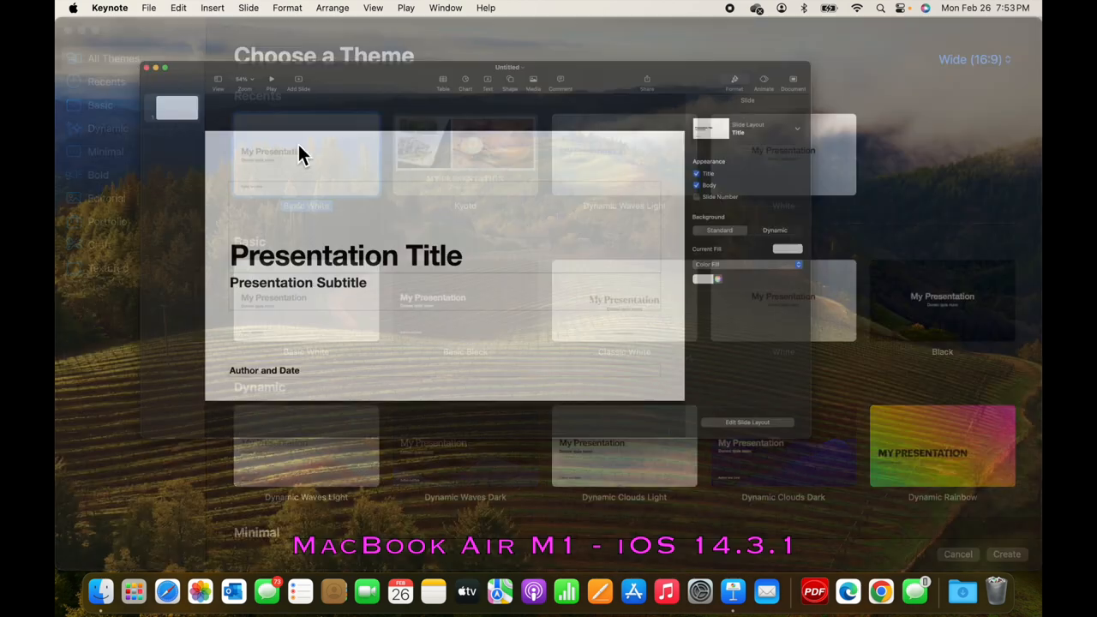
Create a Basic White presentation and switch the view to Slide Only
left_click(1007, 554)
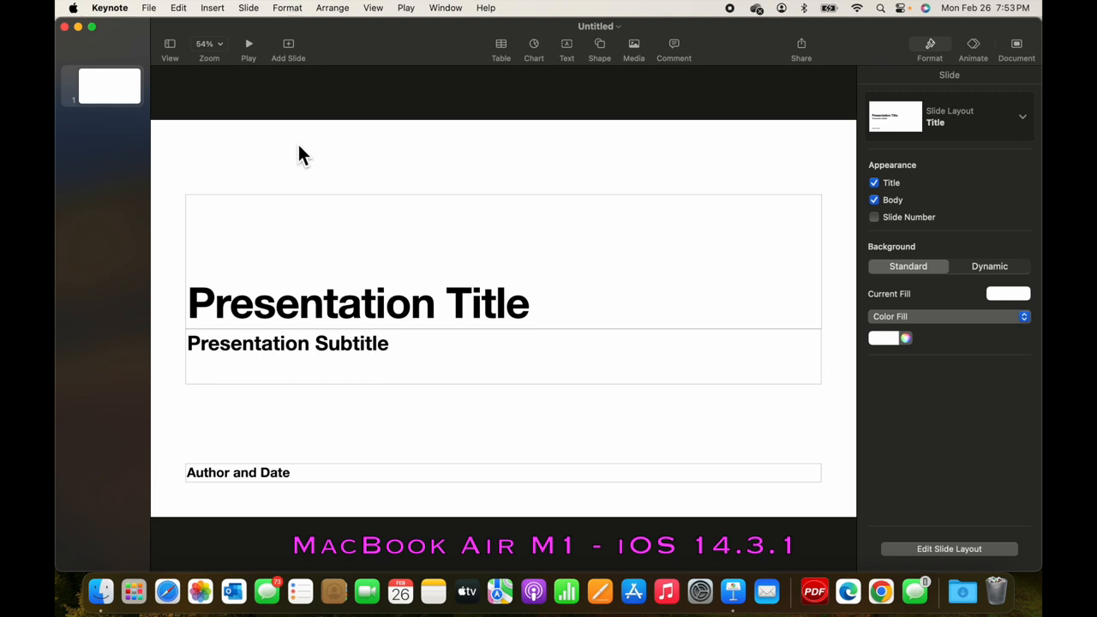
mouse_move(270, 111)
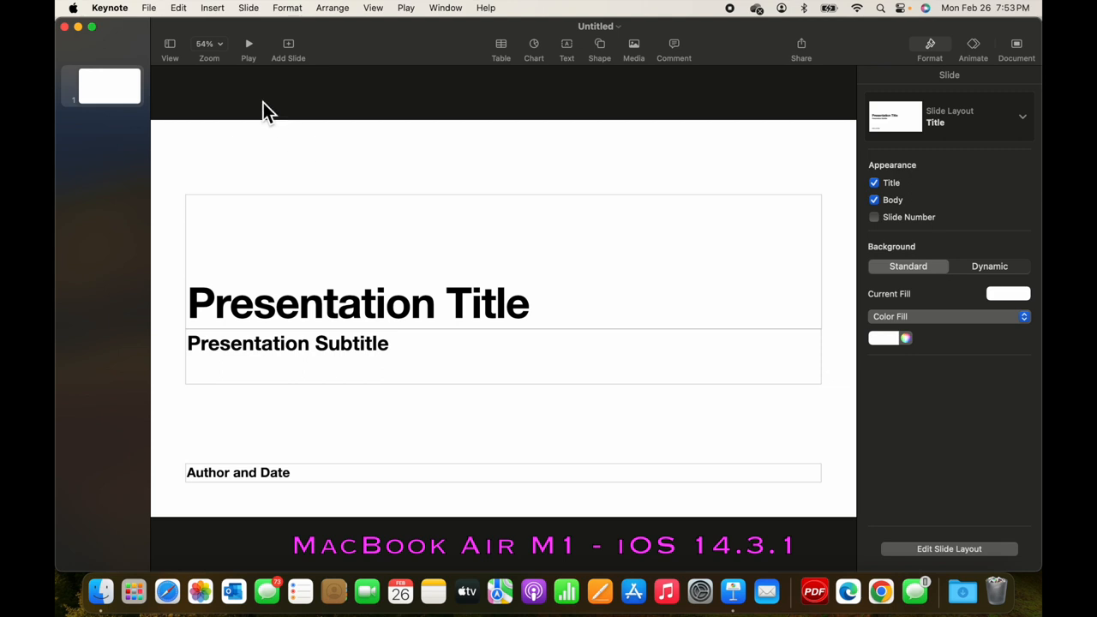
left_click(170, 43)
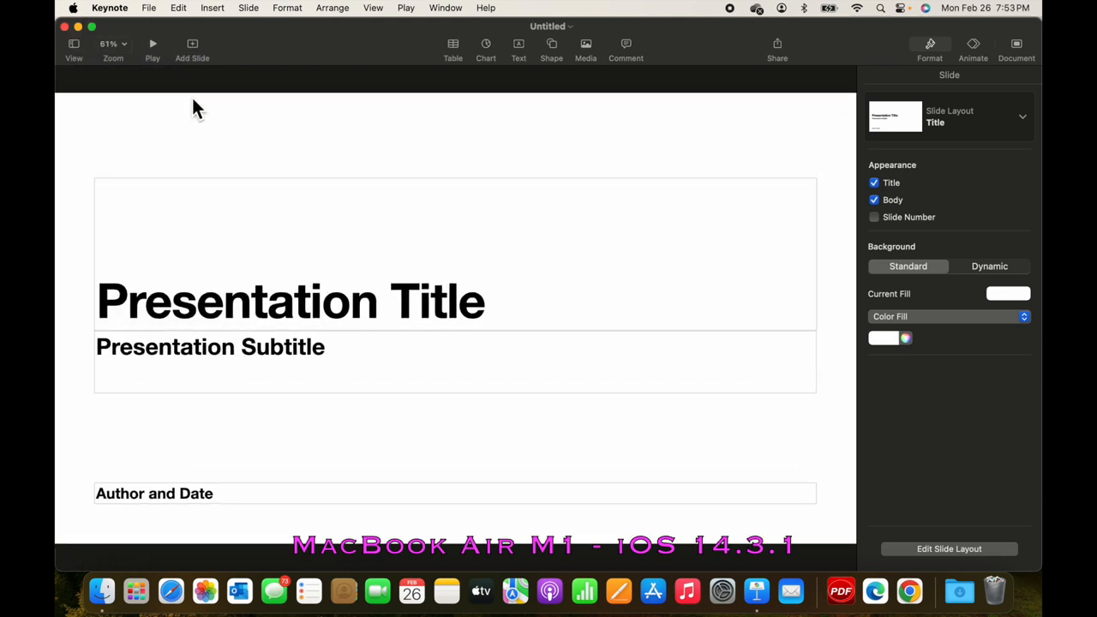
Switch the view back to Navigator, then look through the Play menu
left_click(74, 49)
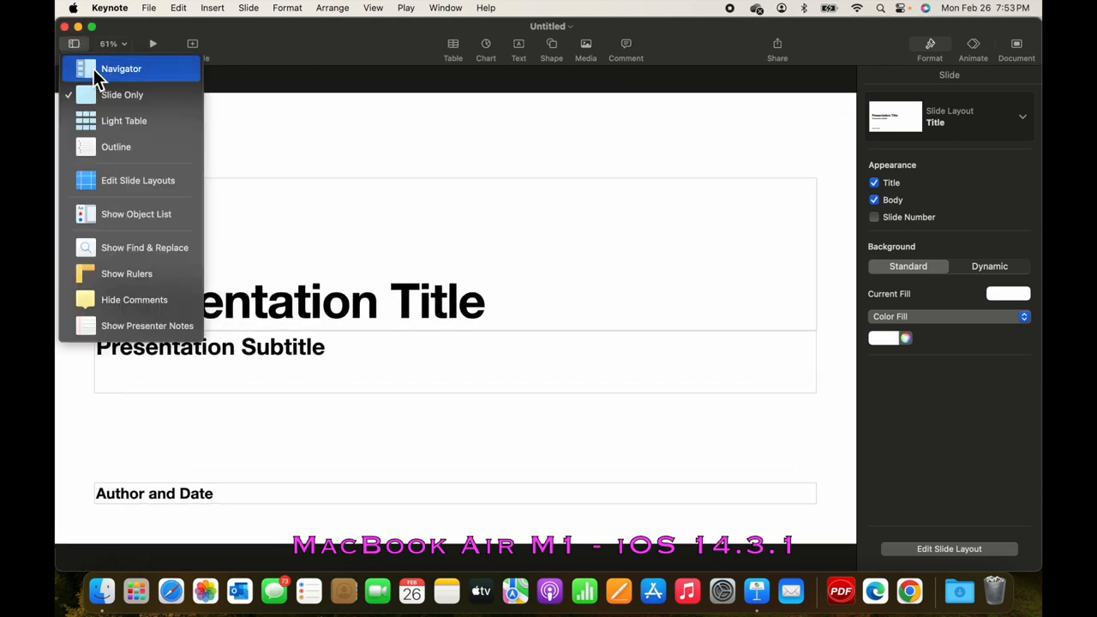
left_click(121, 69)
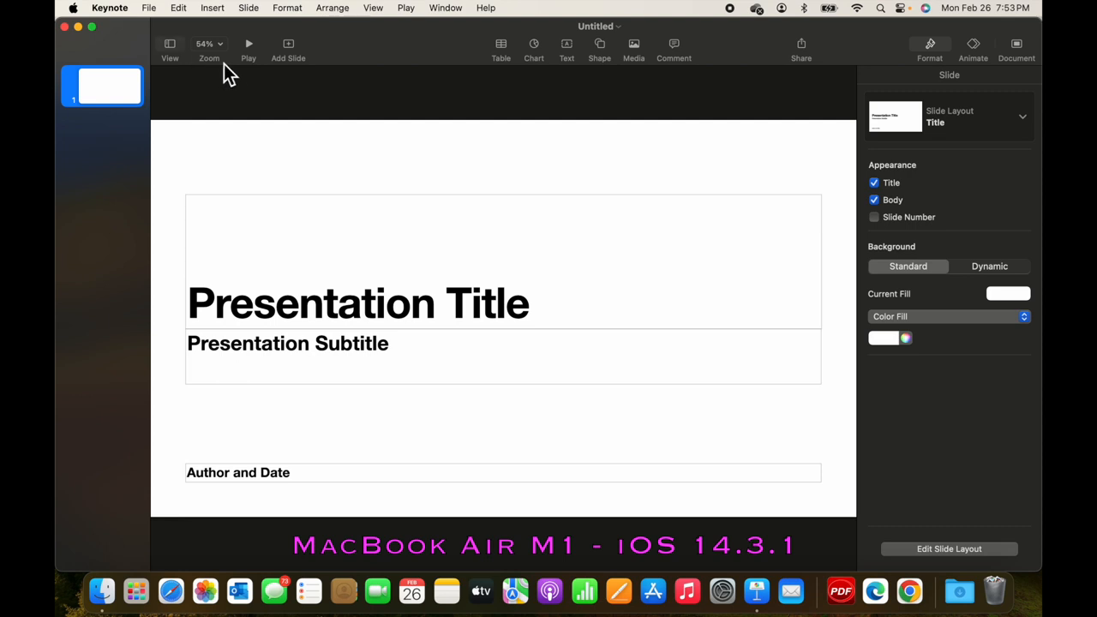
mouse_move(249, 44)
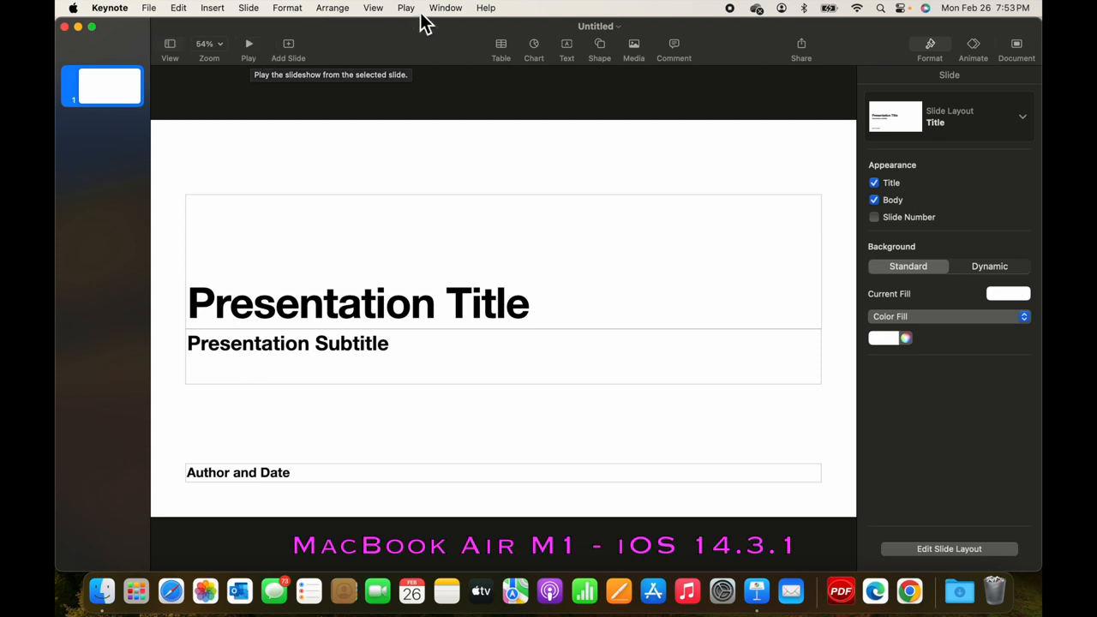
left_click(405, 8)
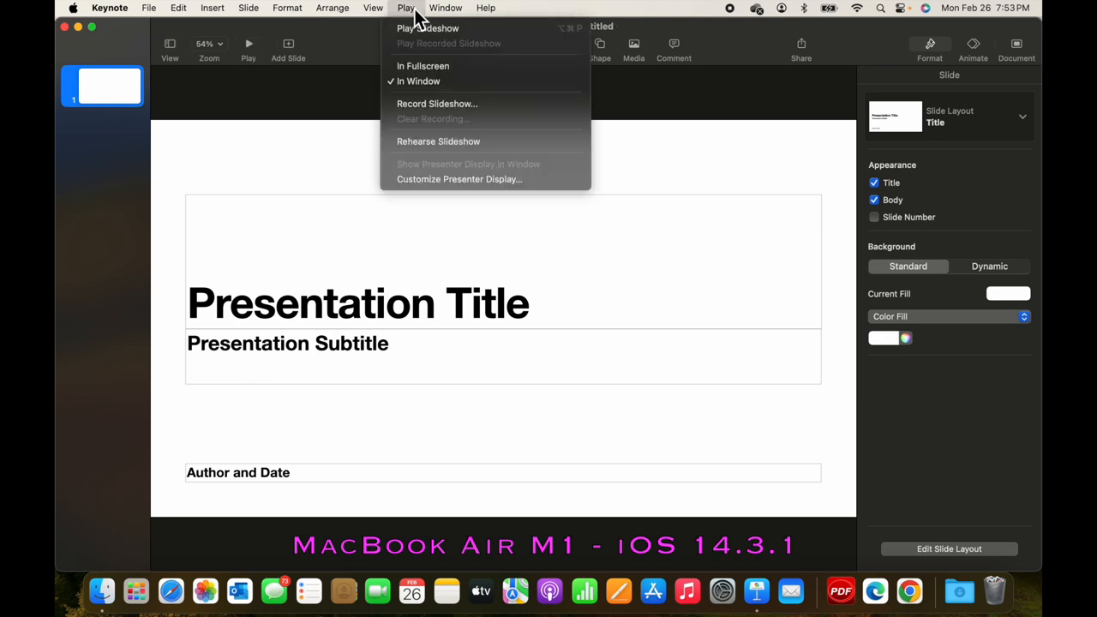
mouse_move(430, 119)
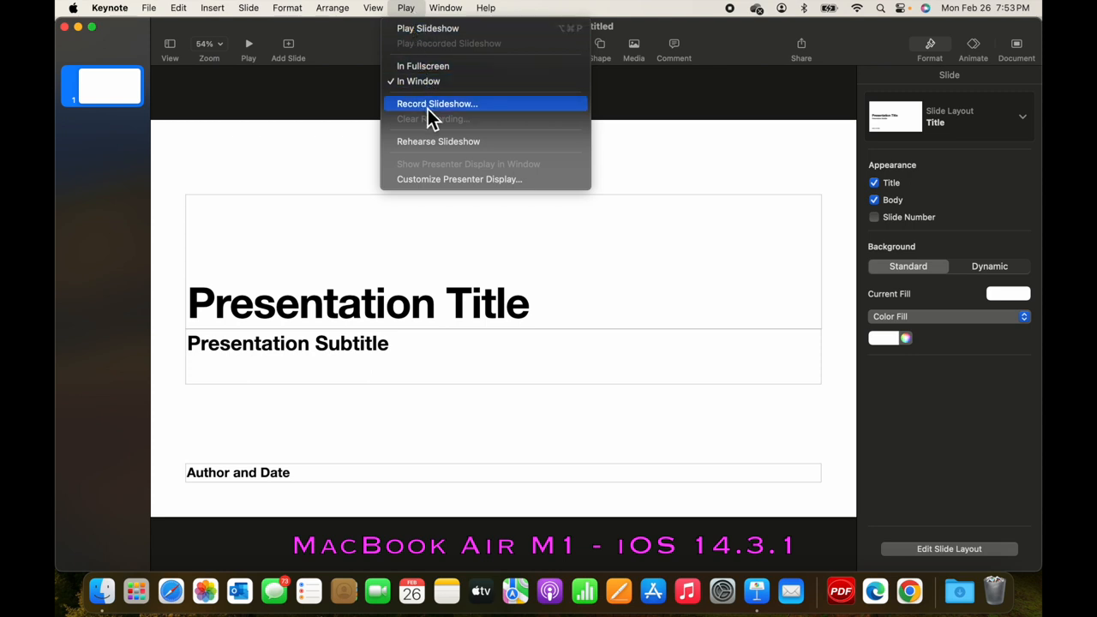
mouse_move(564, 116)
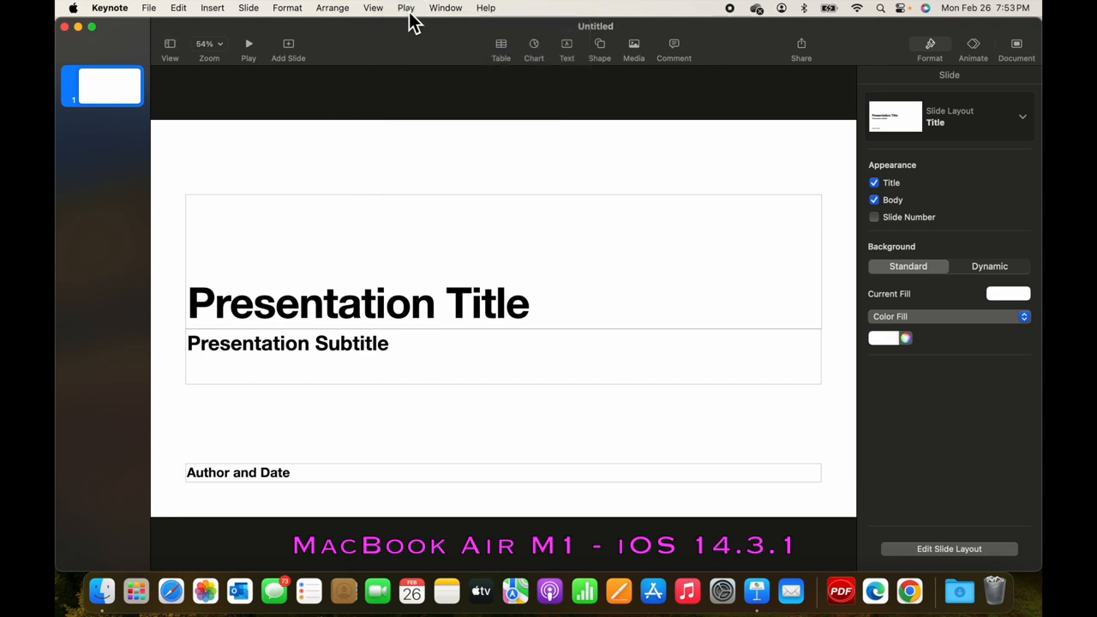
mouse_move(489, 92)
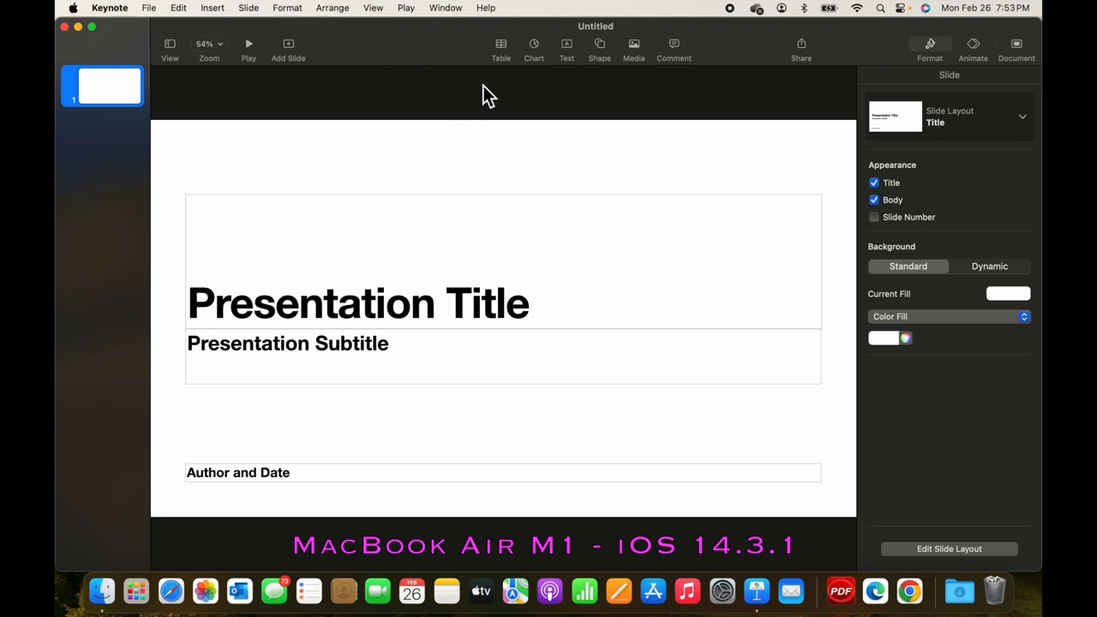
mouse_move(917, 118)
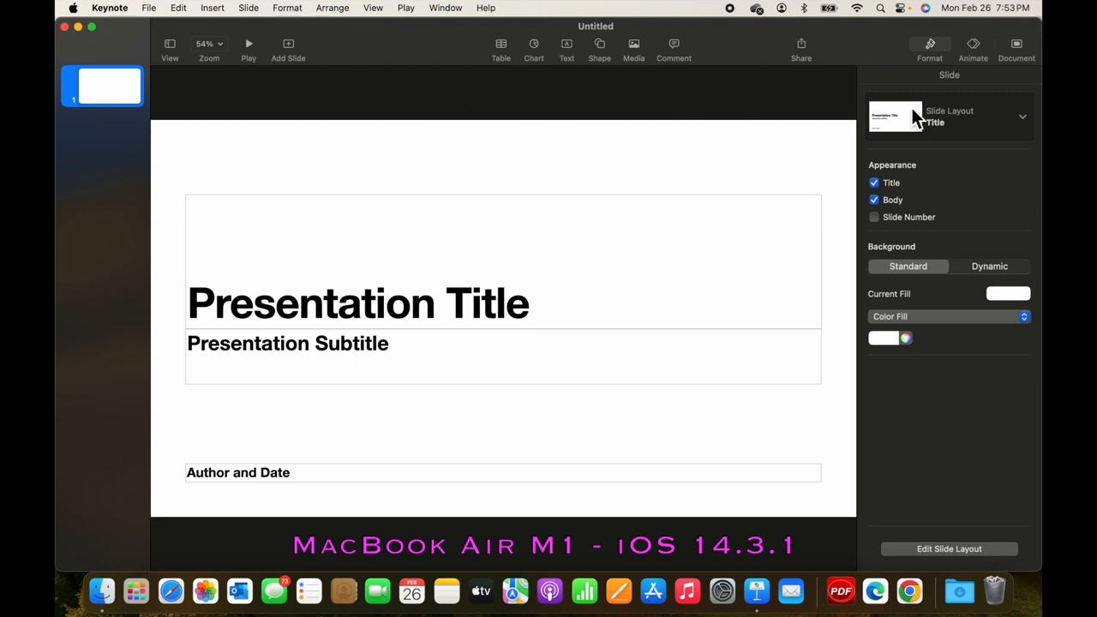
mouse_move(984, 65)
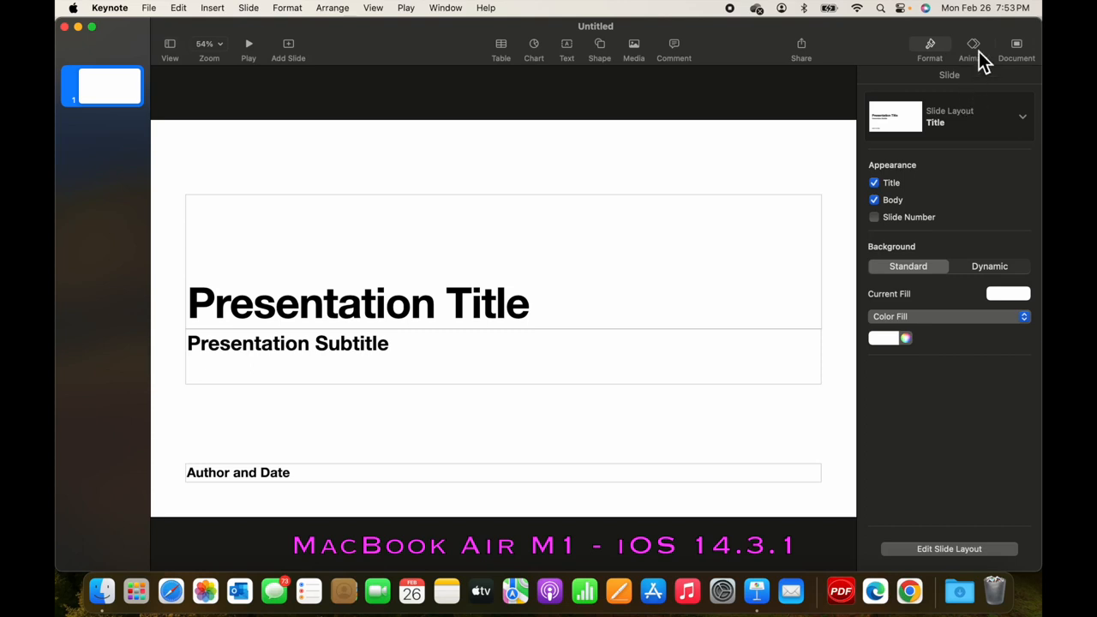
left_click(973, 44)
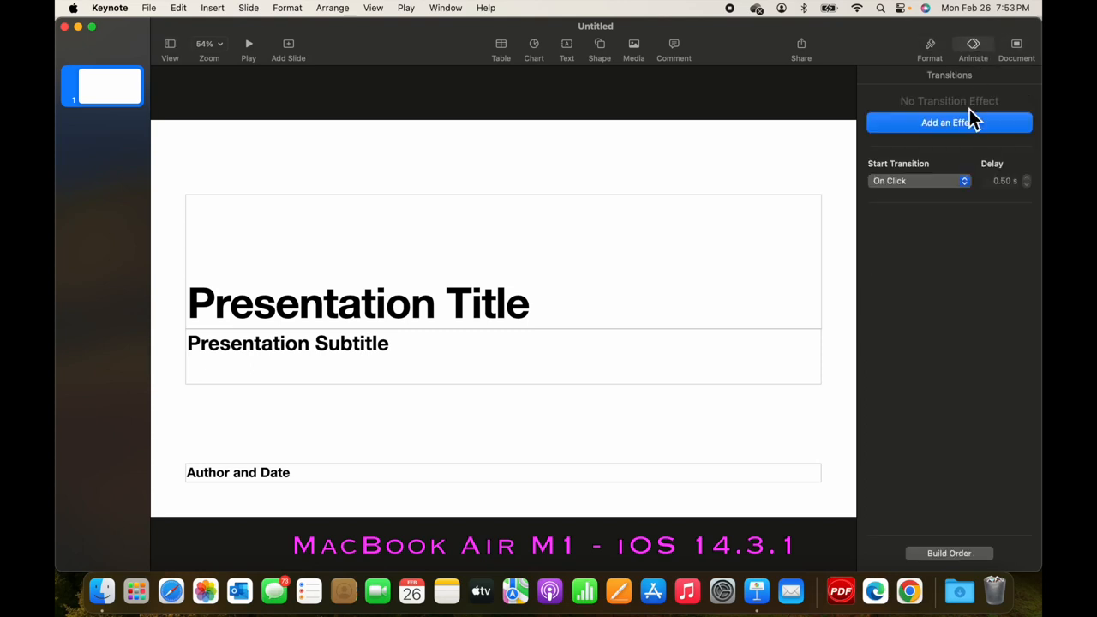
left_click(1017, 44)
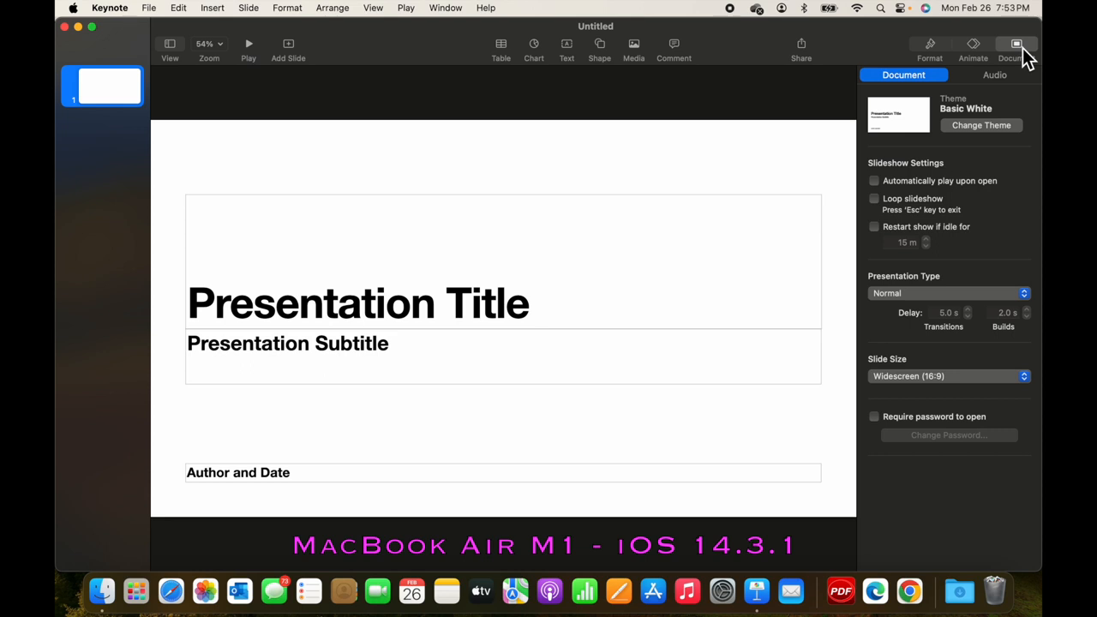
left_click(930, 44)
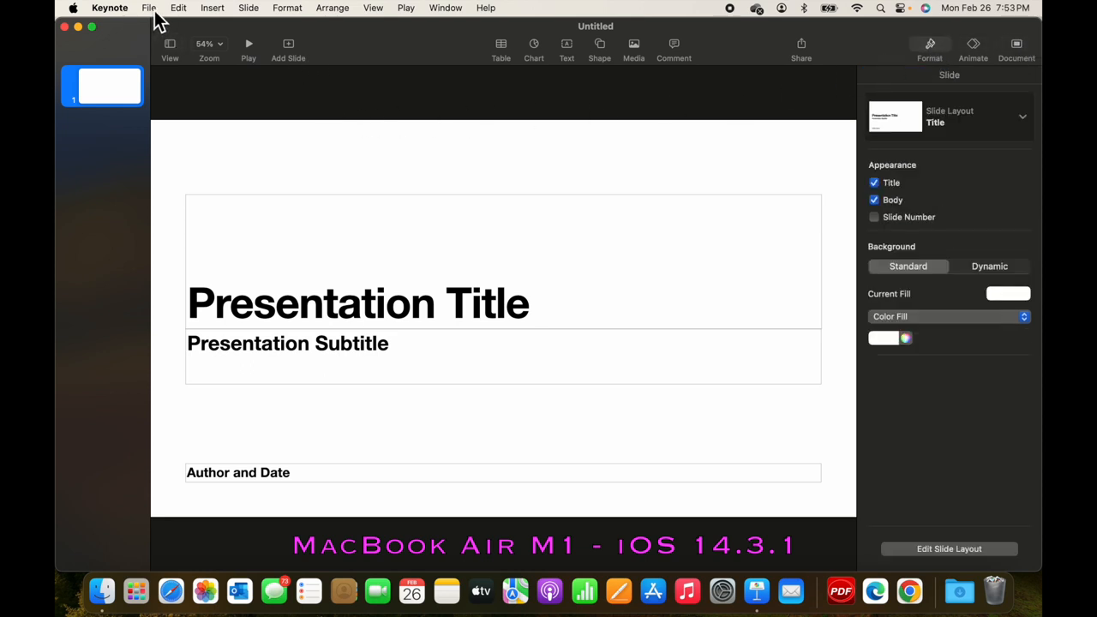
Browse the File menu and Export To formats, then open the Edit menu
left_click(148, 8)
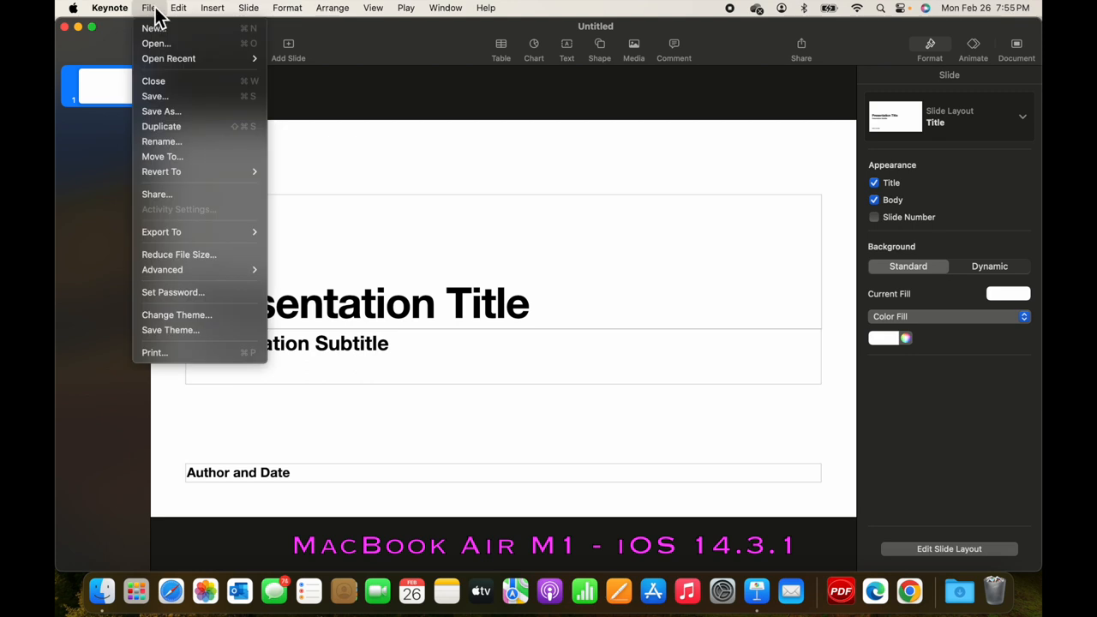
mouse_move(158, 25)
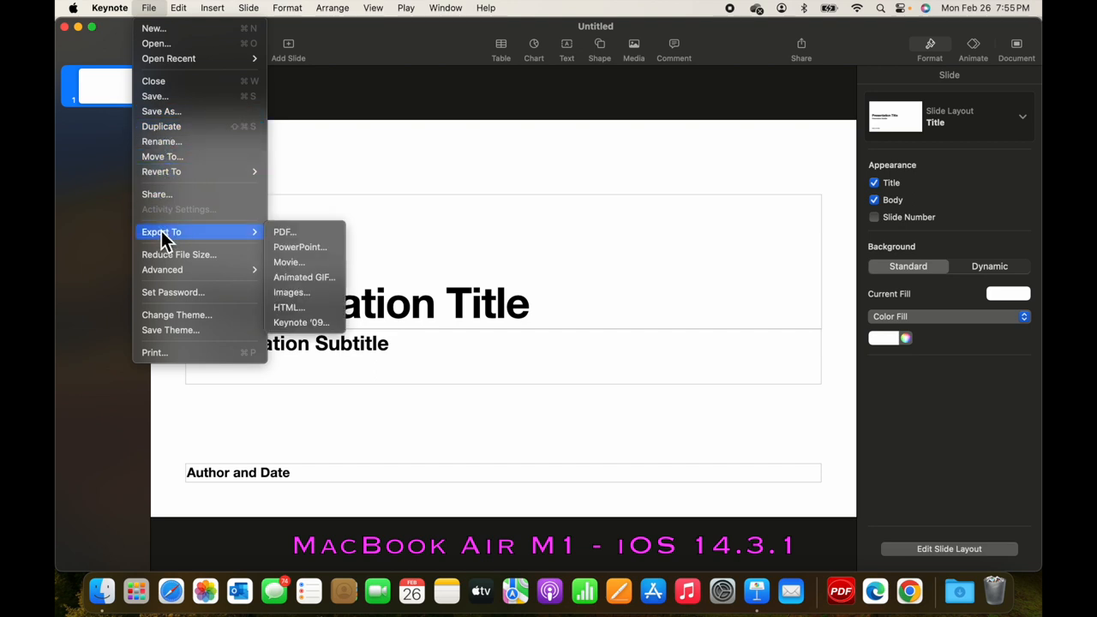
mouse_move(284, 232)
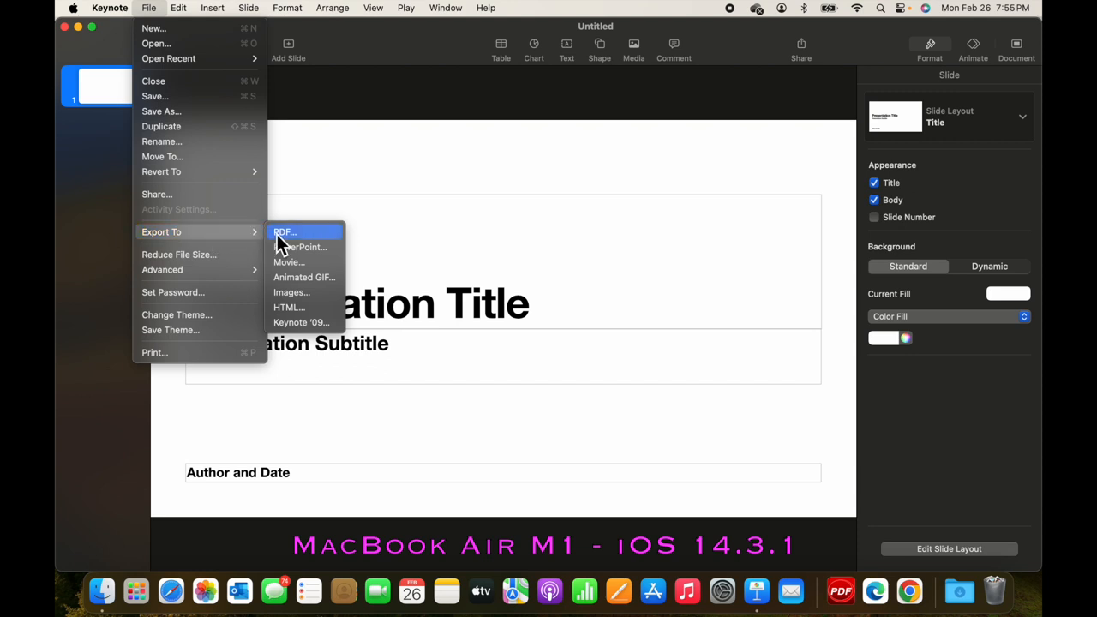
mouse_move(321, 273)
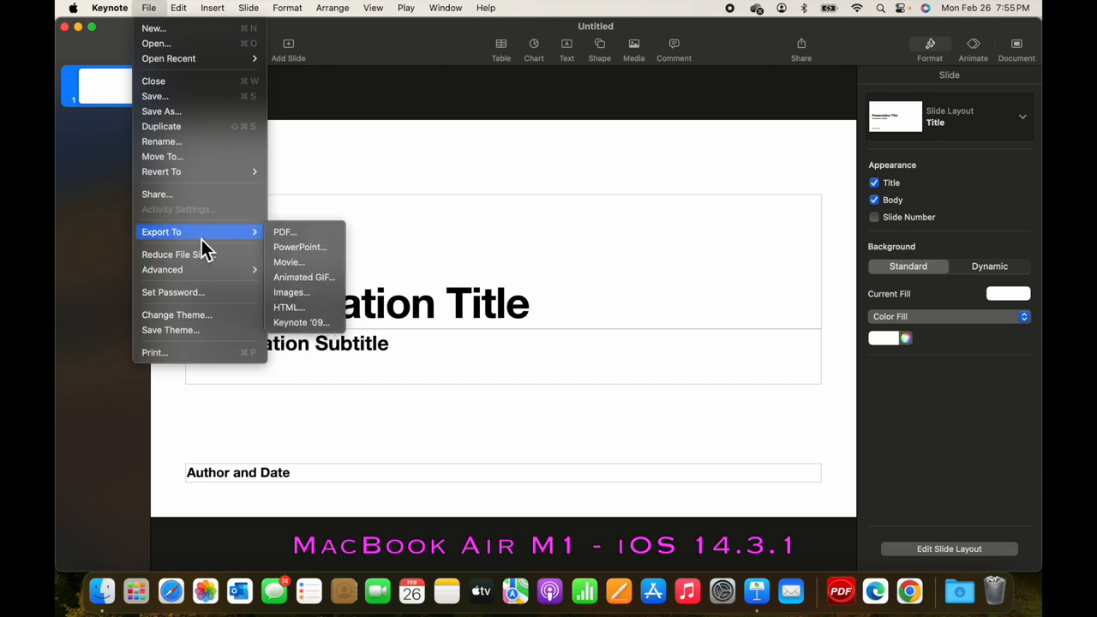
mouse_move(173, 292)
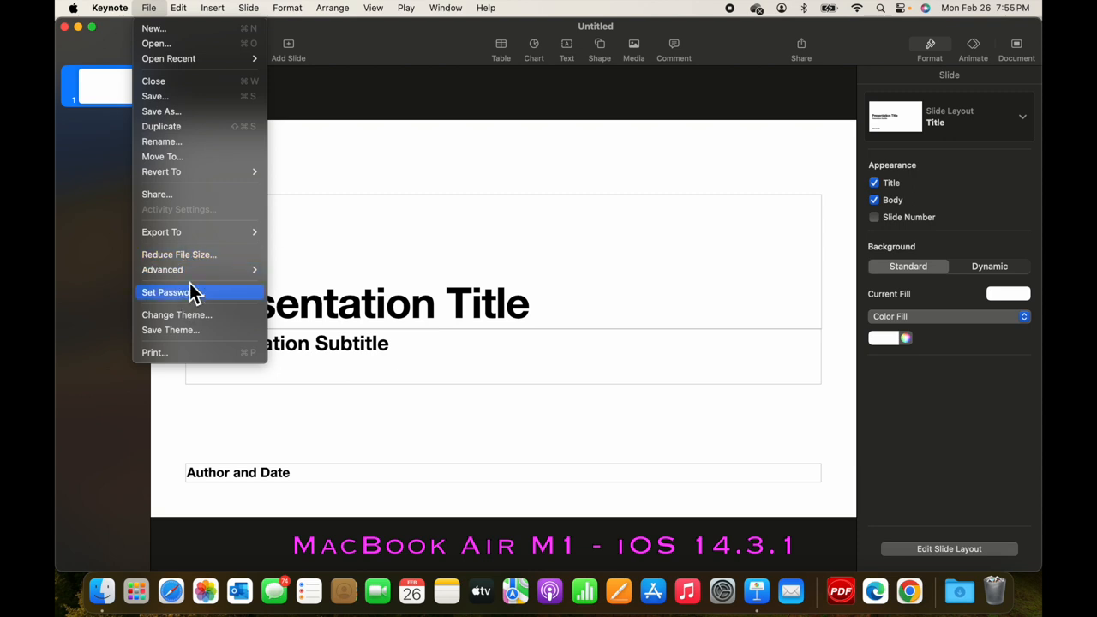
left_click(178, 8)
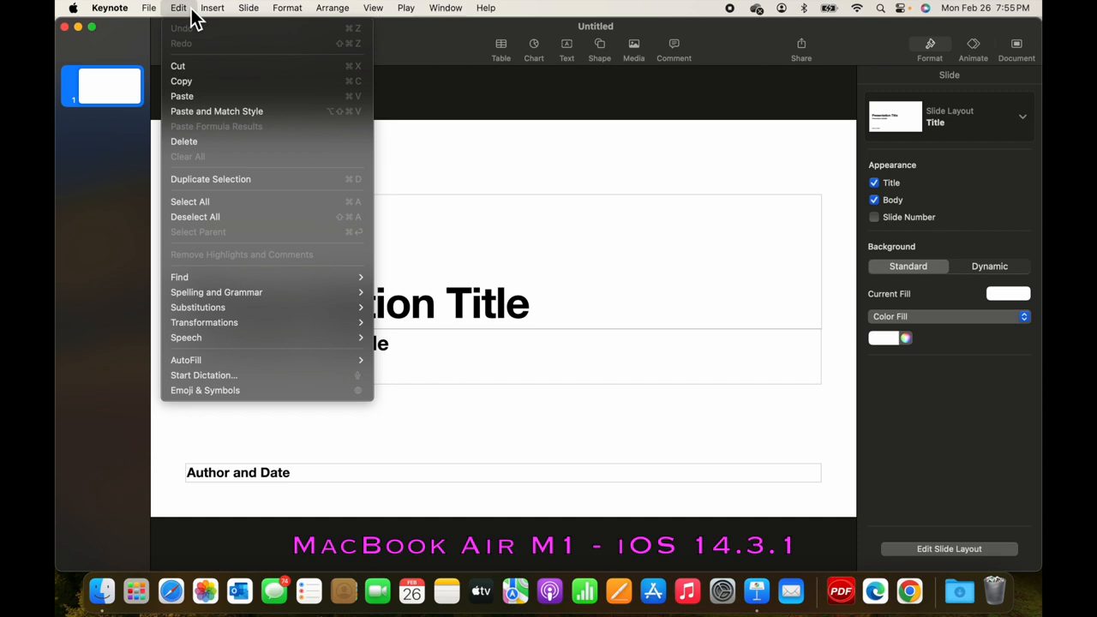
Browse the Insert menu's chart, shape and line options, then open the Slide menu
left_click(211, 7)
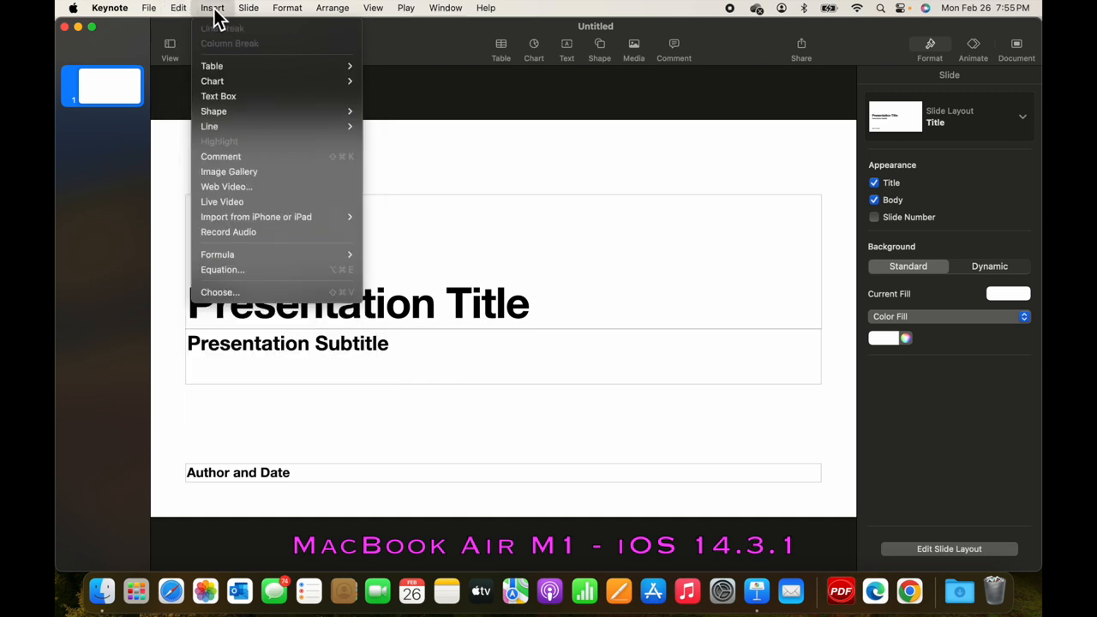
mouse_move(228, 66)
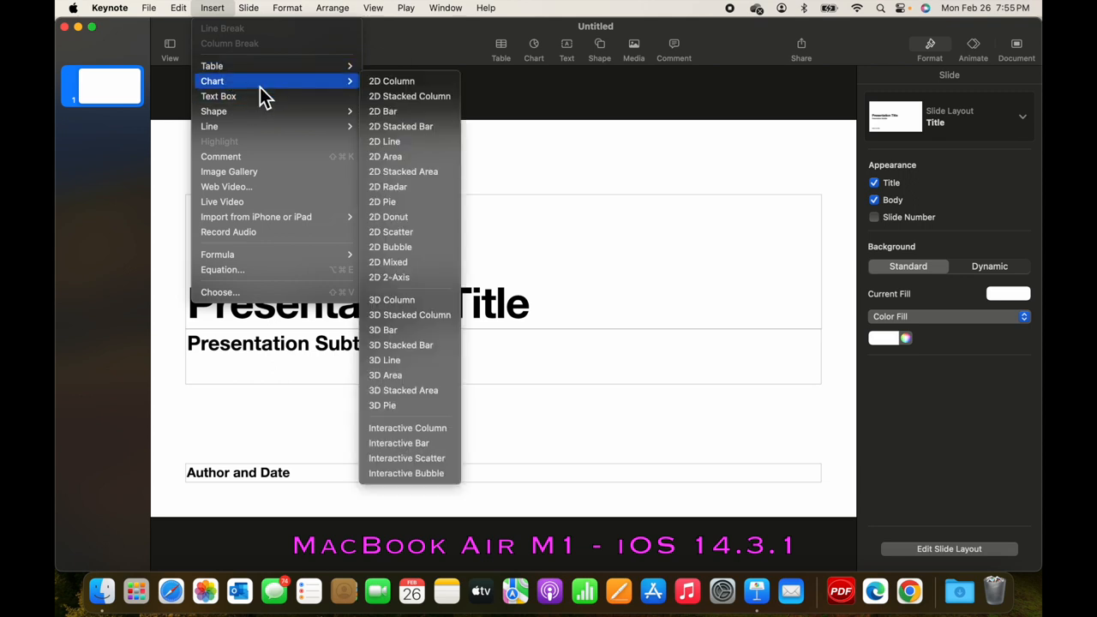
mouse_move(219, 96)
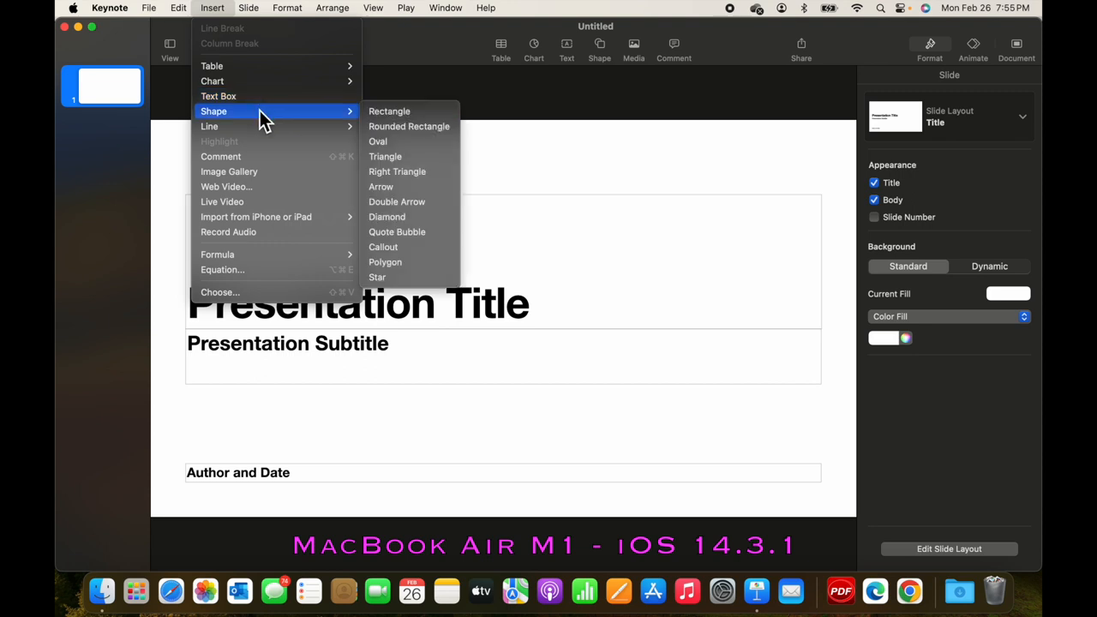
mouse_move(209, 126)
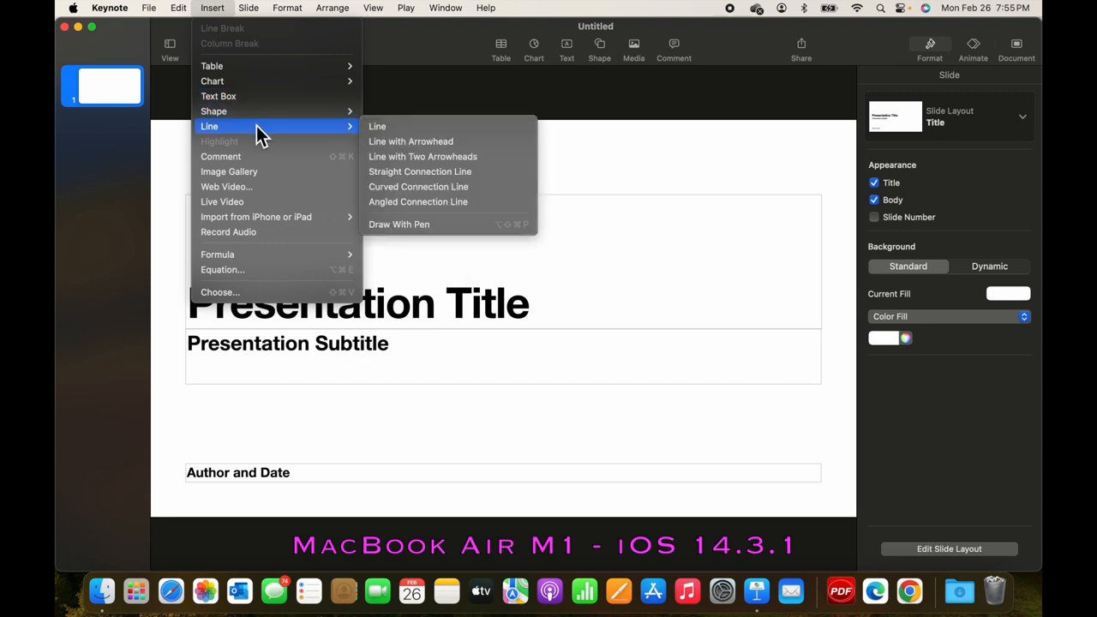
mouse_move(248, 172)
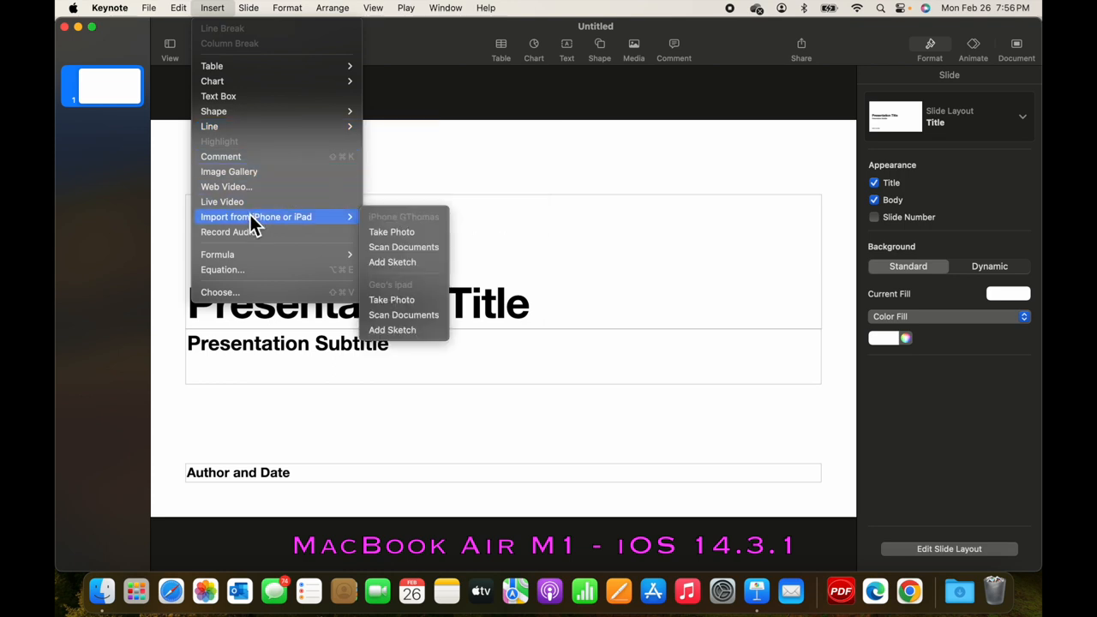
mouse_move(249, 232)
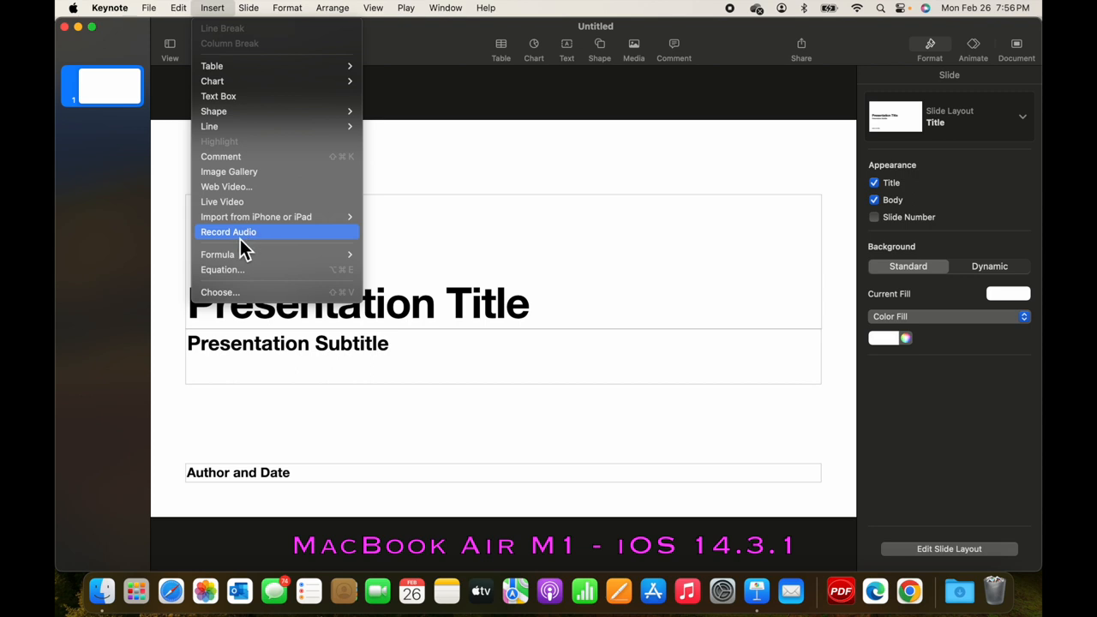
left_click(248, 8)
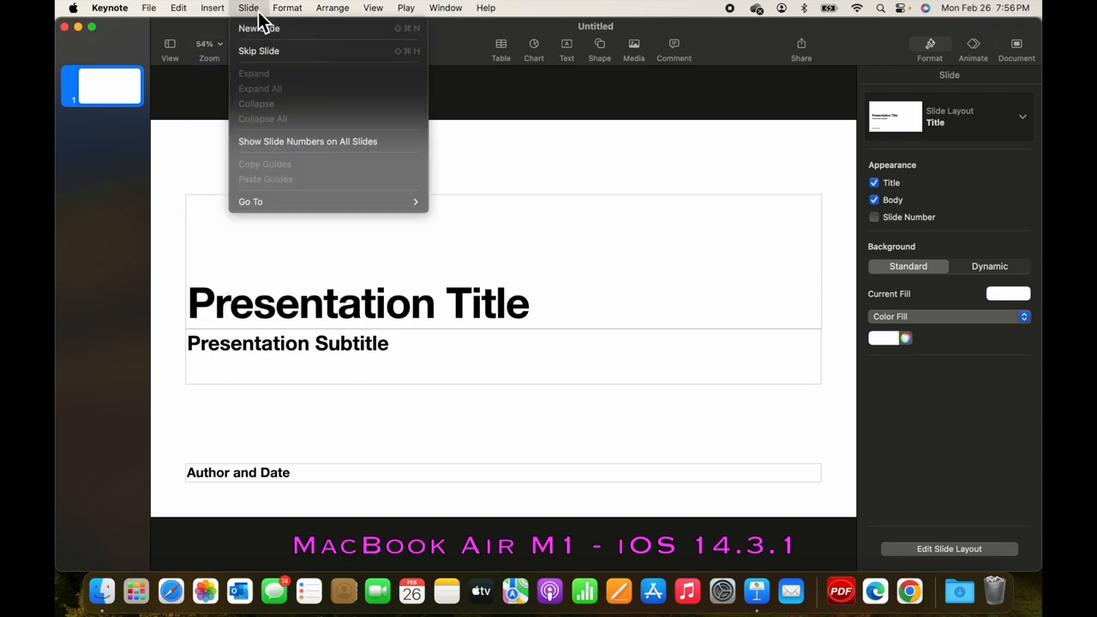
mouse_move(274, 28)
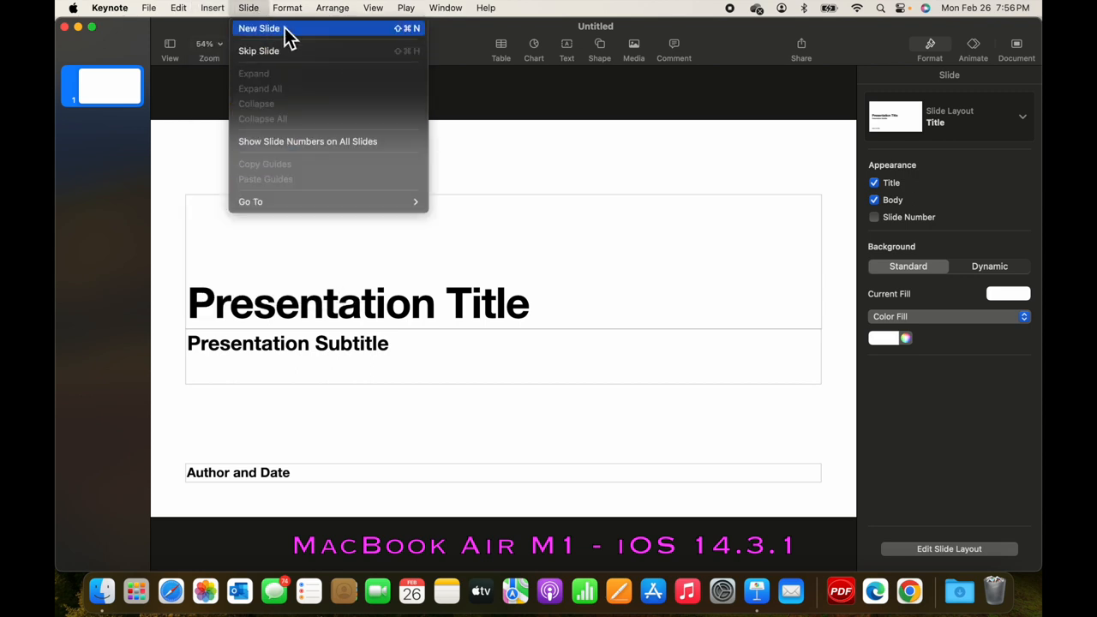
Browse the Format, Arrange, View, Play and Window menus, then close the menu
left_click(288, 8)
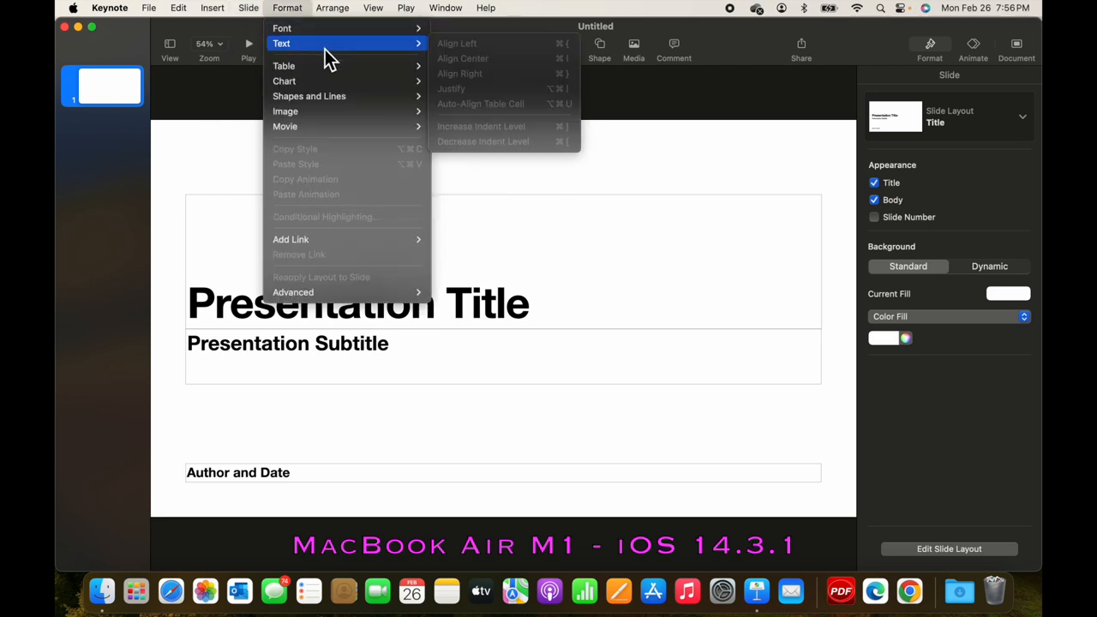
mouse_move(286, 112)
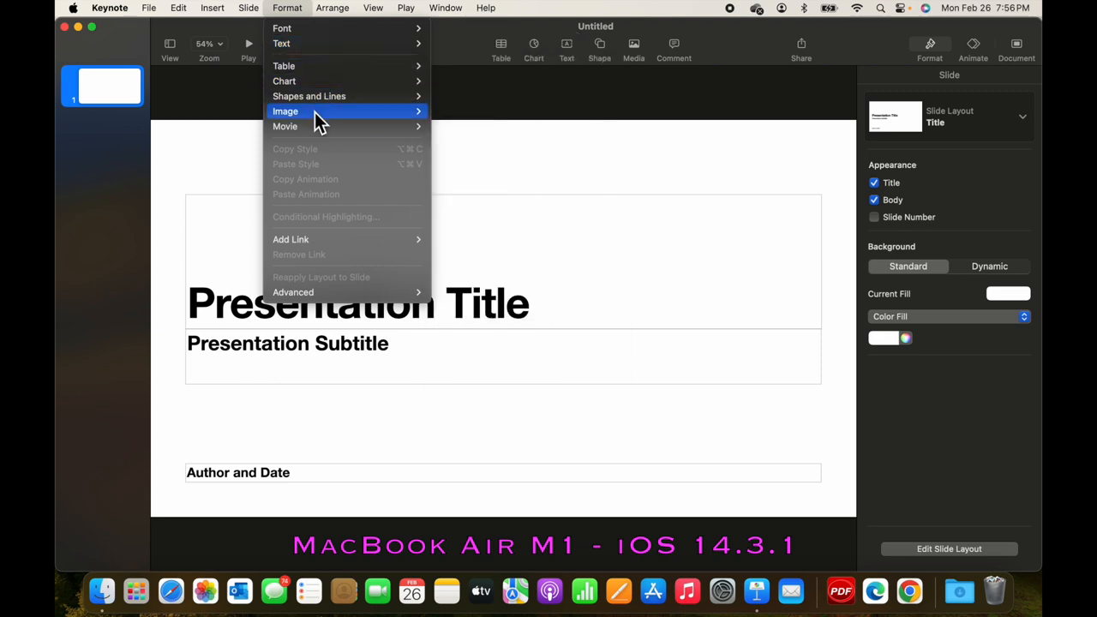
left_click(333, 7)
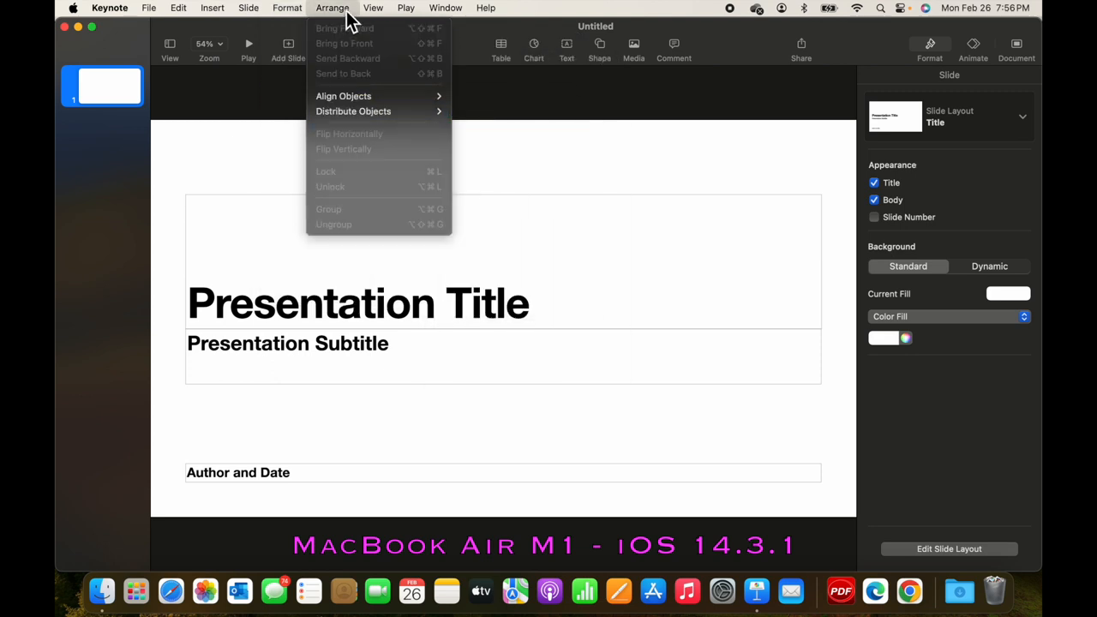
mouse_move(344, 96)
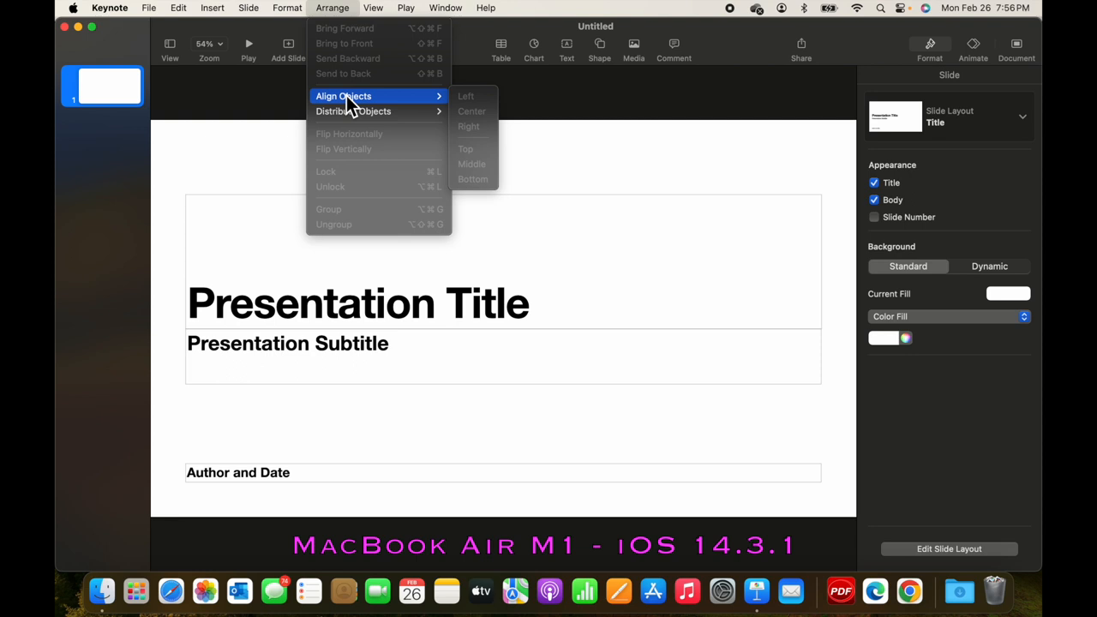
left_click(373, 7)
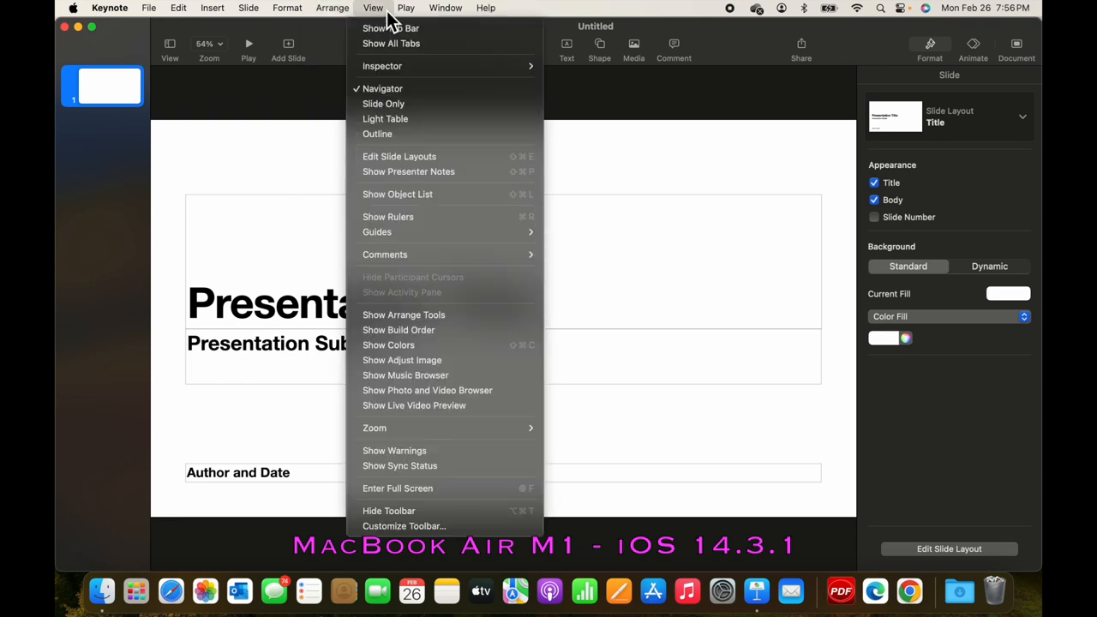
left_click(406, 8)
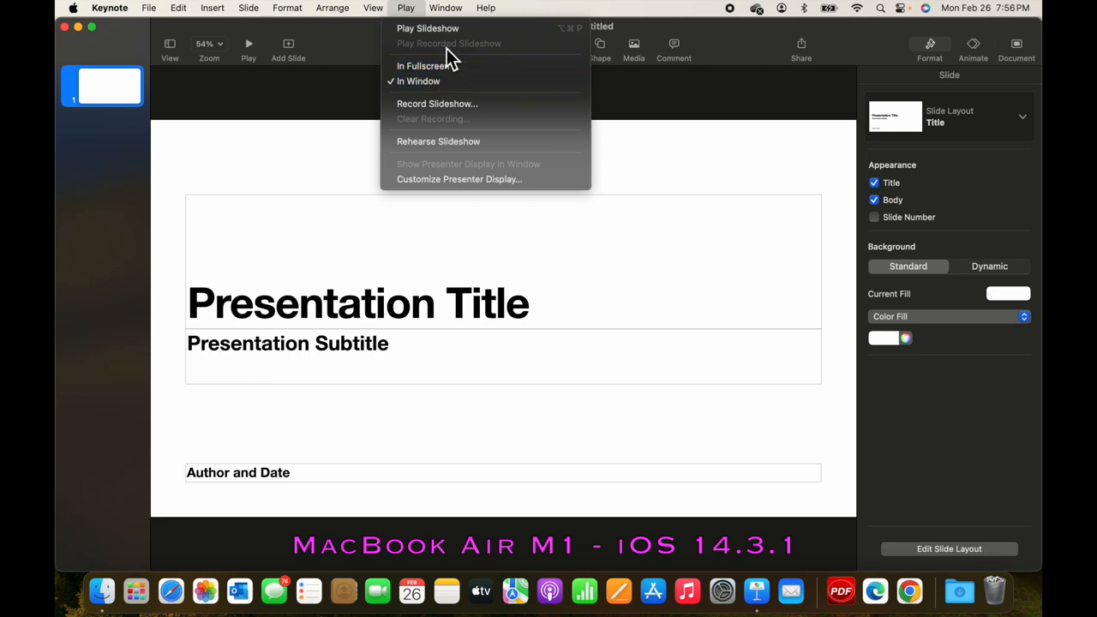
left_click(445, 8)
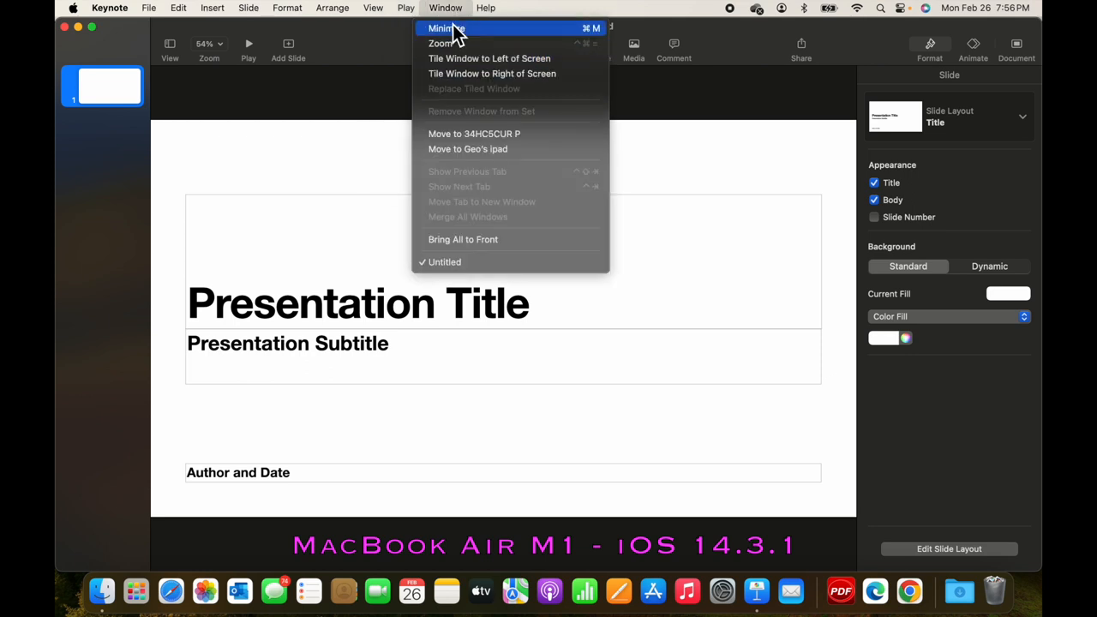
mouse_move(162, 30)
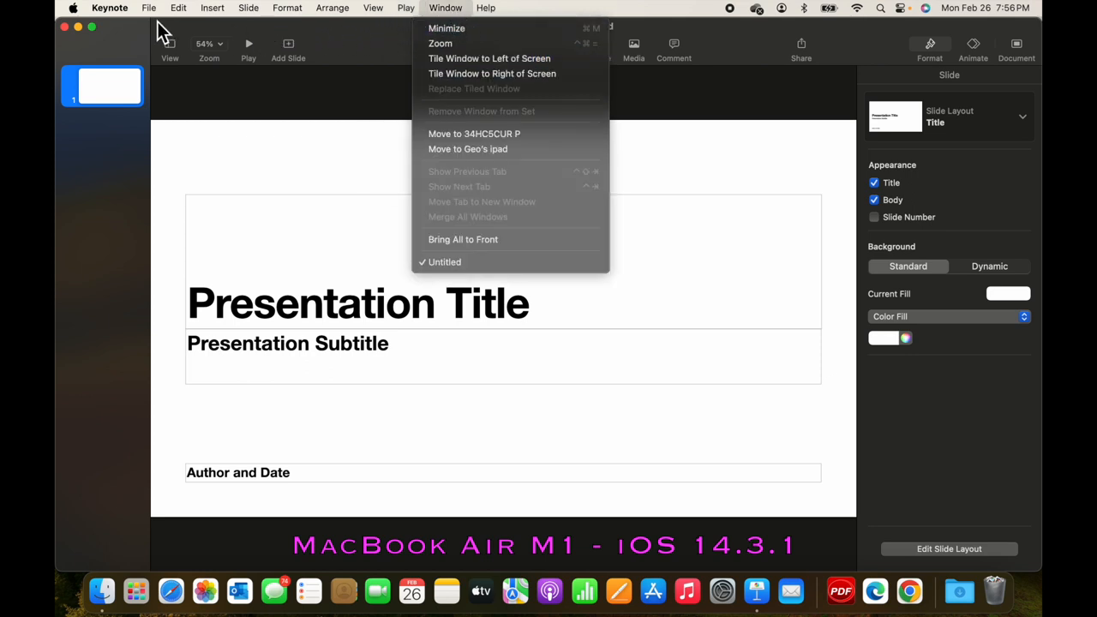
left_click(486, 7)
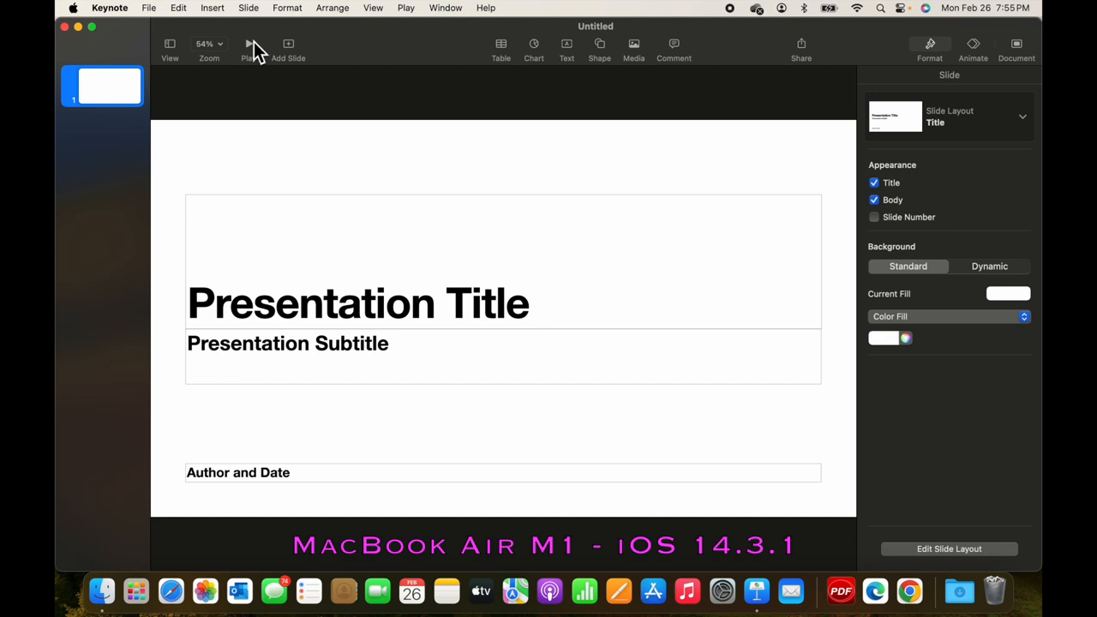
mouse_move(263, 83)
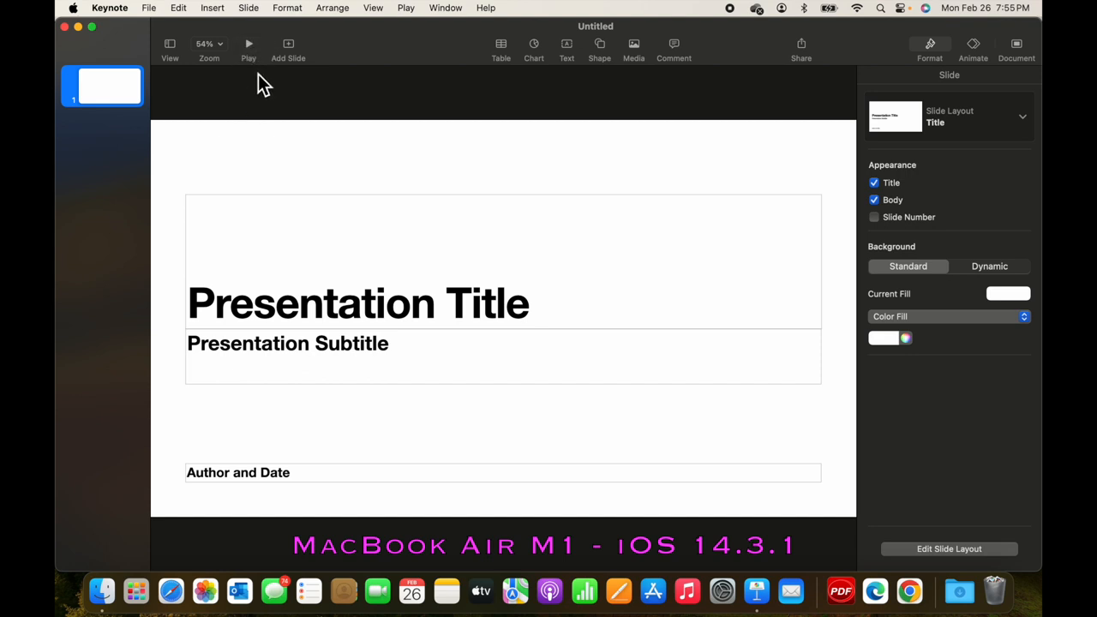
mouse_move(416, 21)
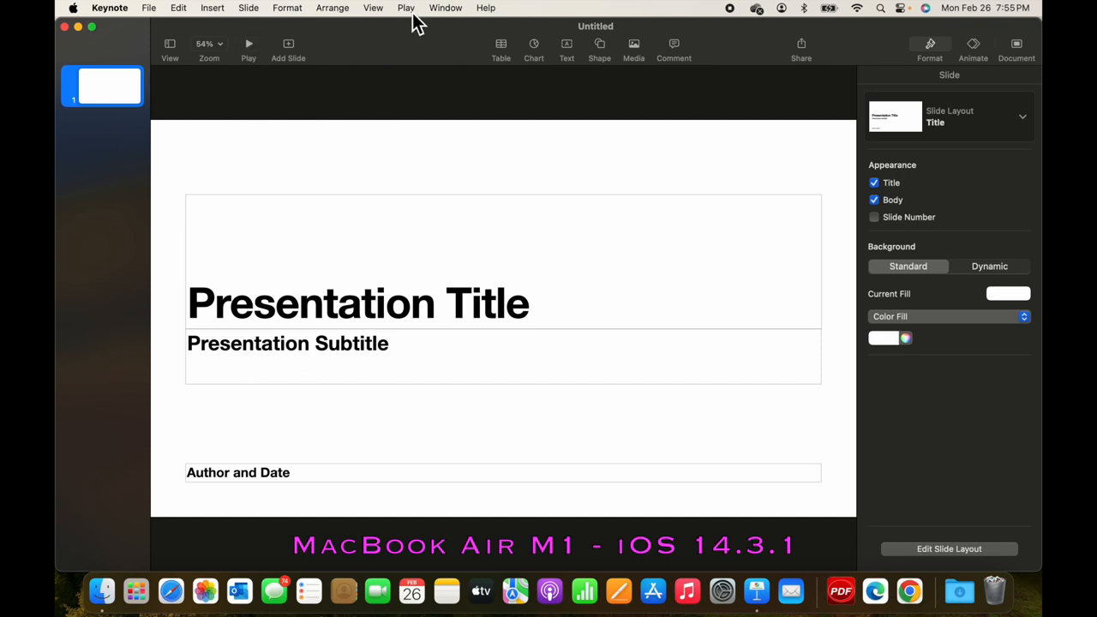
left_click(405, 7)
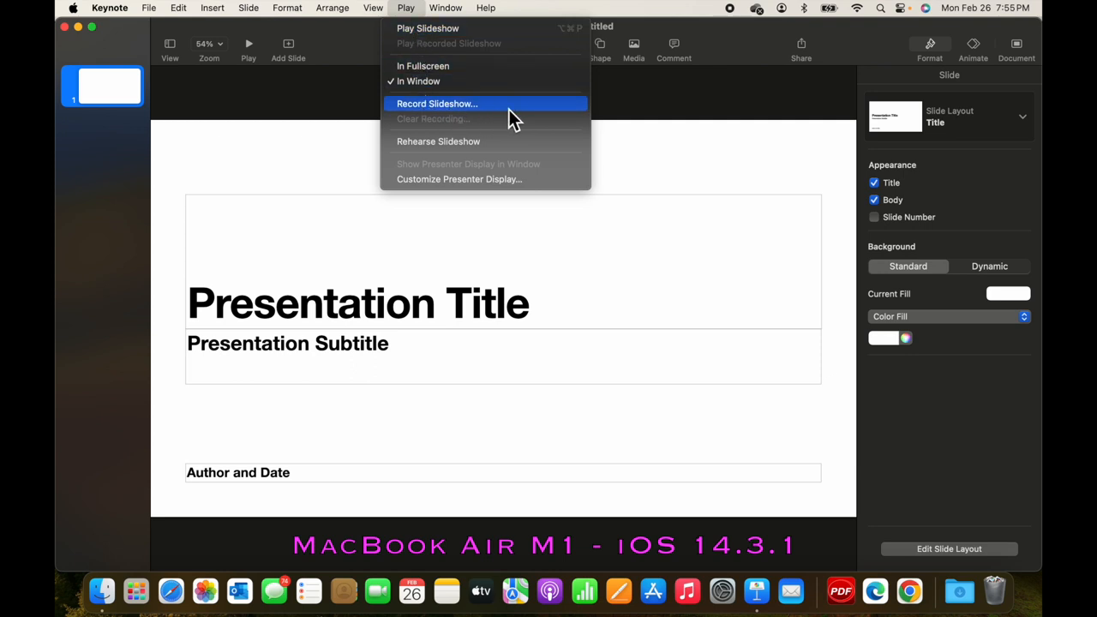
mouse_move(334, 81)
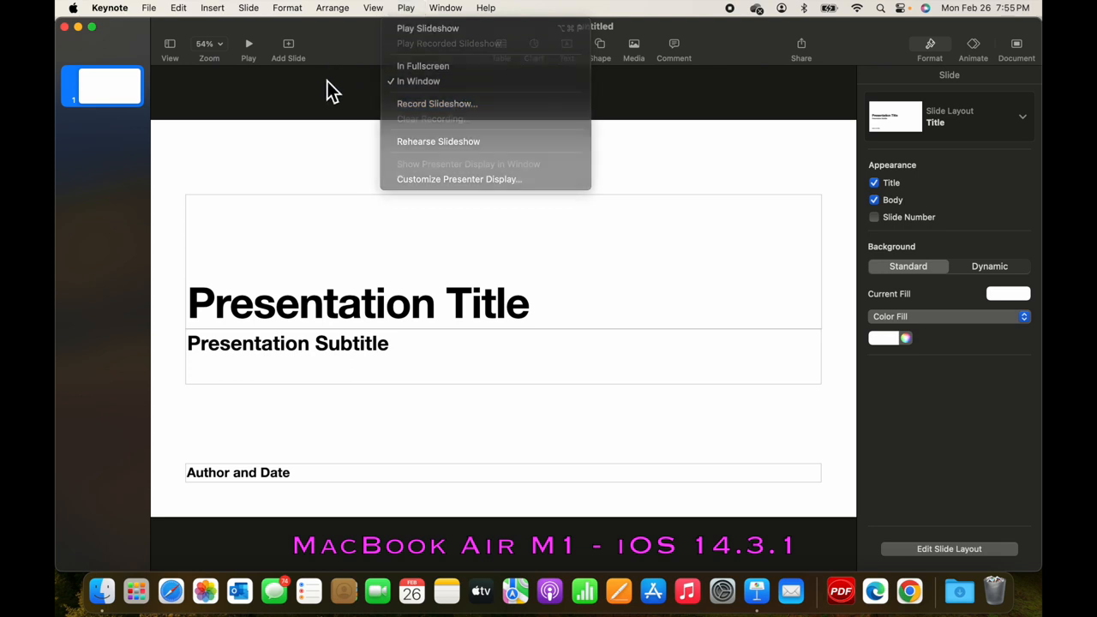
mouse_move(193, 13)
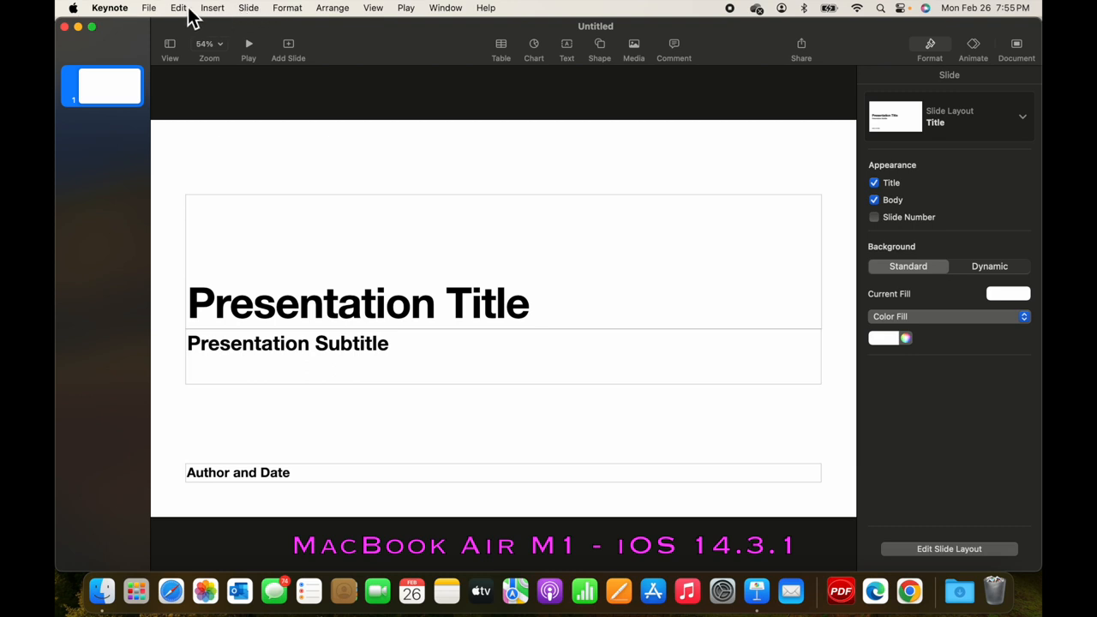